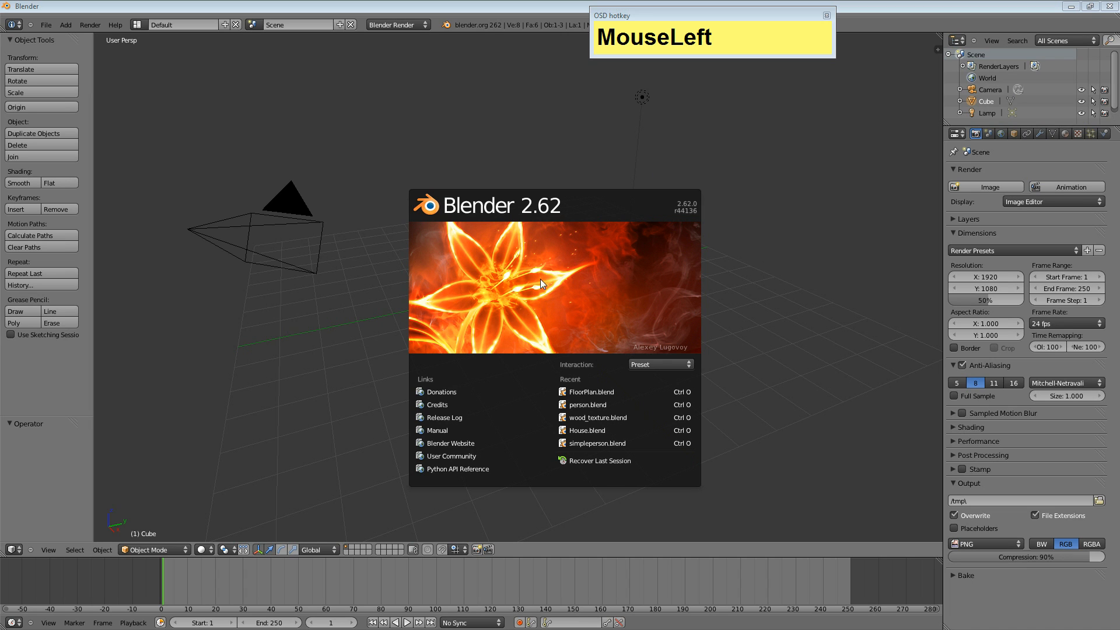
{"action": "mouse_move", "coordinate": [500, 119]}
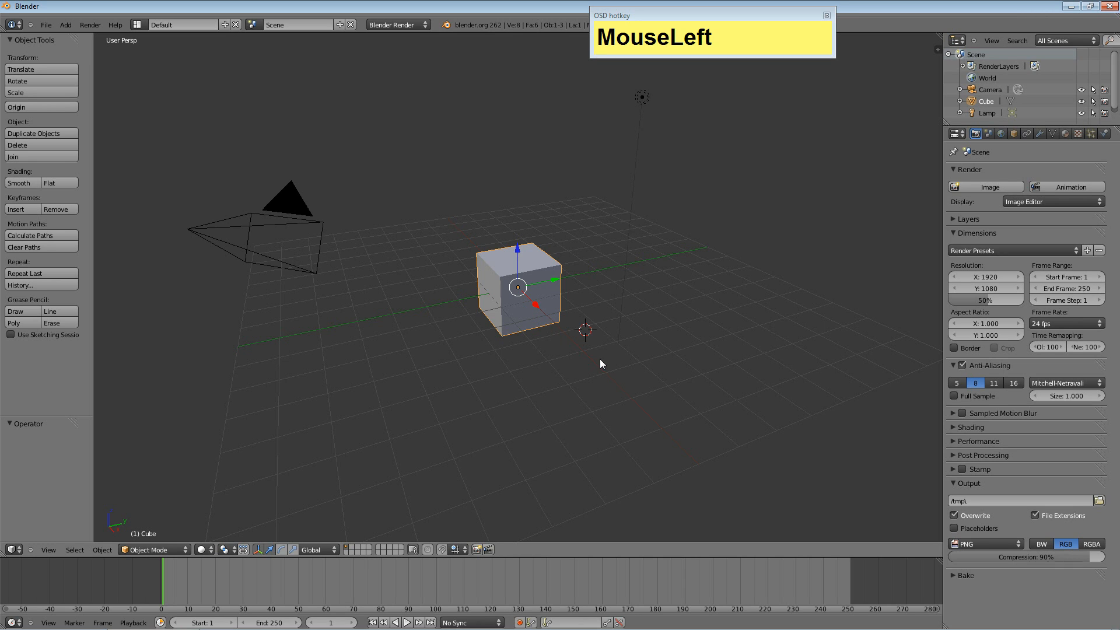
{"action": "mouse_move", "coordinate": [391, 464]}
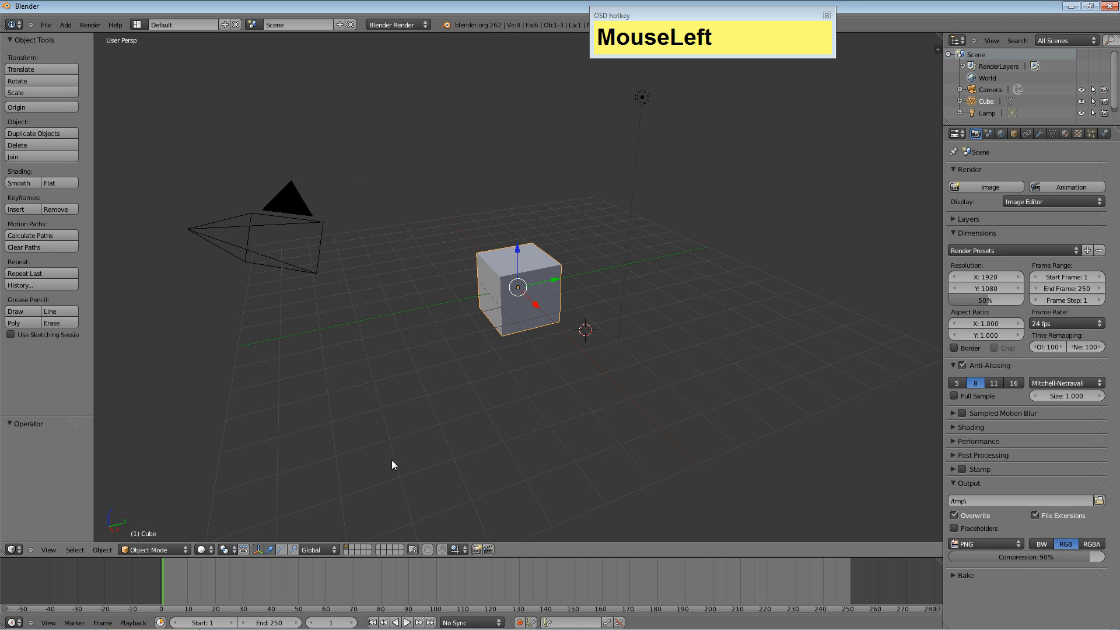
{"action": "mouse_move", "coordinate": [557, 343]}
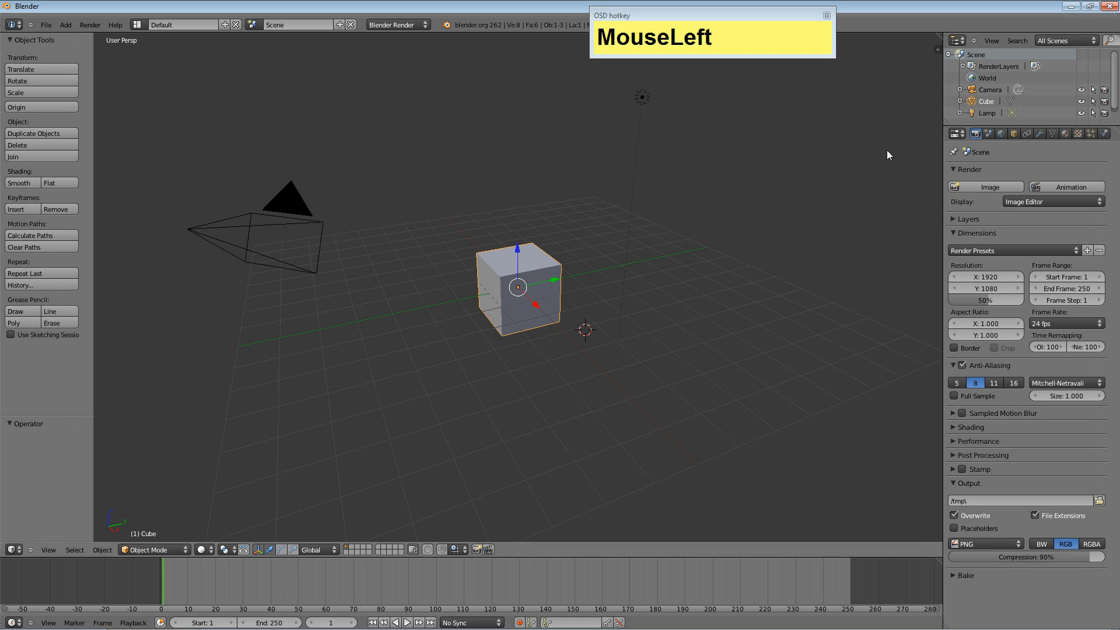
{"action": "mouse_move", "coordinate": [571, 253]}
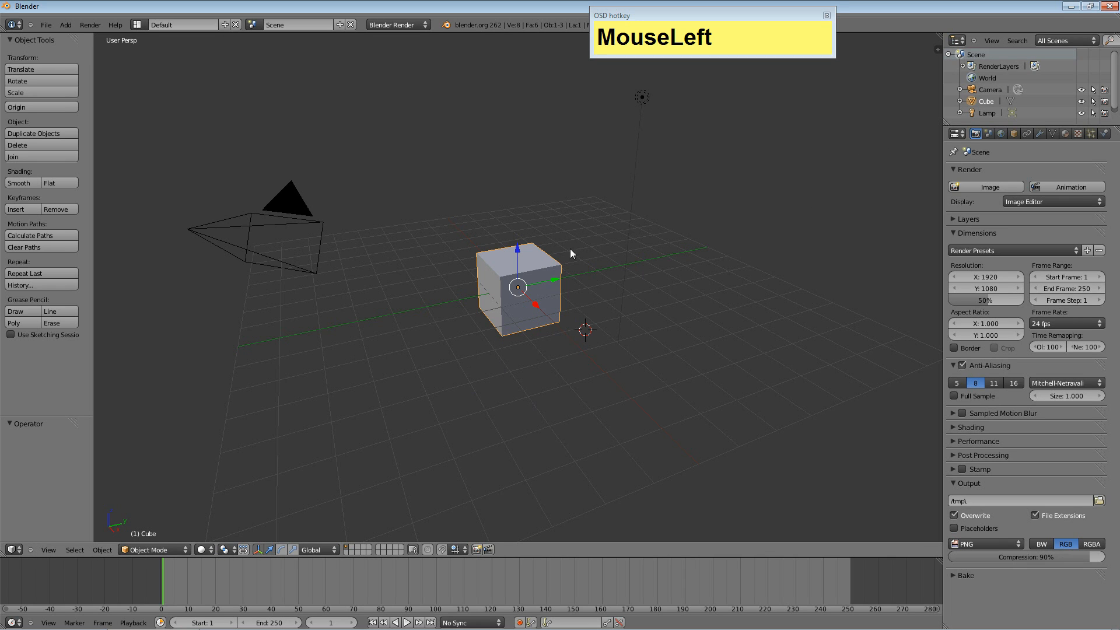
{"action": "mouse_move", "coordinate": [651, 251]}
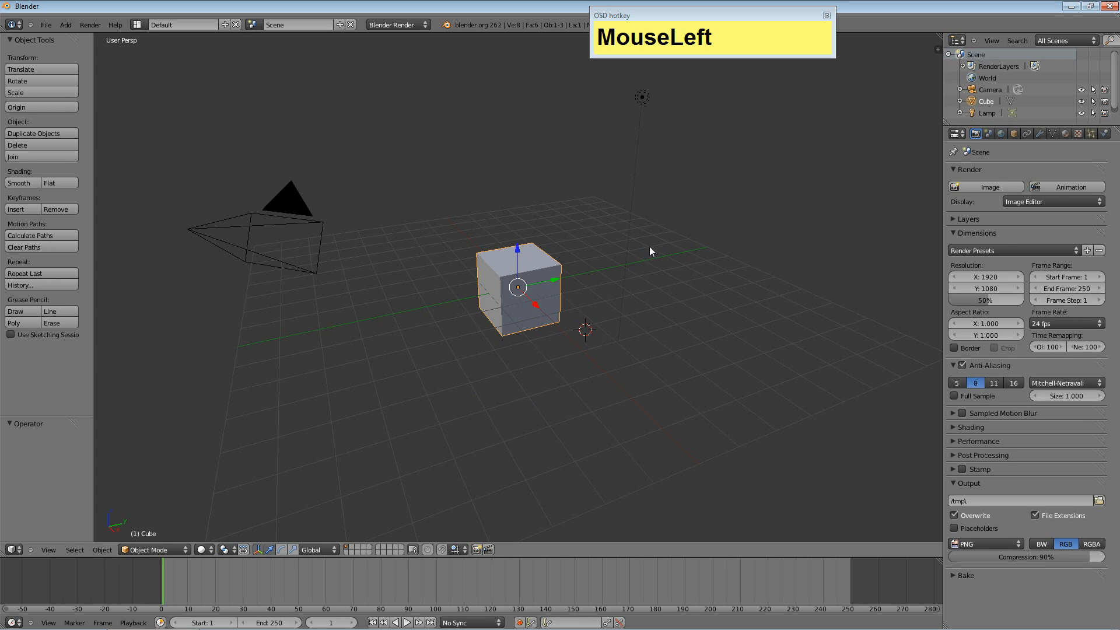
{"action": "mouse_move", "coordinate": [726, 172]}
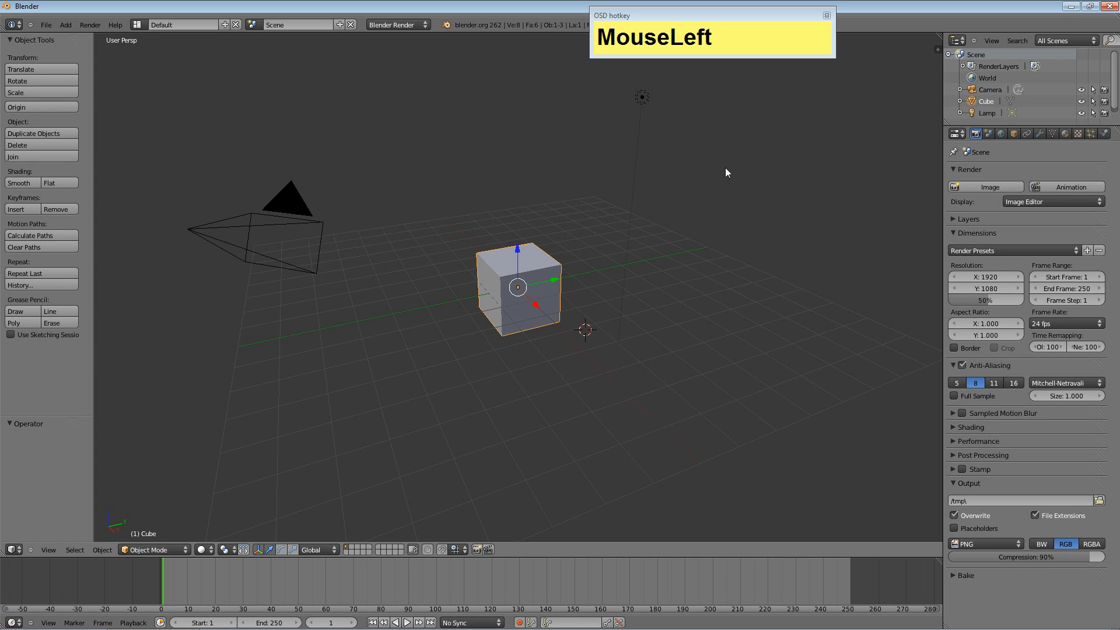
{"action": "mouse_move", "coordinate": [629, 280]}
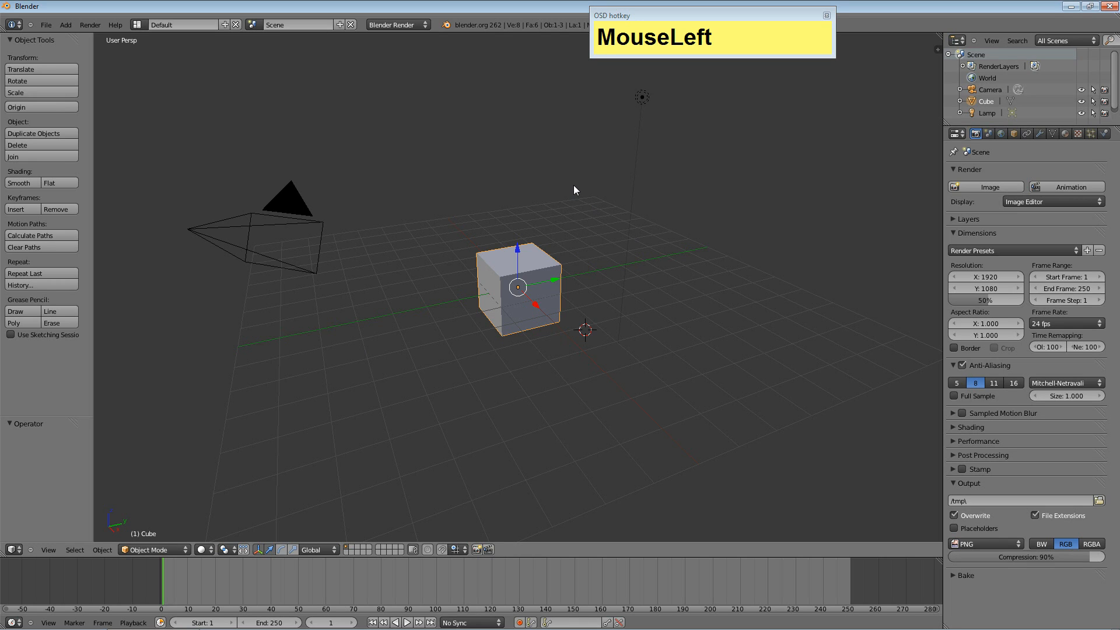
{"action": "mouse_move", "coordinate": [497, 255]}
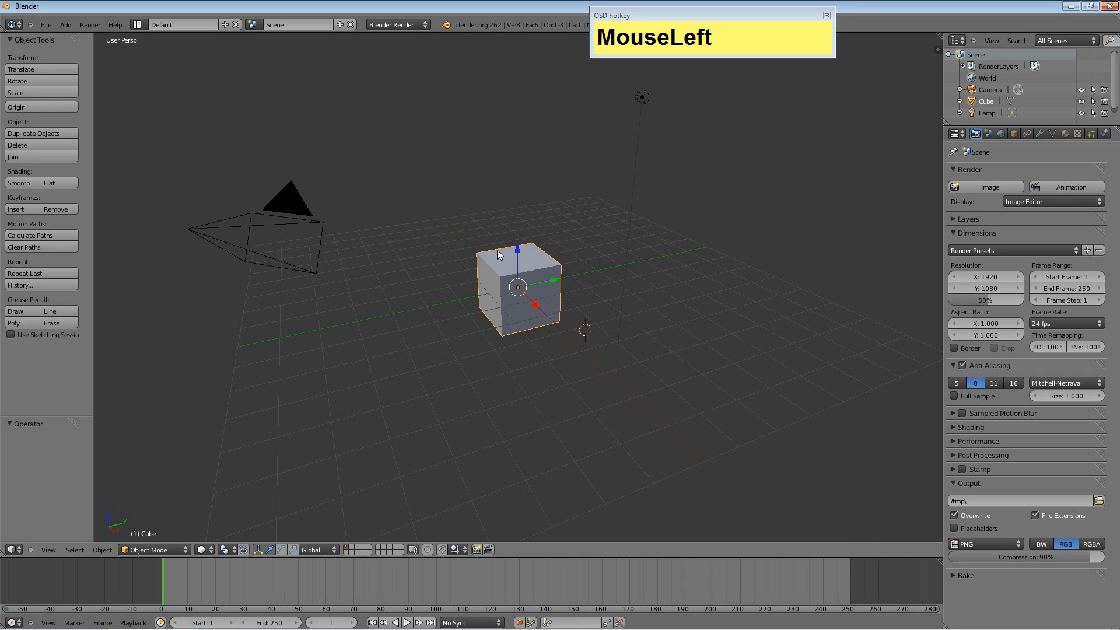
- Show the properties shelf and switch the cube into Edit Mode
{"action": "key", "text": "n"}
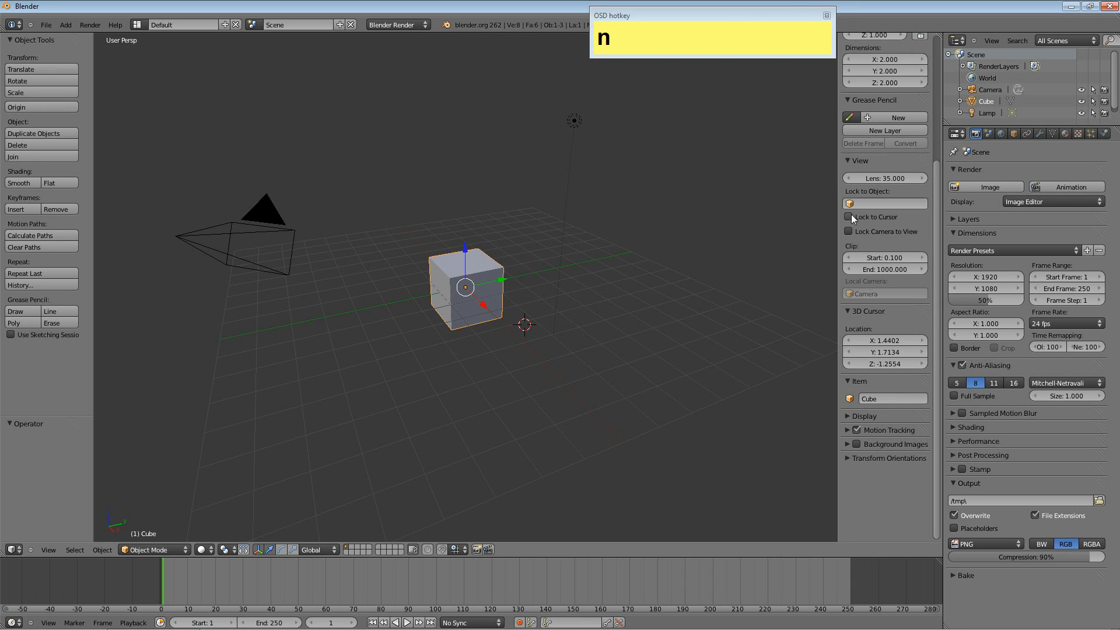
{"action": "scroll", "scroll_direction": "up", "scroll_amount": 3}
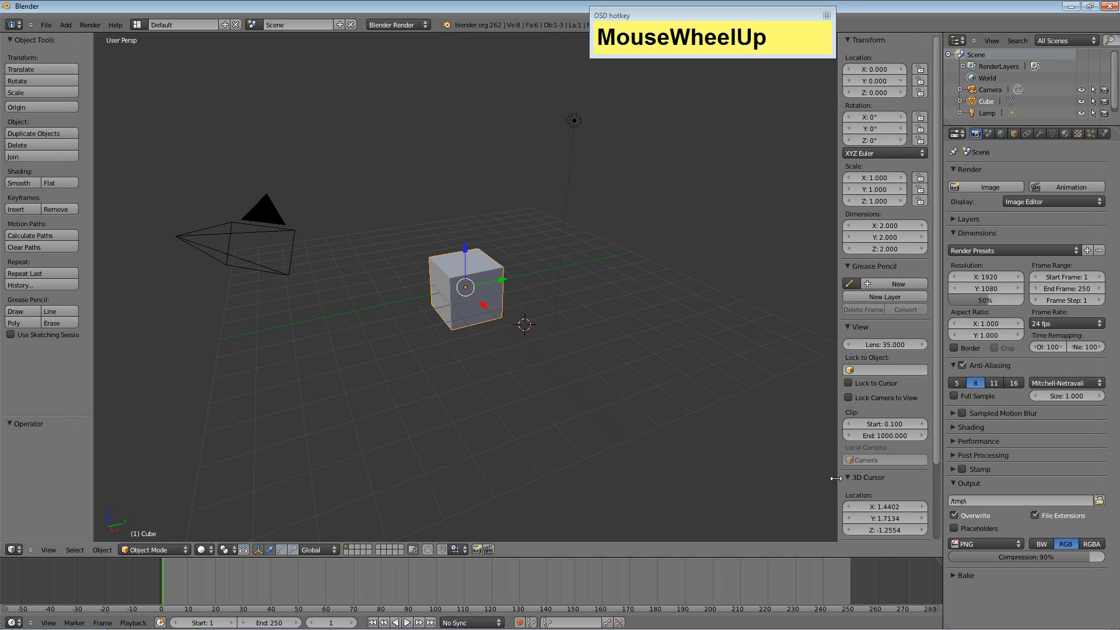
{"action": "mouse_move", "coordinate": [870, 80]}
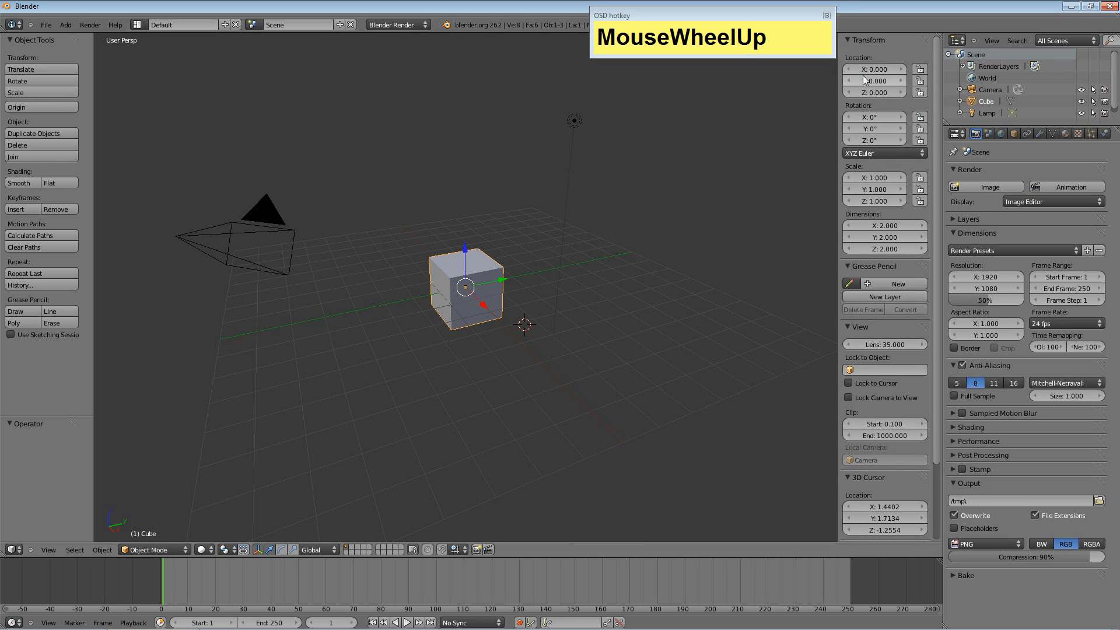
{"action": "scroll", "scroll_direction": "down", "scroll_amount": 3}
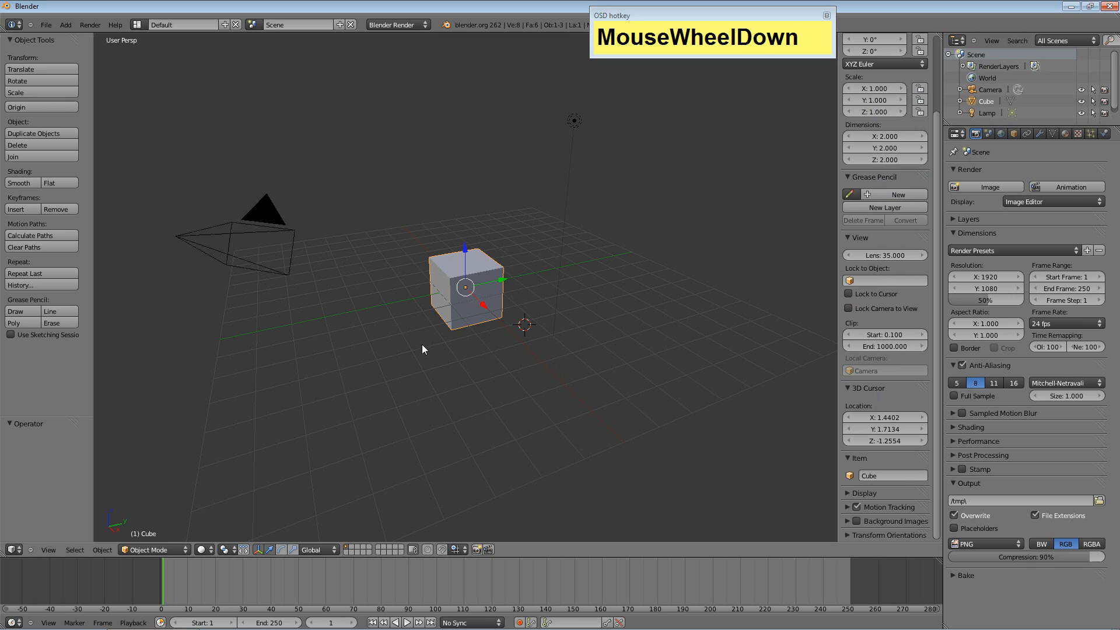
{"action": "key", "text": "Tab"}
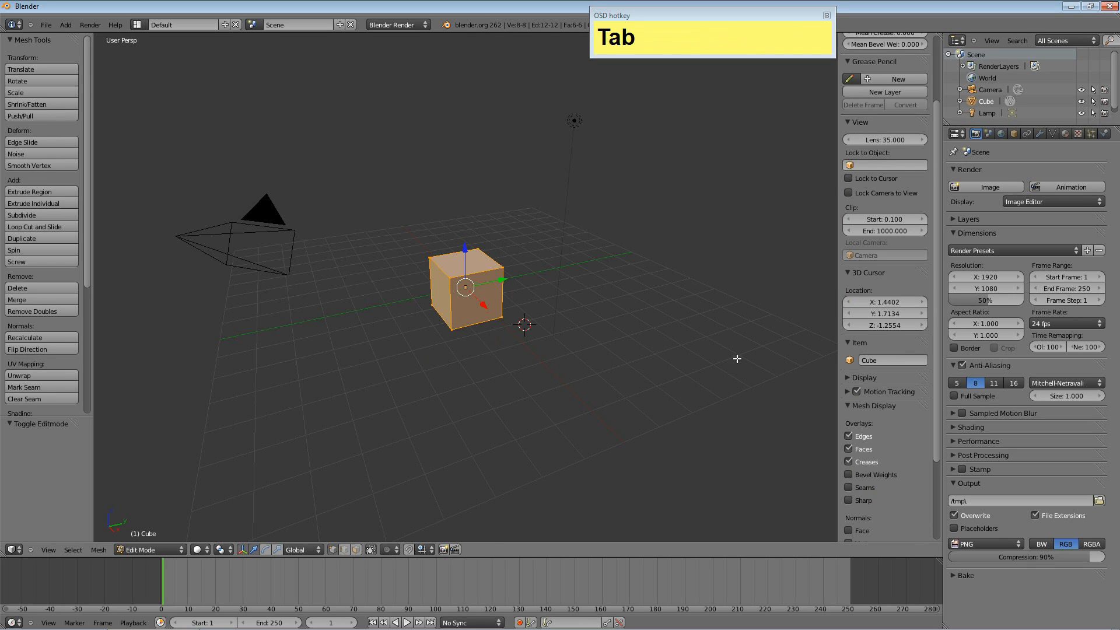
- Enable Background Images and add a new, still empty image slot
{"action": "scroll", "scroll_direction": "down", "scroll_amount": 3}
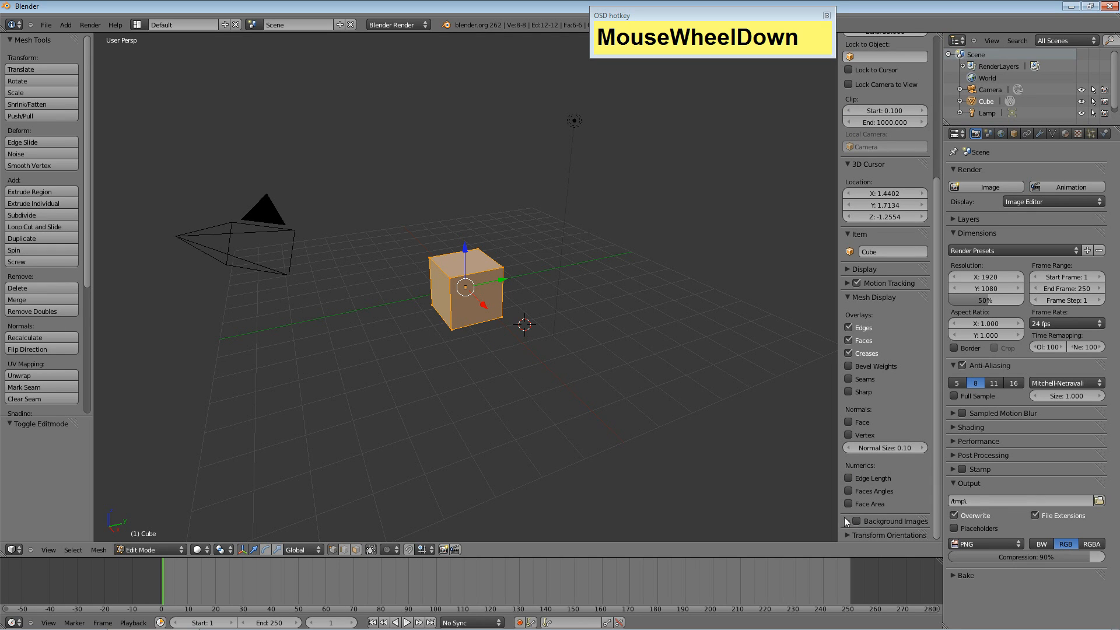
{"action": "left_click", "coordinate": [847, 521]}
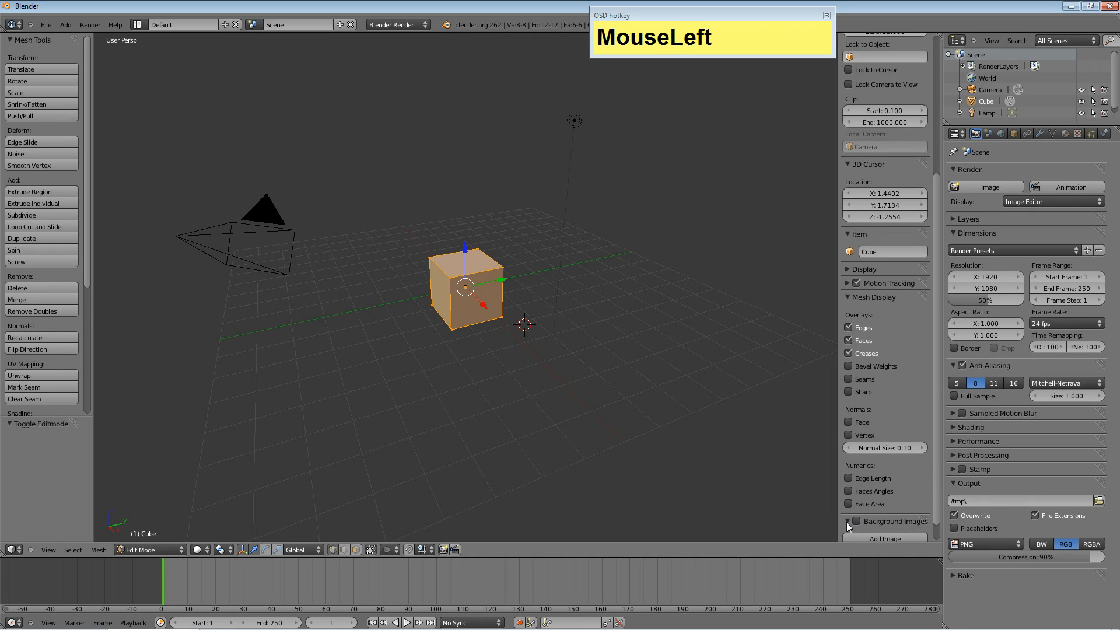
{"action": "scroll", "scroll_direction": "down", "scroll_amount": 3}
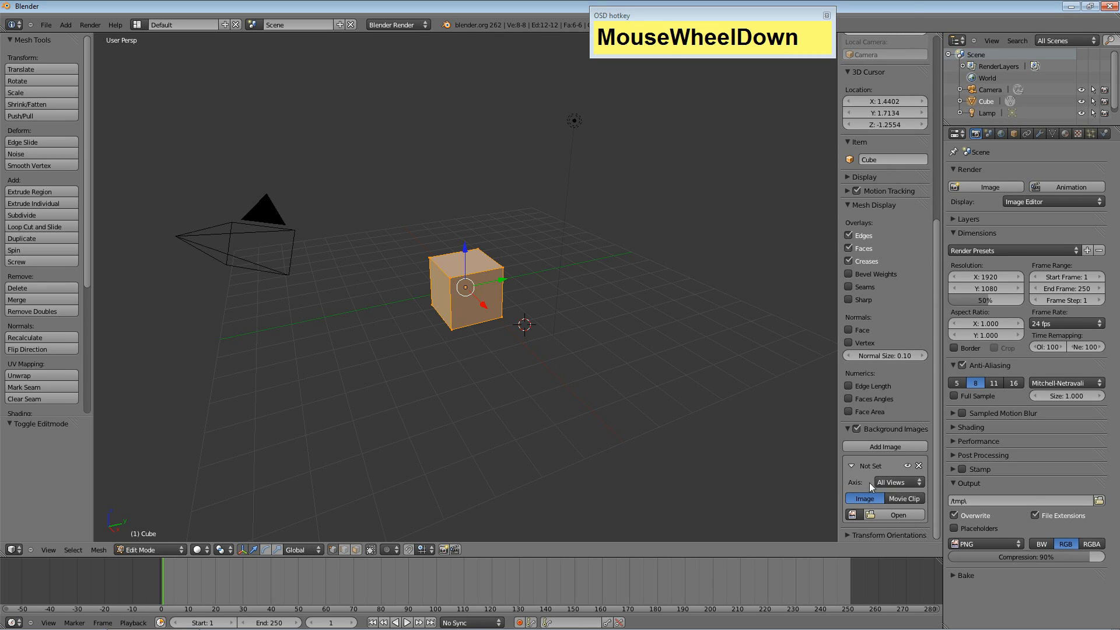
{"action": "mouse_move", "coordinate": [909, 510]}
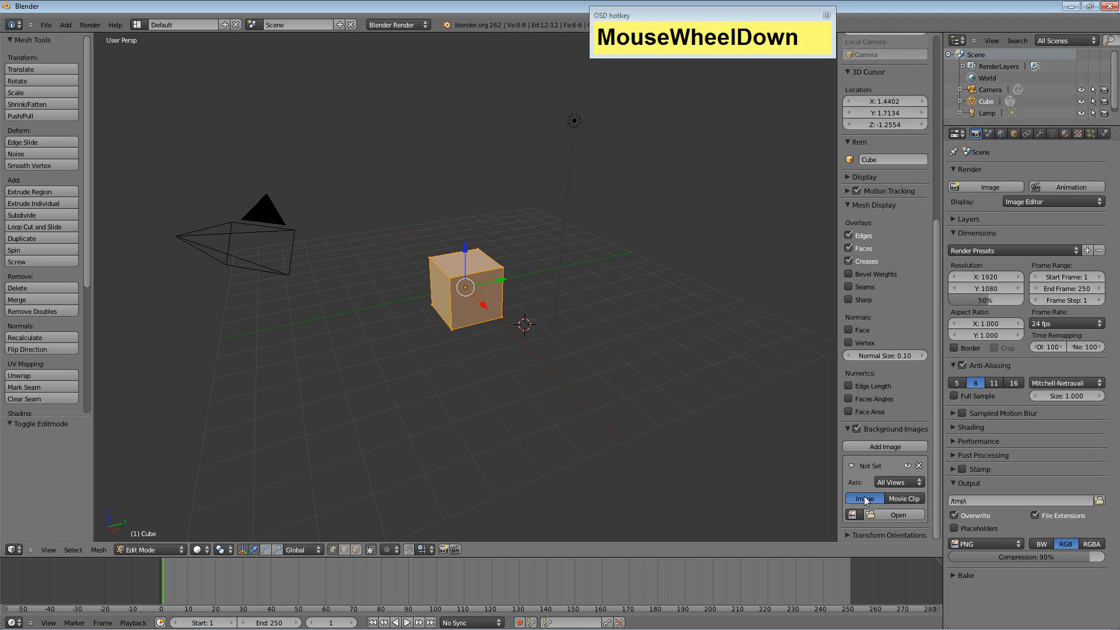
{"action": "left_click", "coordinate": [884, 514]}
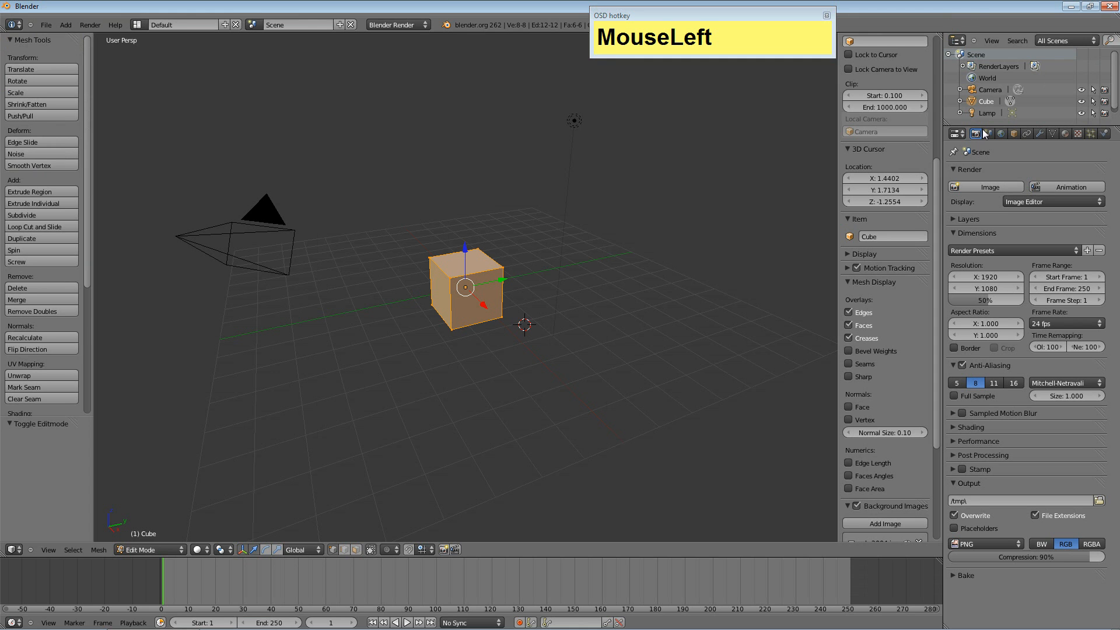
- Switch the viewport to orthographic projection with NumPad5
{"action": "scroll", "scroll_direction": "down", "scroll_amount": 3}
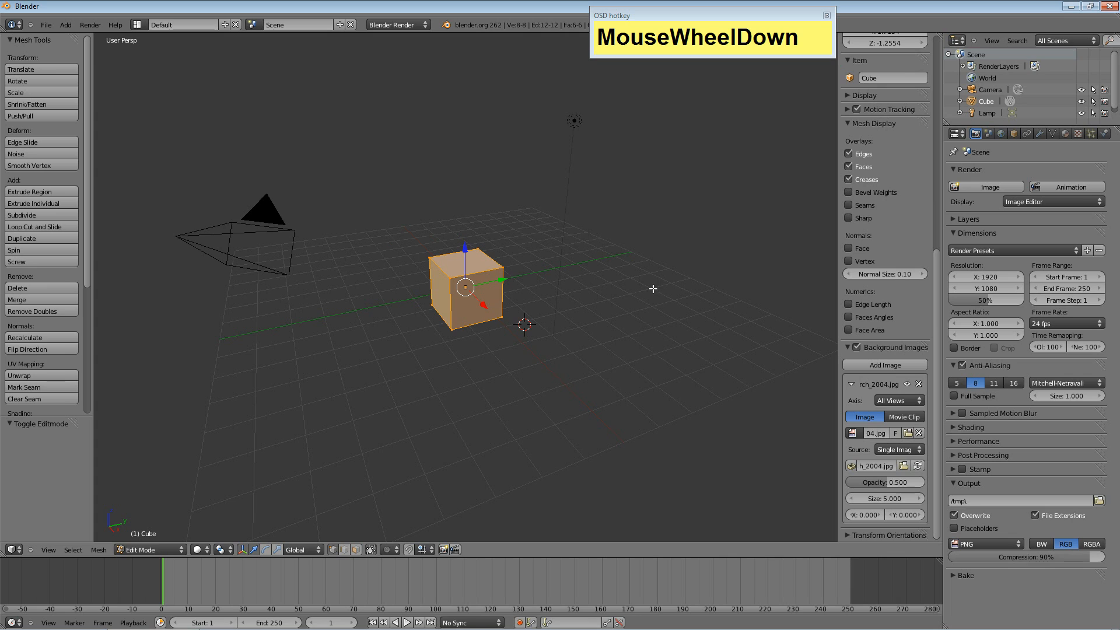
{"action": "mouse_move", "coordinate": [637, 299]}
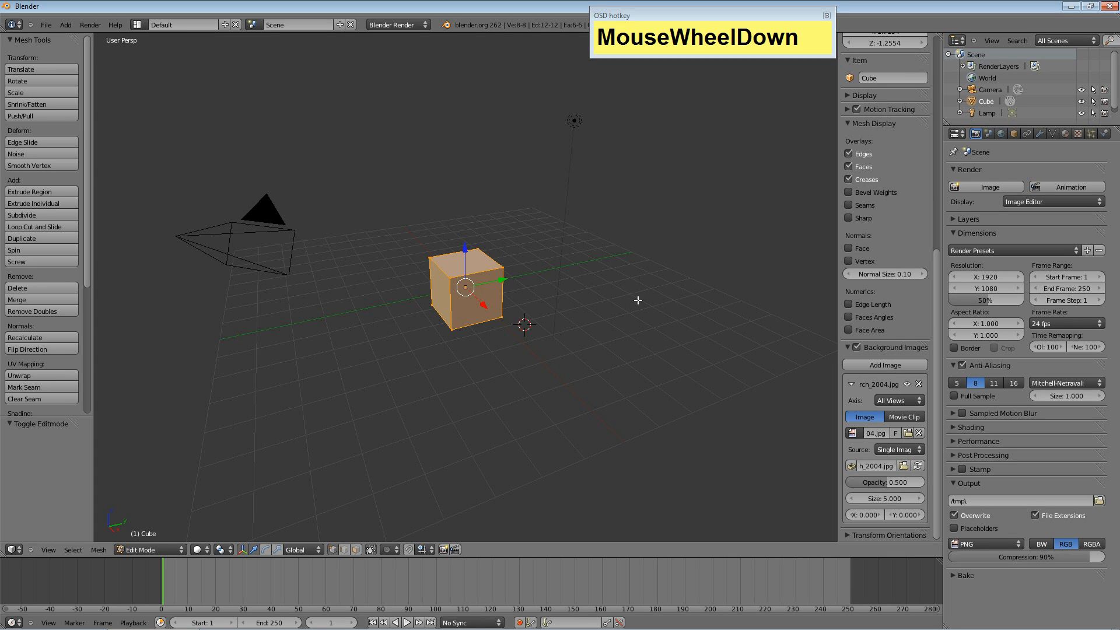
{"action": "mouse_move", "coordinate": [616, 301]}
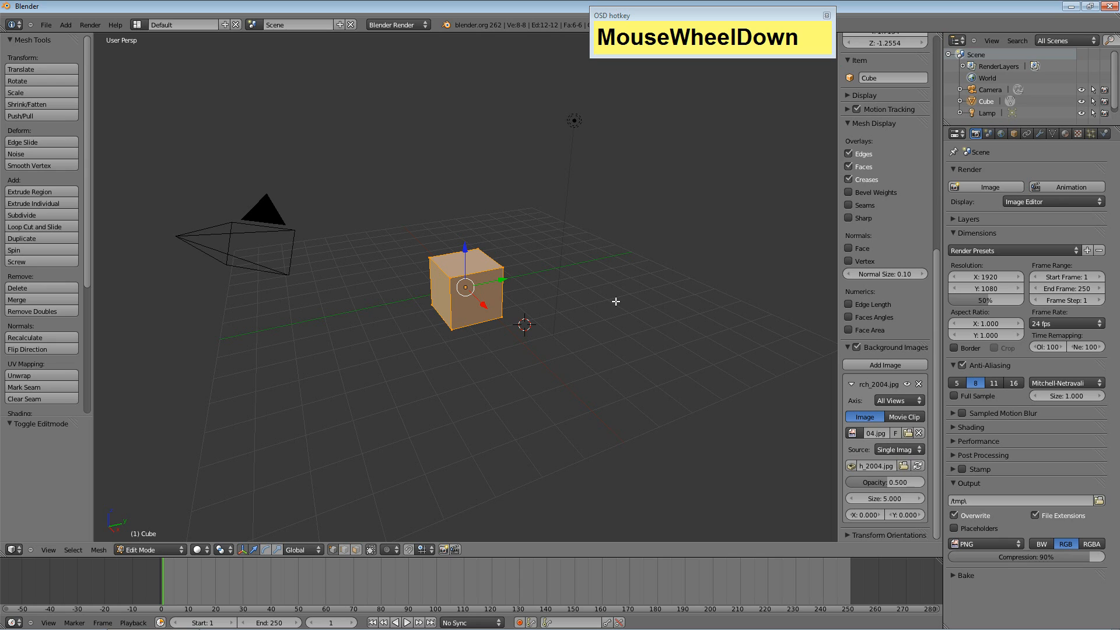
{"action": "key", "text": "KP_5"}
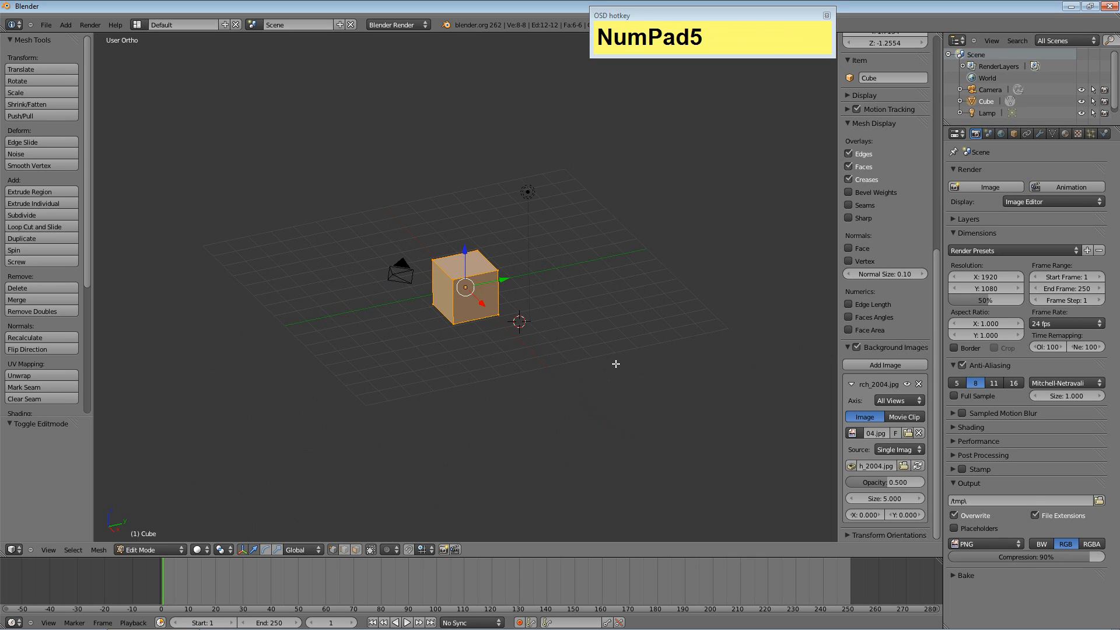
{"action": "mouse_move", "coordinate": [582, 354]}
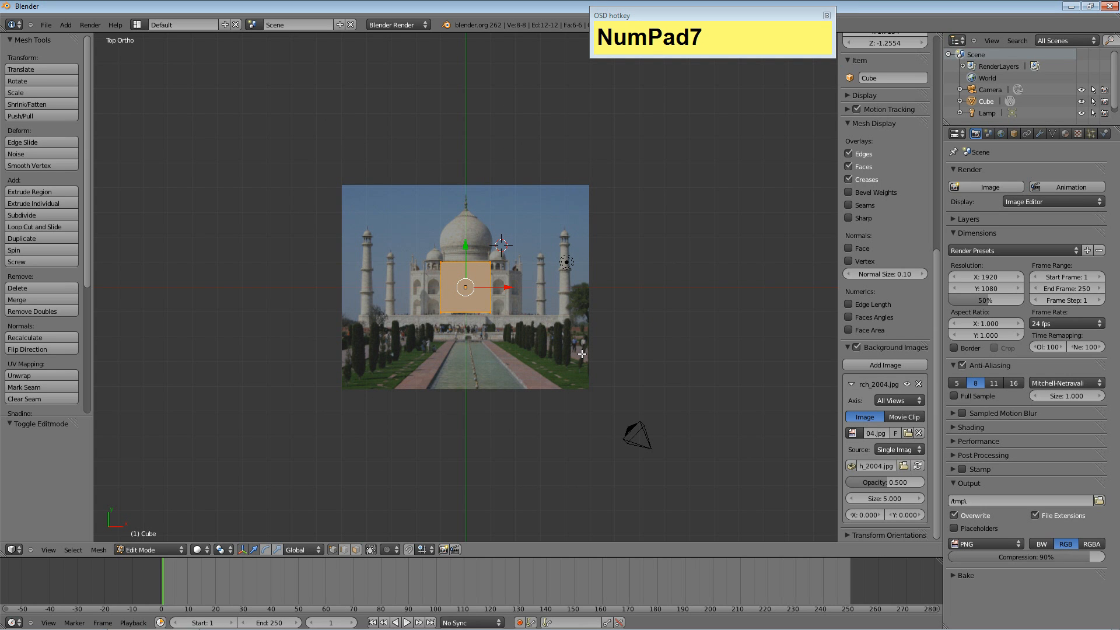
{"action": "mouse_move", "coordinate": [457, 428]}
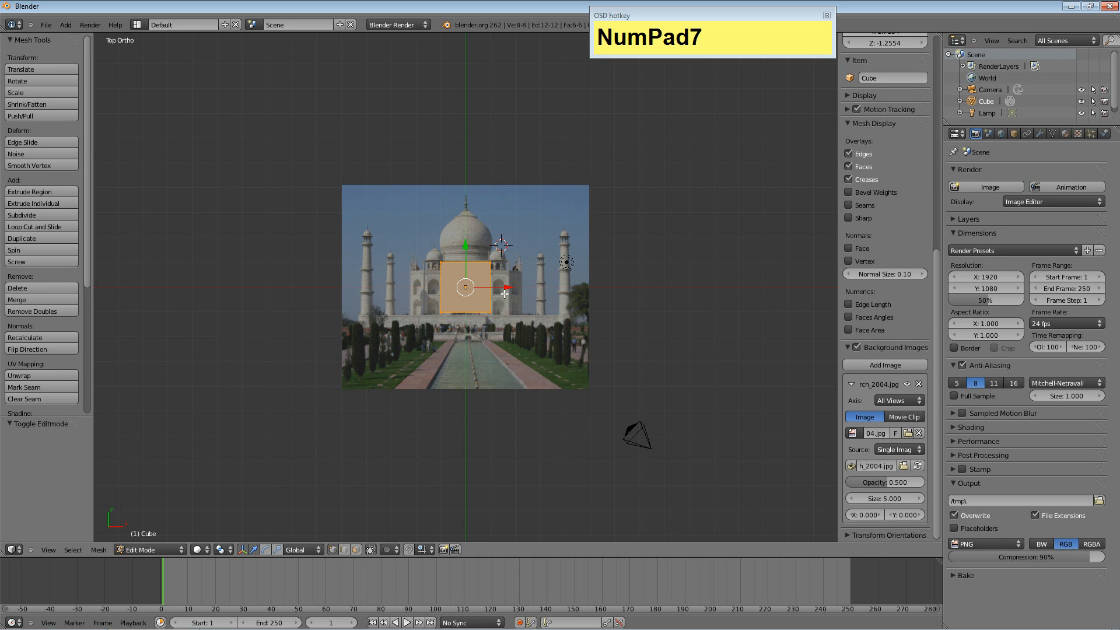
- Delete all the cube's vertices and hide the transform manipulator
{"action": "left_click", "coordinate": [529, 290]}
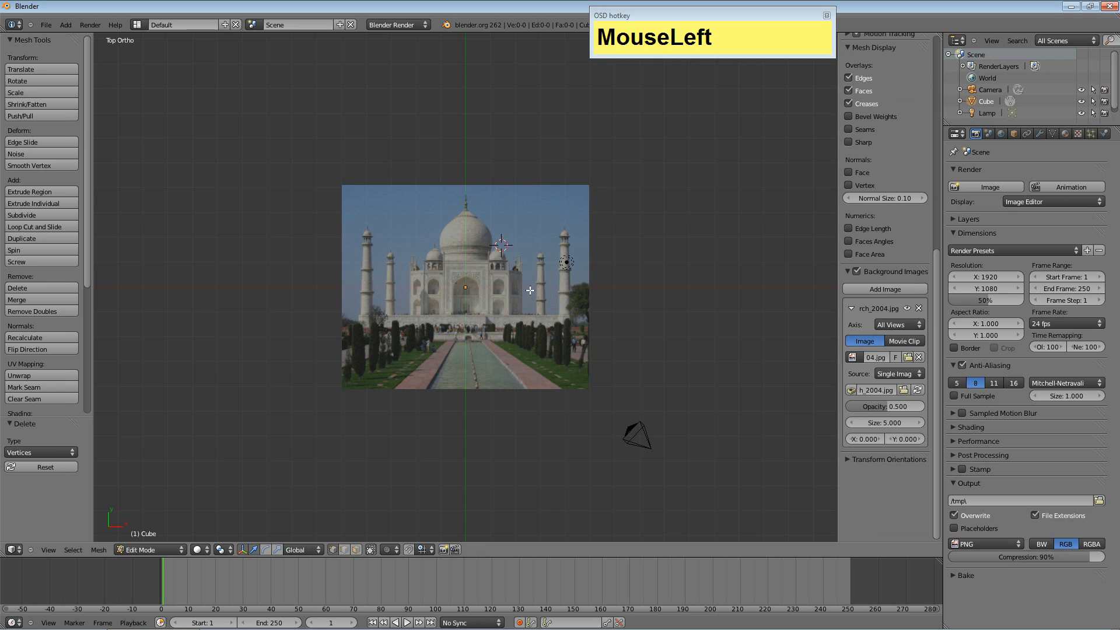
{"action": "key", "text": "ctrl"}
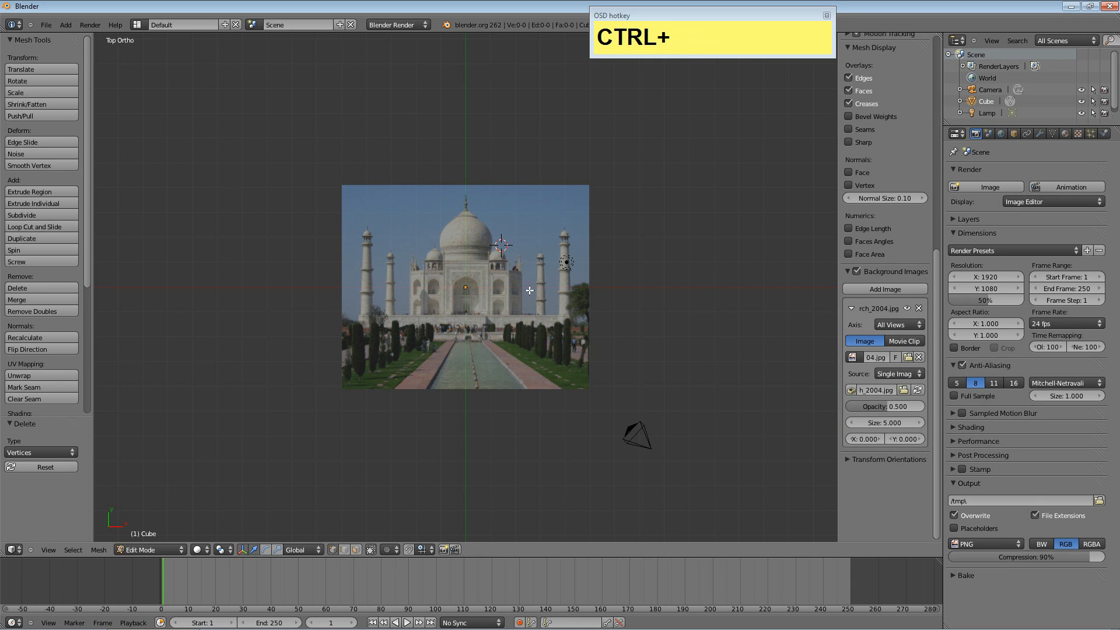
{"action": "key", "text": "space"}
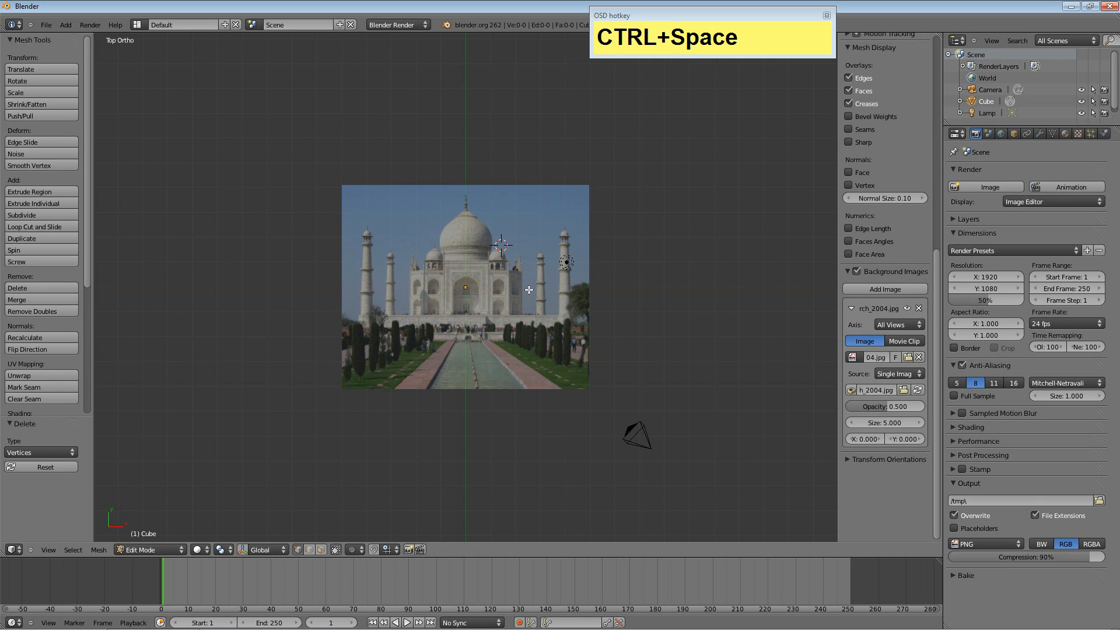
{"action": "mouse_move", "coordinate": [467, 273]}
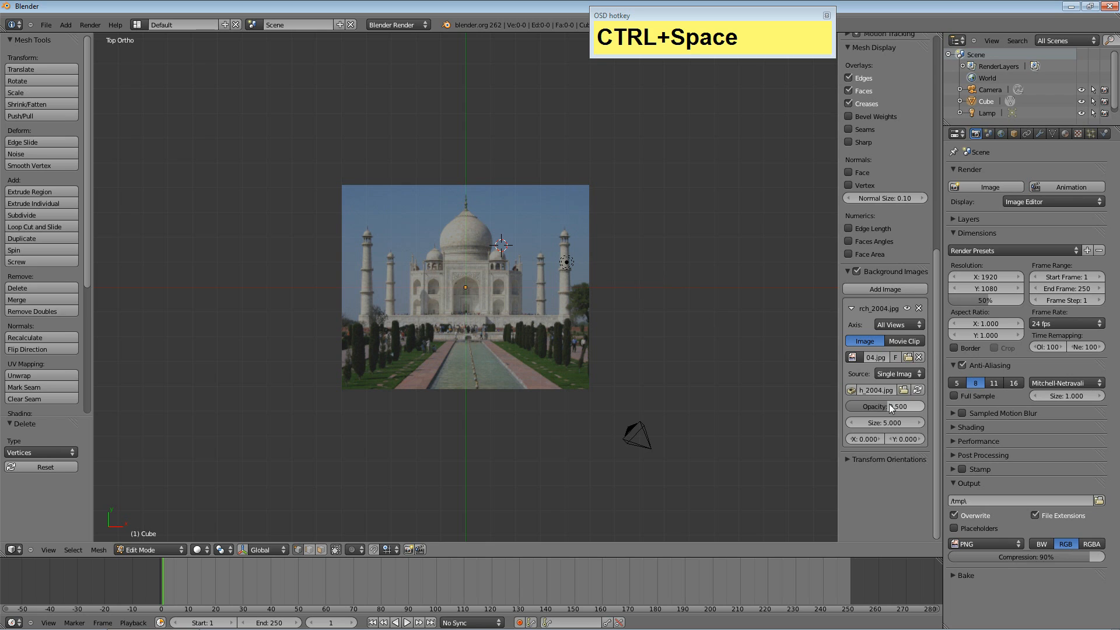
{"action": "mouse_move", "coordinate": [886, 406]}
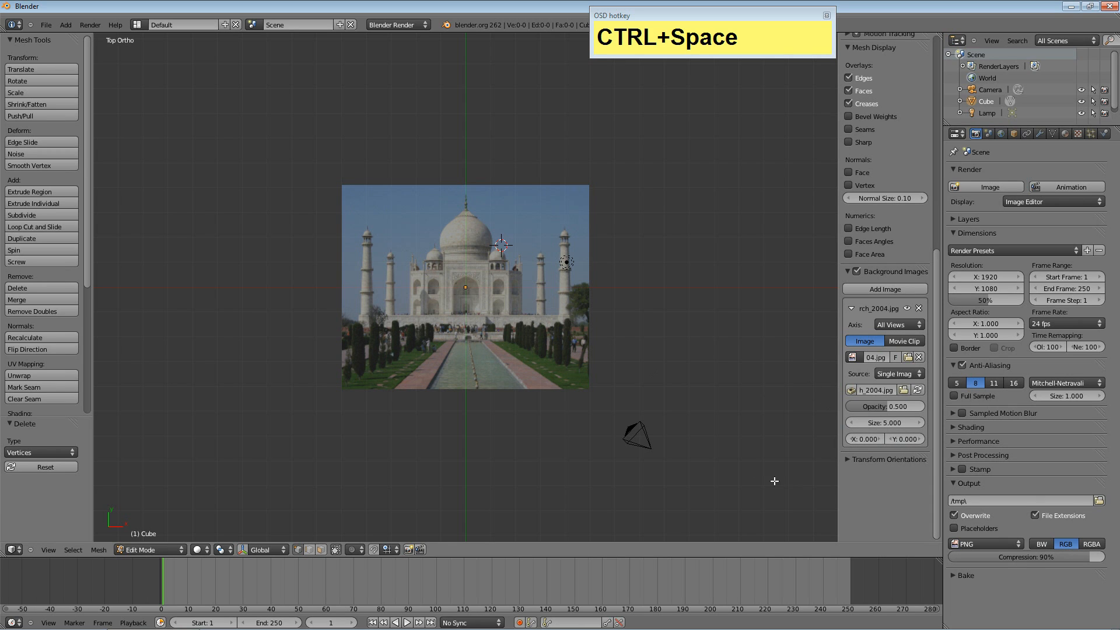
{"action": "mouse_move", "coordinate": [752, 357]}
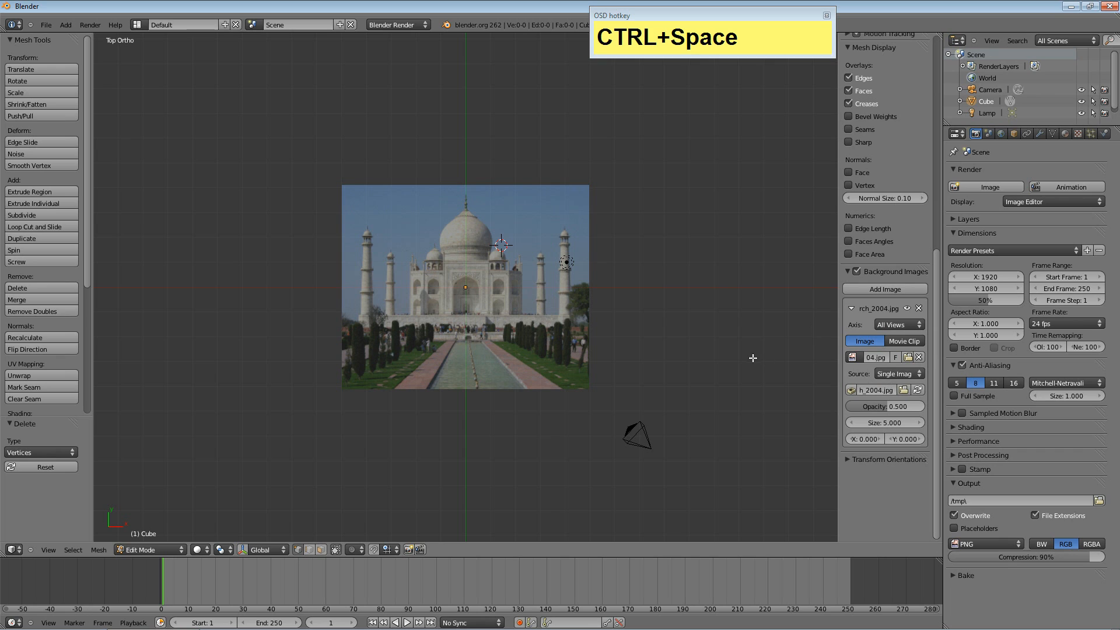
{"action": "left_click", "coordinate": [891, 325]}
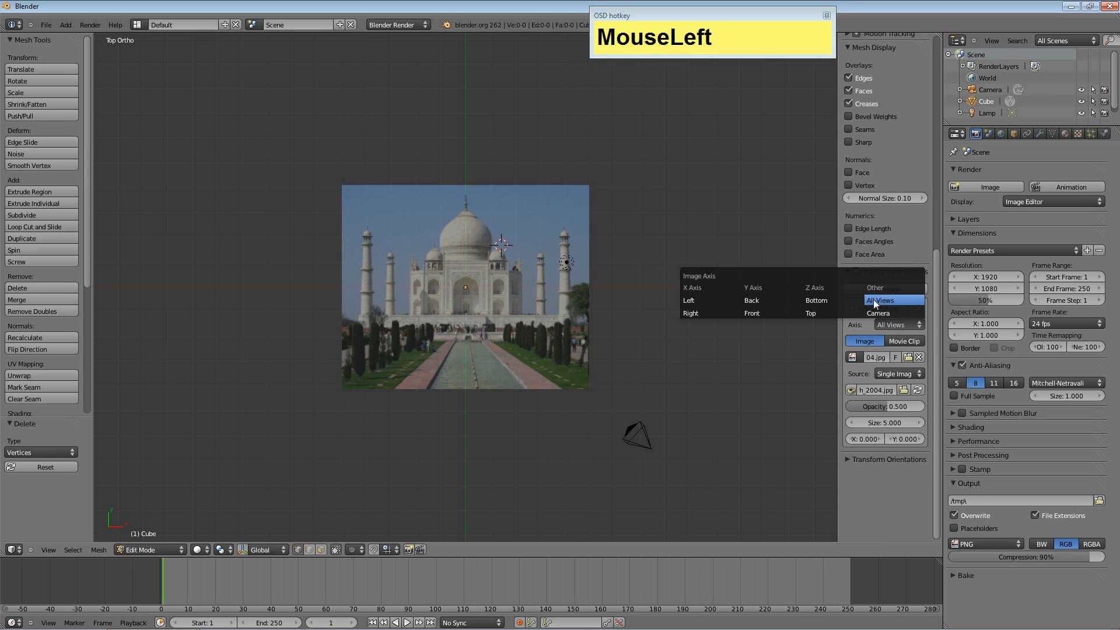
{"action": "mouse_move", "coordinate": [815, 300]}
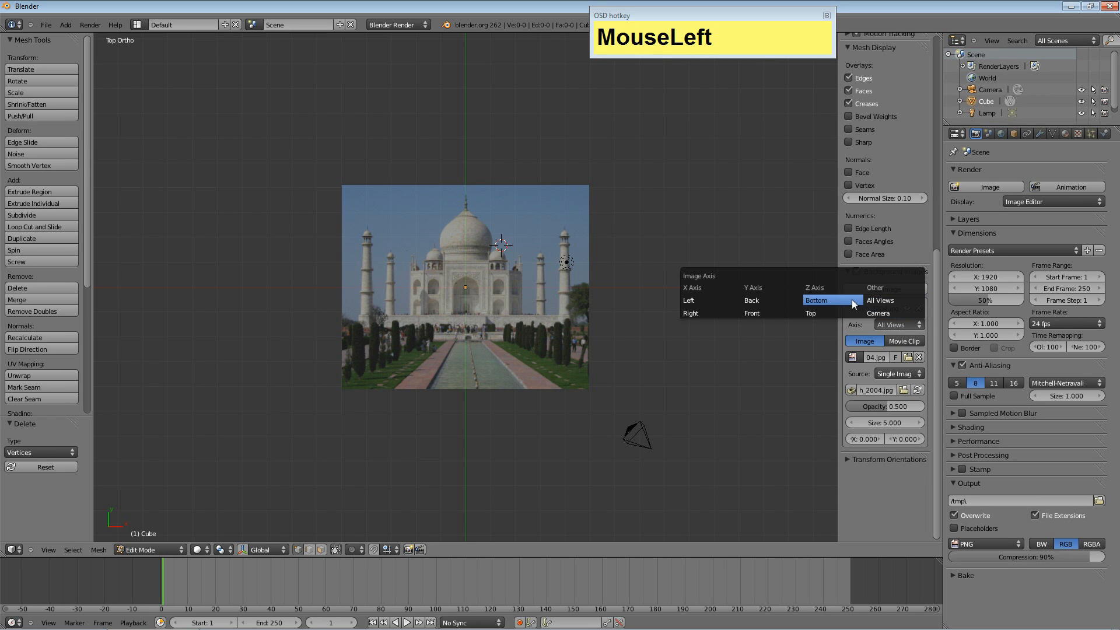
{"action": "mouse_move", "coordinate": [821, 313]}
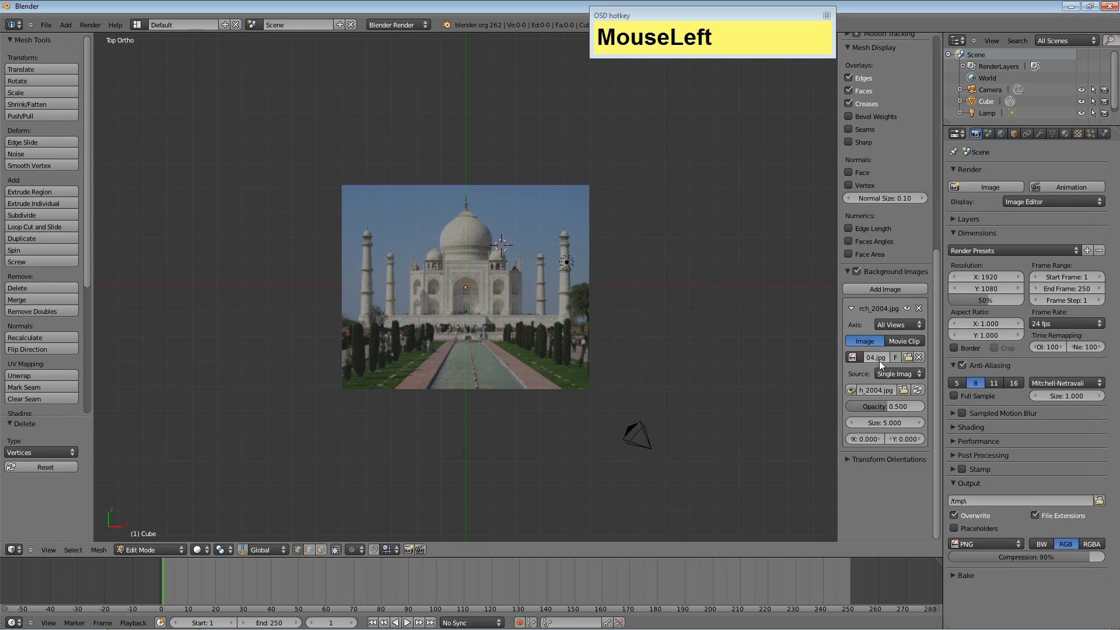
{"action": "mouse_move", "coordinate": [884, 288]}
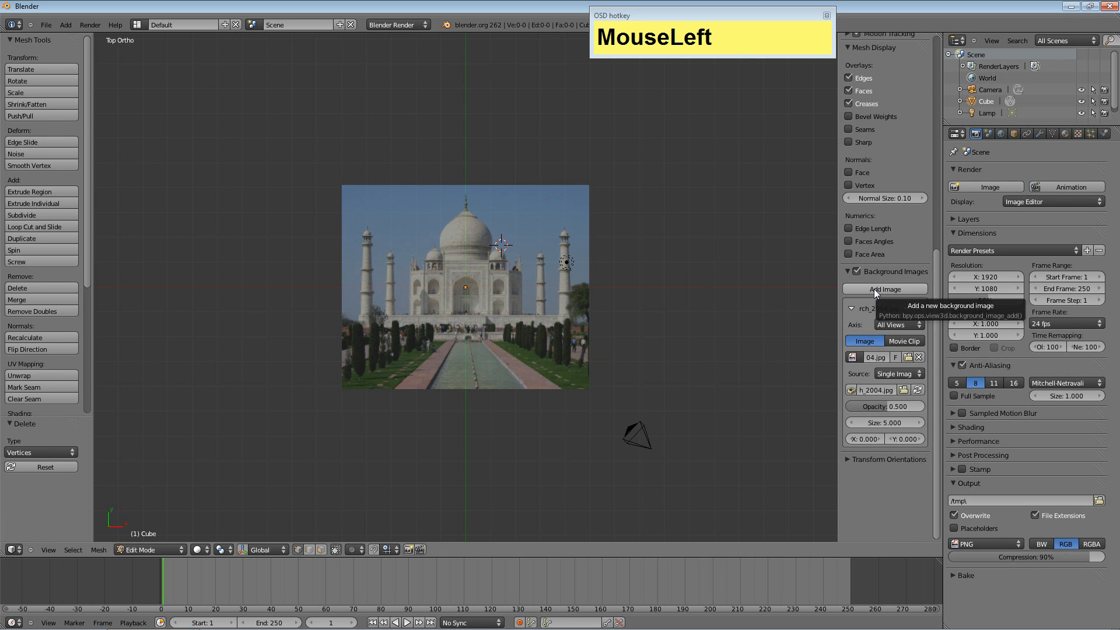
{"action": "mouse_move", "coordinate": [873, 297]}
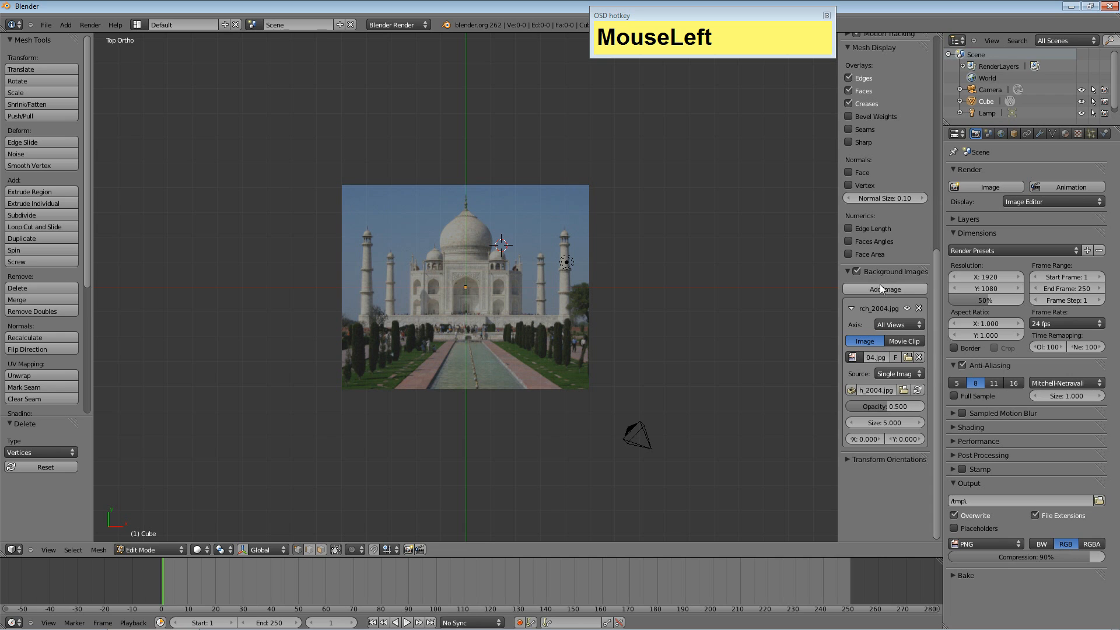
{"action": "left_click", "coordinate": [897, 325]}
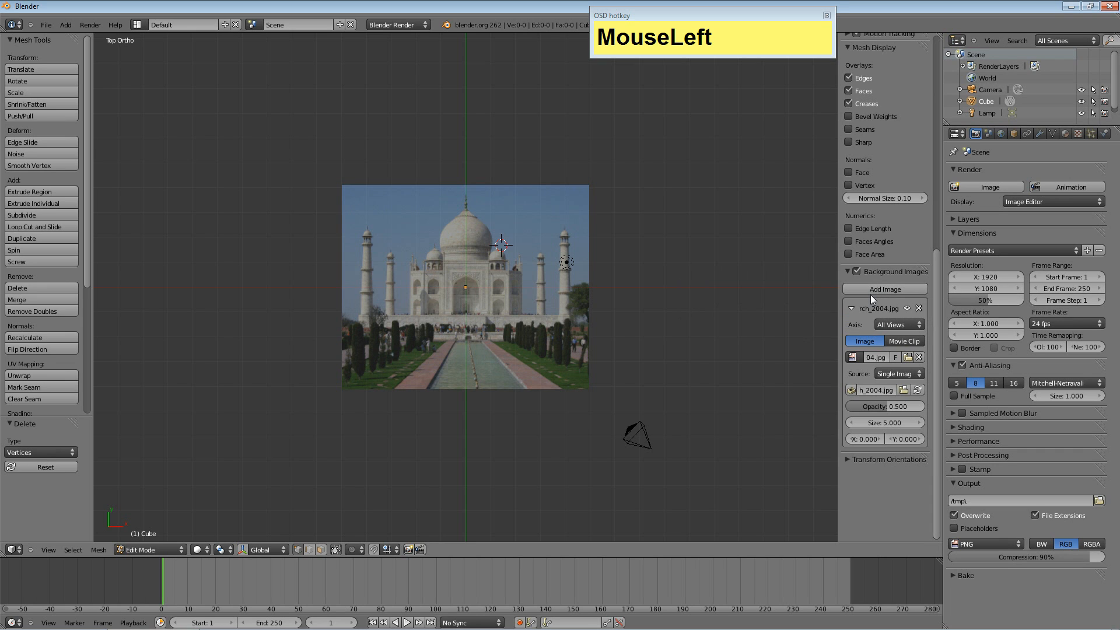
{"action": "left_click", "coordinate": [896, 324]}
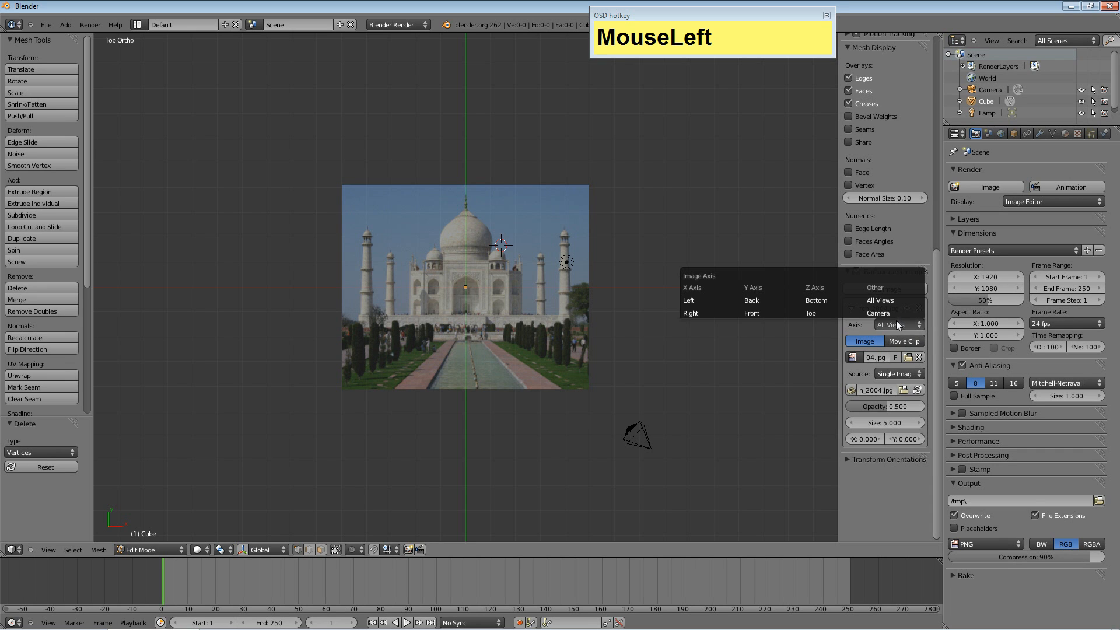
{"action": "mouse_move", "coordinate": [710, 313]}
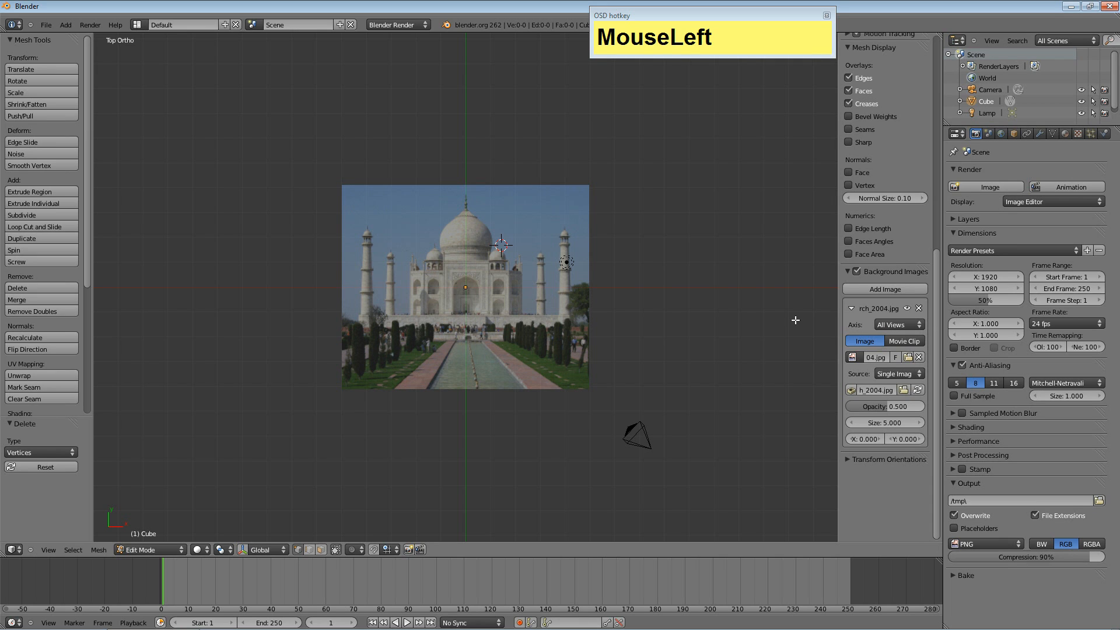
{"action": "mouse_move", "coordinate": [509, 357]}
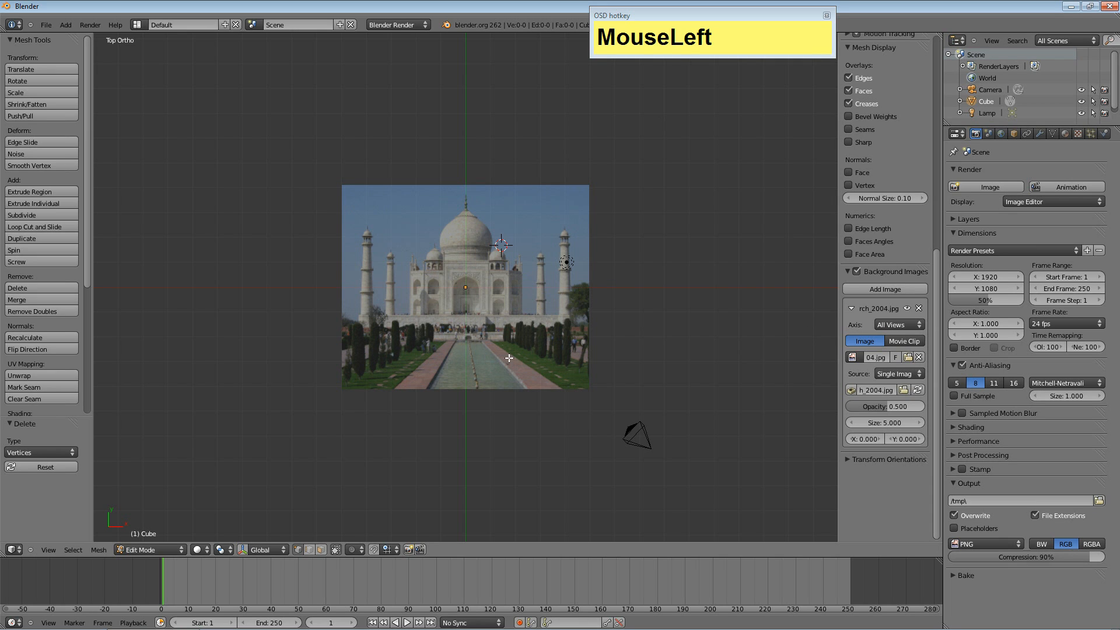
- Zoom in on the dome and trace its right edge with 16 connected vertices
{"action": "scroll", "scroll_direction": "up", "scroll_amount": 3}
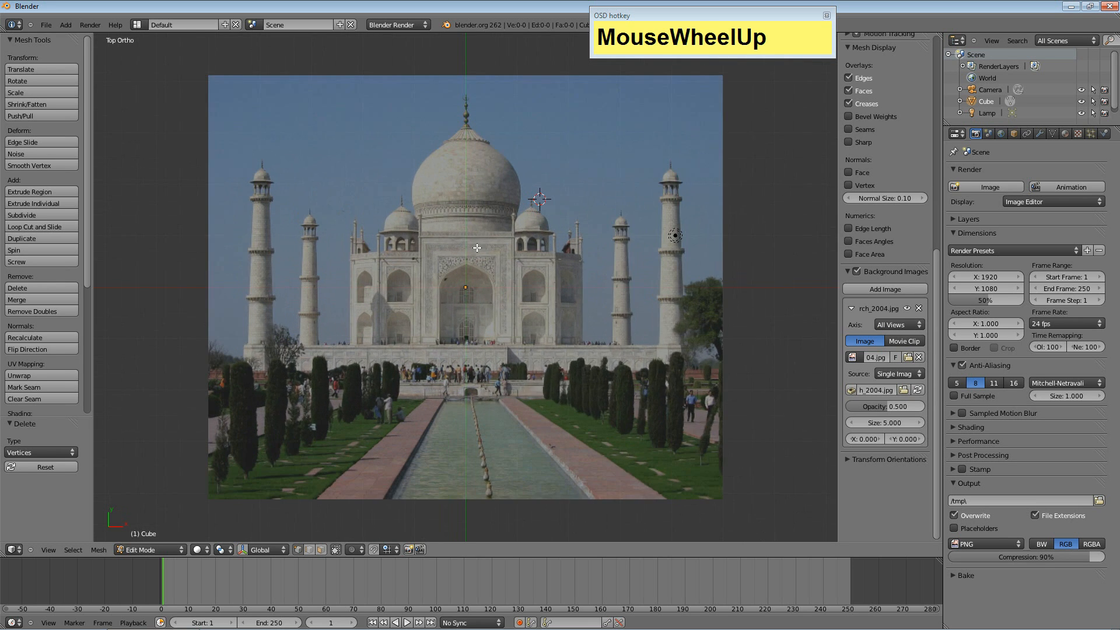
{"action": "scroll", "scroll_direction": "up", "scroll_amount": 3}
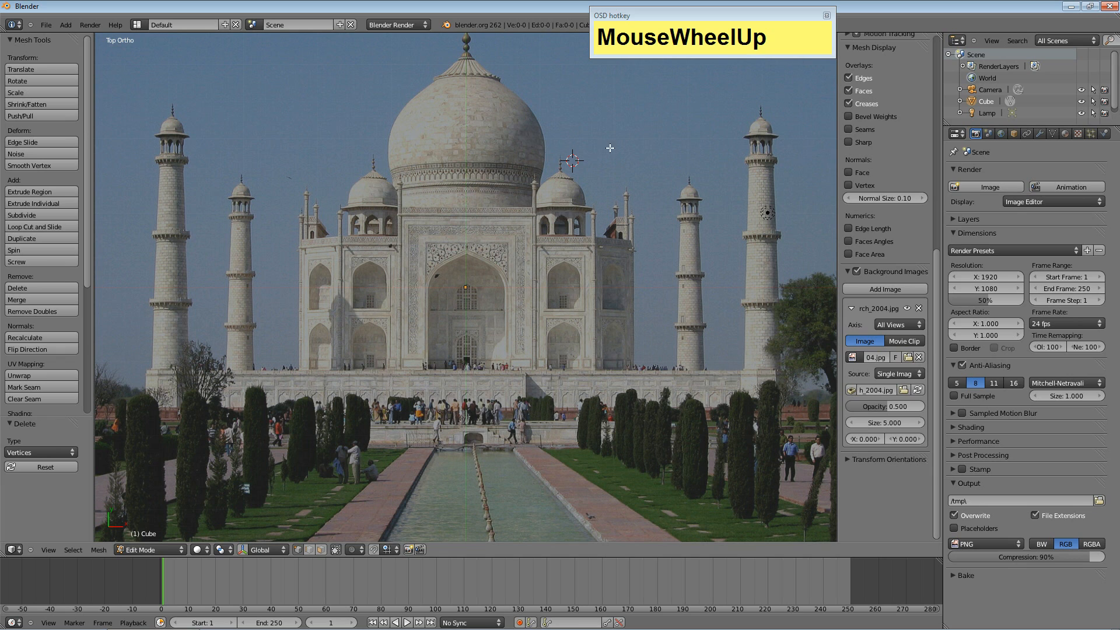
{"action": "mouse_move", "coordinate": [542, 200]}
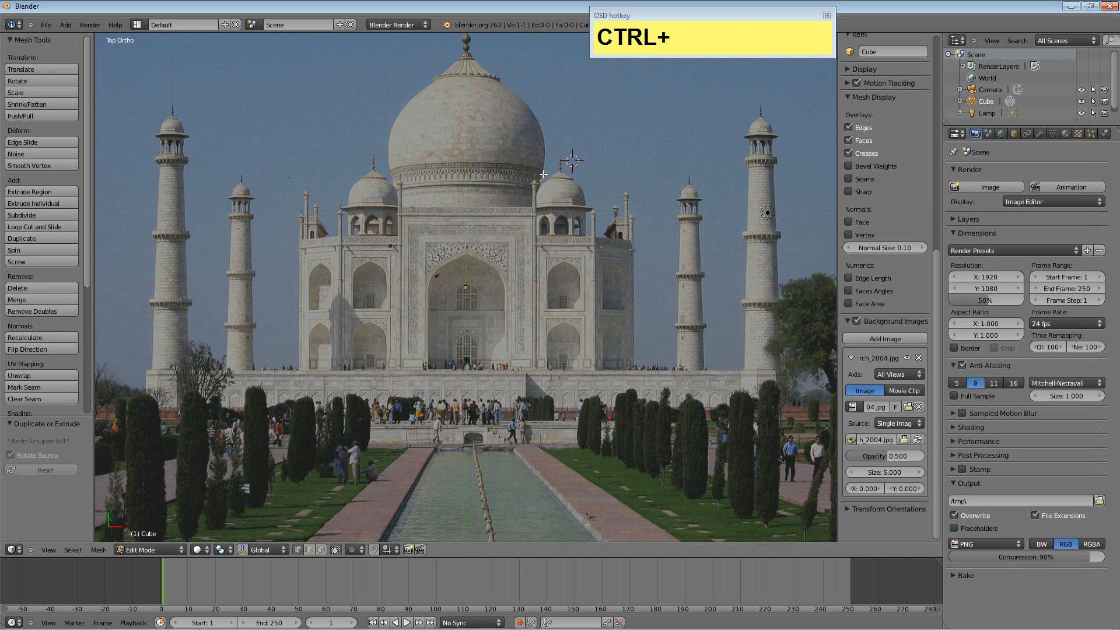
{"action": "left_click", "coordinate": [544, 133]}
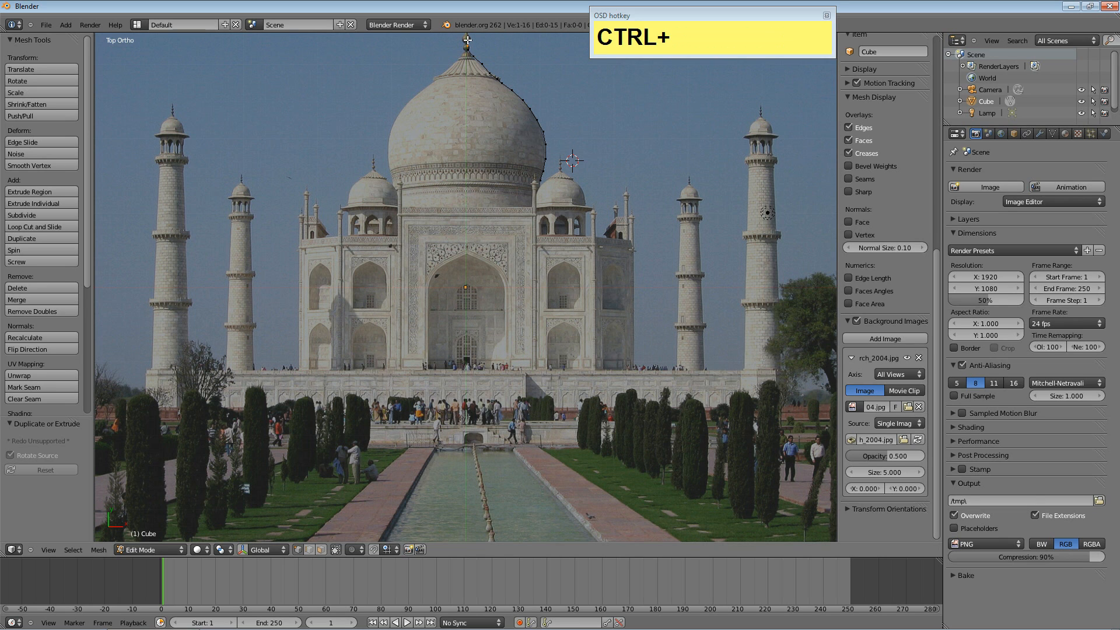
{"action": "mouse_move", "coordinate": [528, 181]}
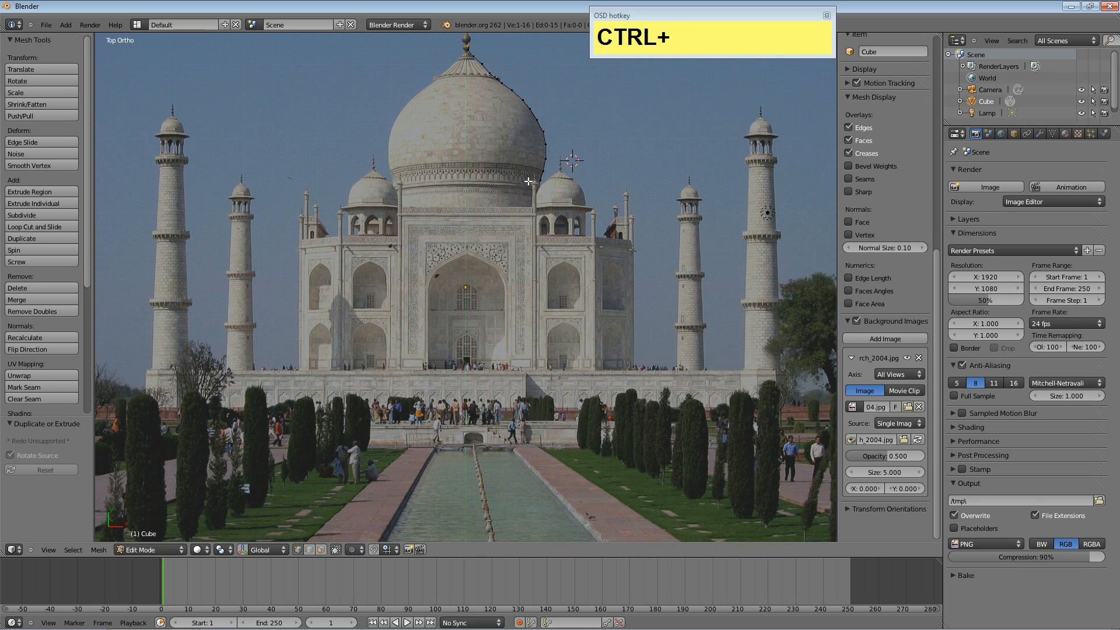
{"action": "key", "text": "a"}
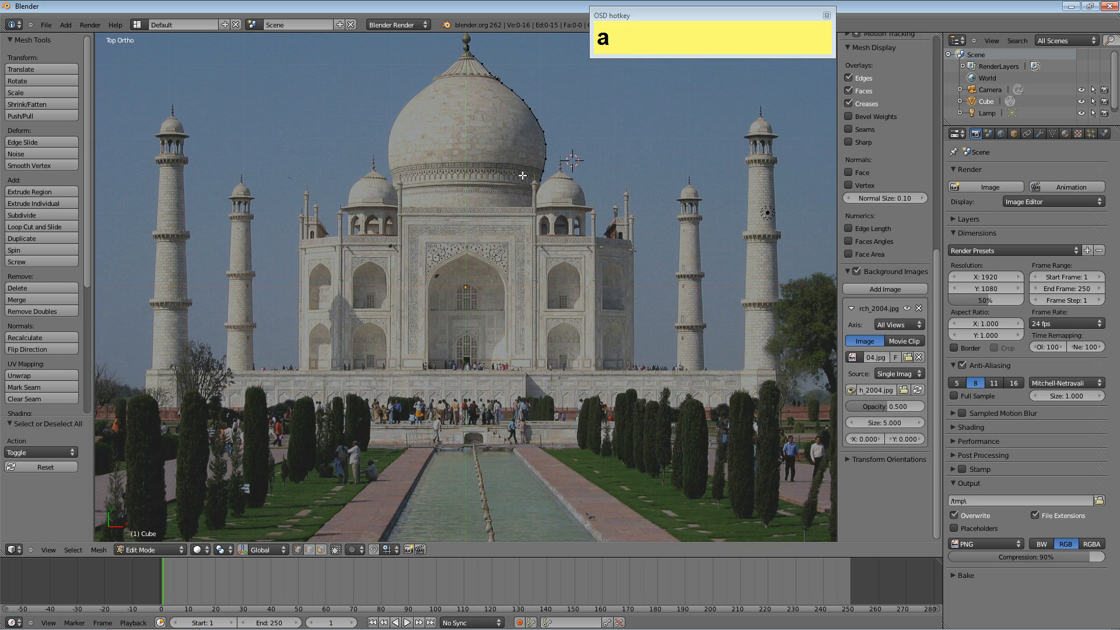
- Select all outline vertices and move them up along Z by about 1.26 units
{"action": "key", "text": "a"}
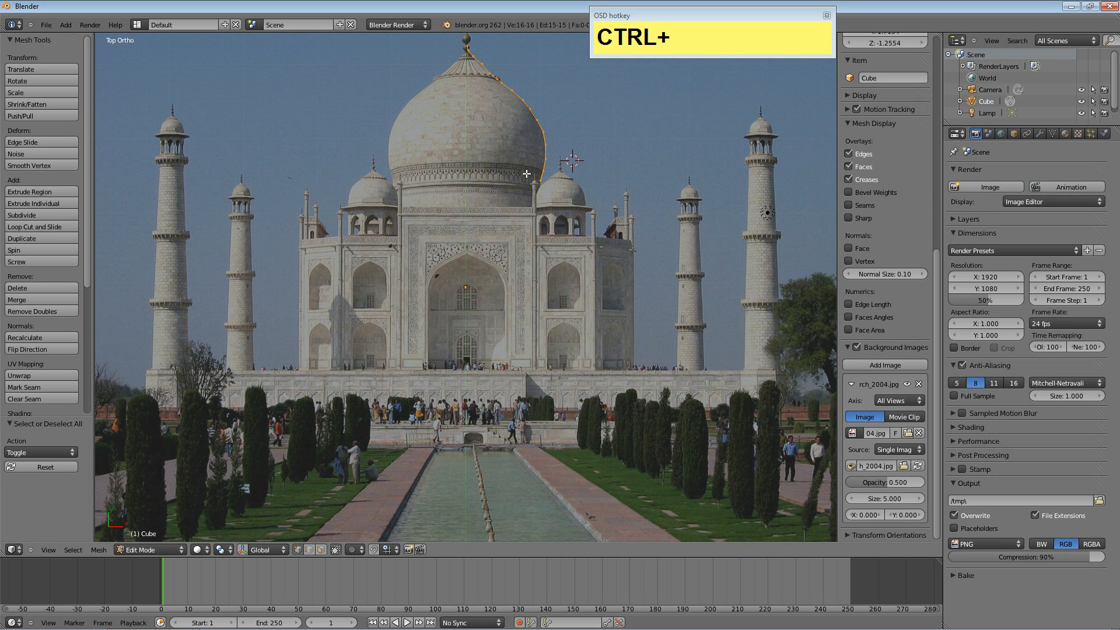
{"action": "key", "text": "KP_1"}
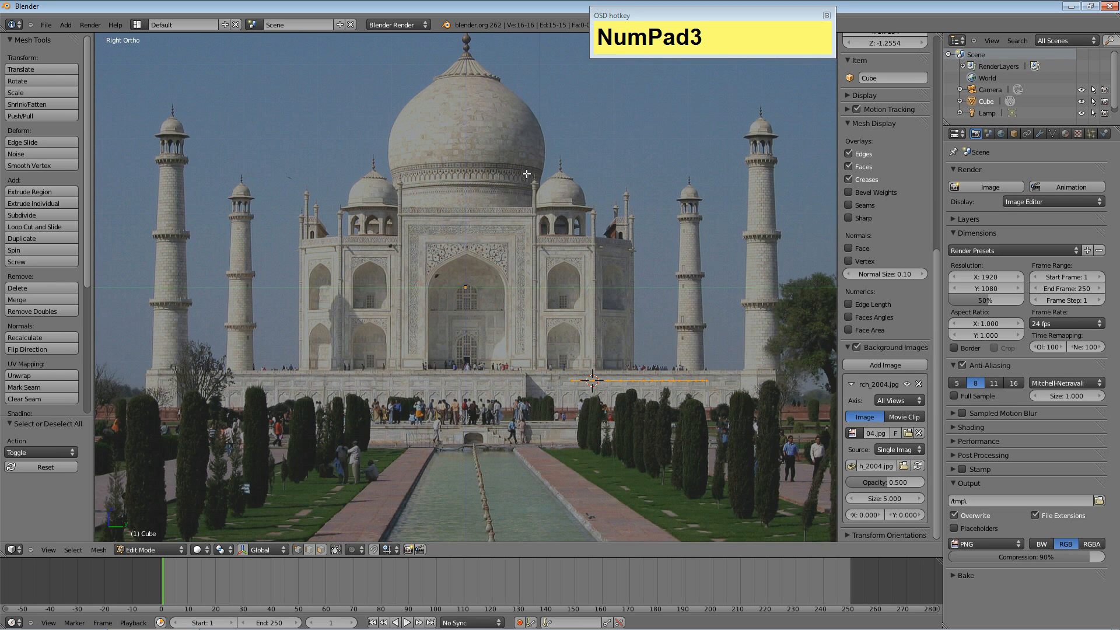
{"action": "key", "text": "KP_7"}
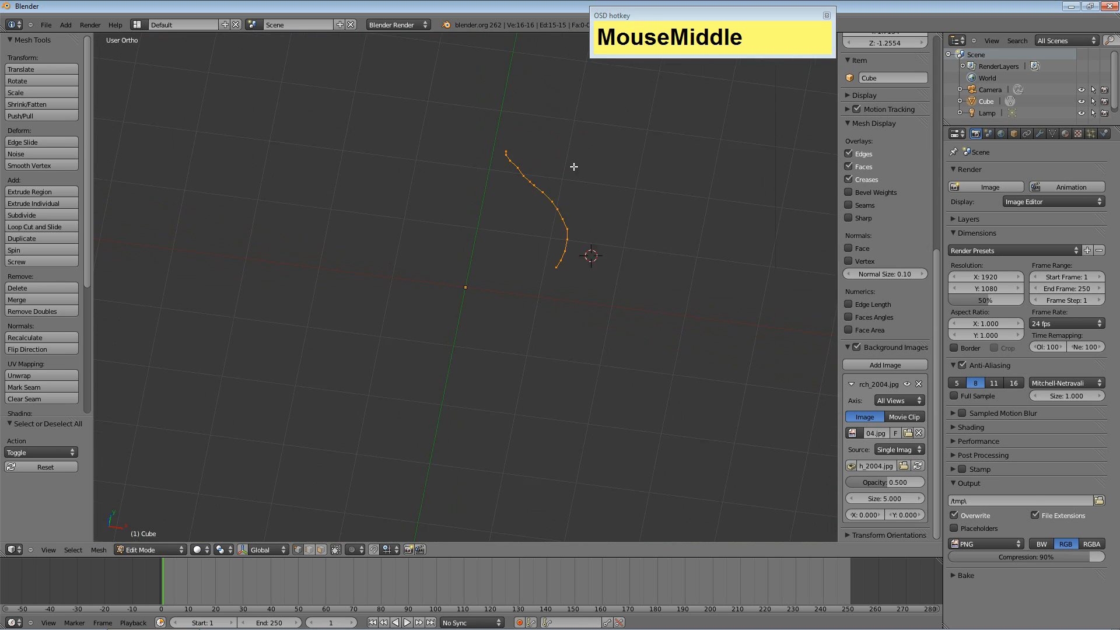
{"action": "left_click_drag", "start_coordinate": [573, 167], "coordinate": [573, 96]}
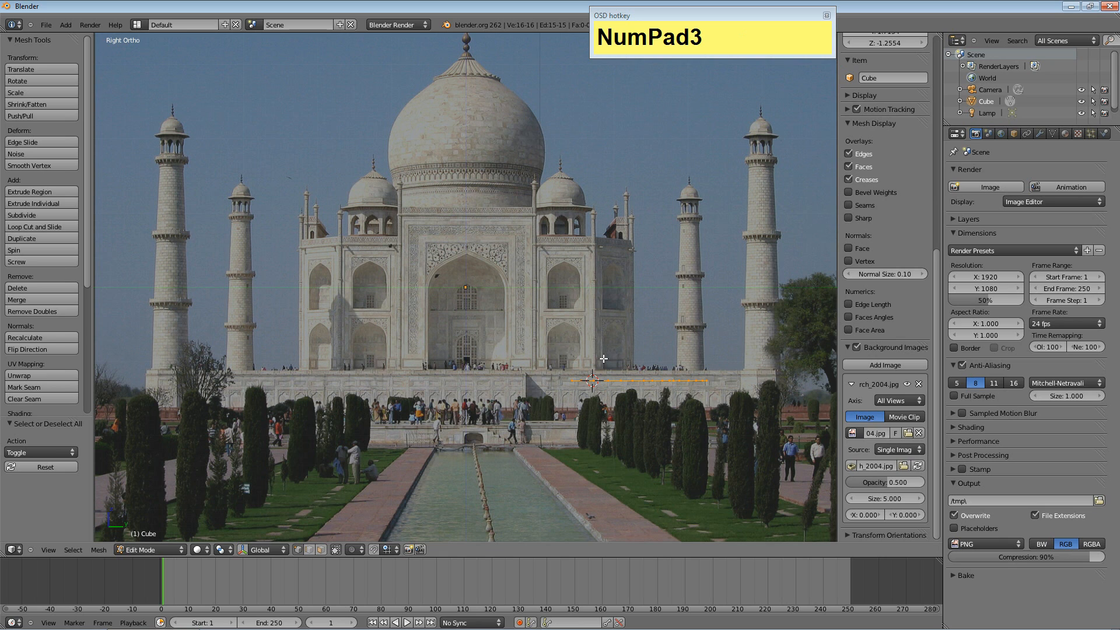
{"action": "key", "text": "g"}
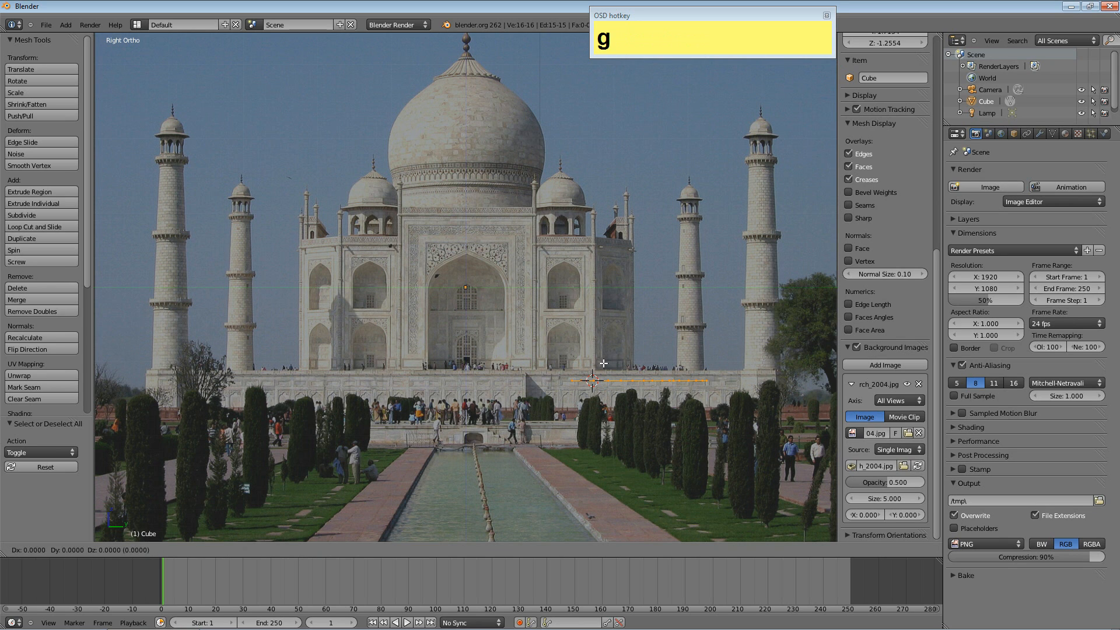
{"action": "key", "text": "z"}
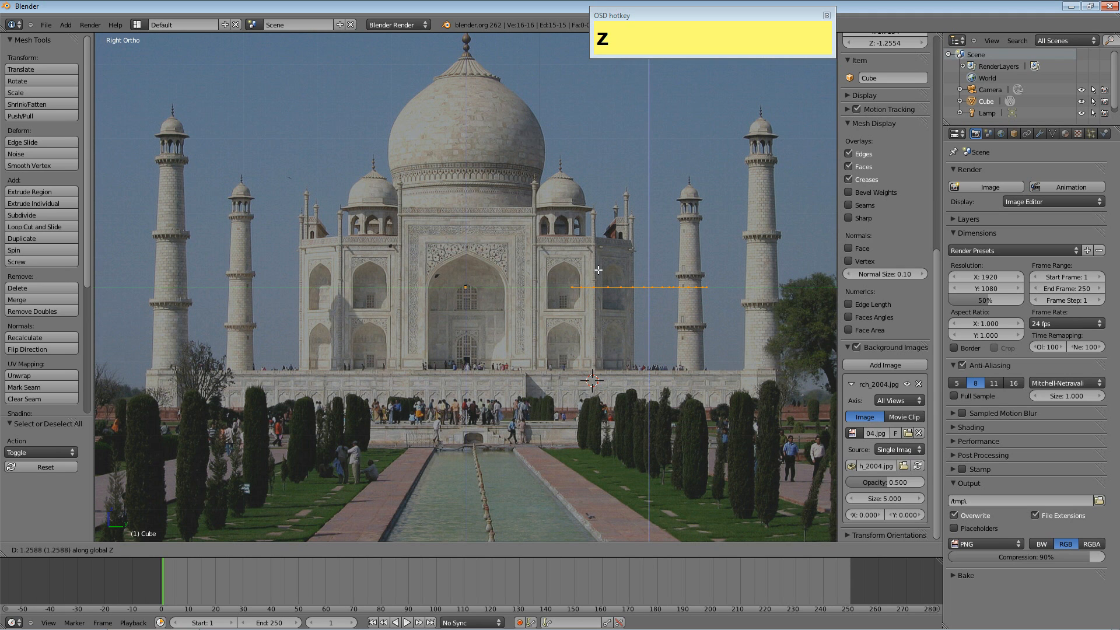
{"action": "left_click", "coordinate": [597, 316]}
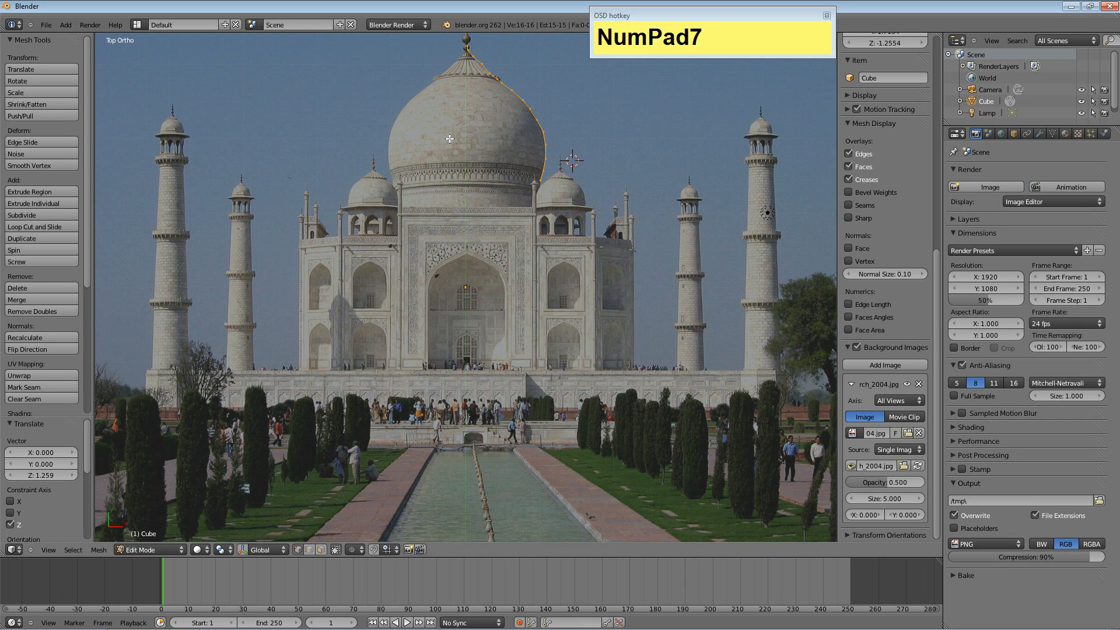
{"action": "mouse_move", "coordinate": [35, 250]}
{"action": "type", "text": "360"}
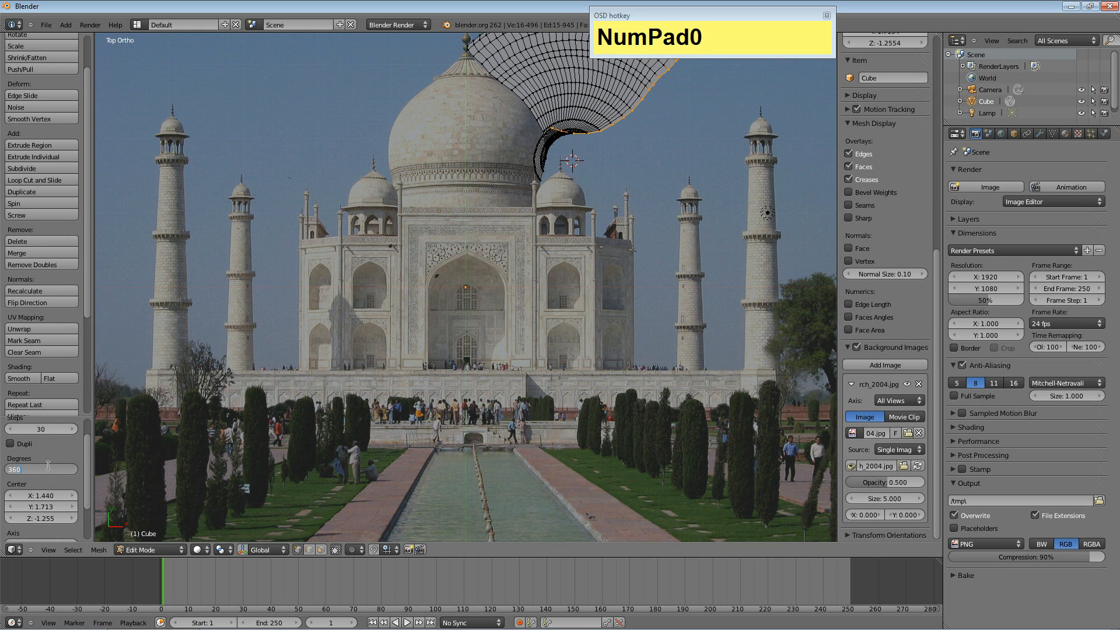
- Set the Spin centre to 0,0,0, axis Y to 1, and 360 degrees
{"action": "key", "text": "Tab"}
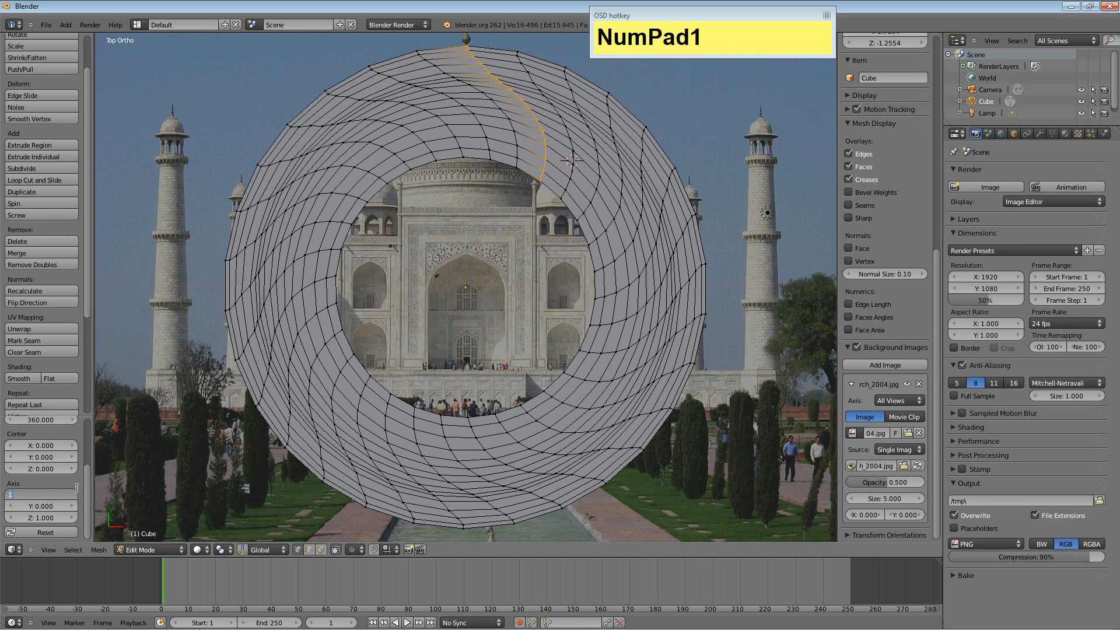
{"action": "key", "text": "Tab"}
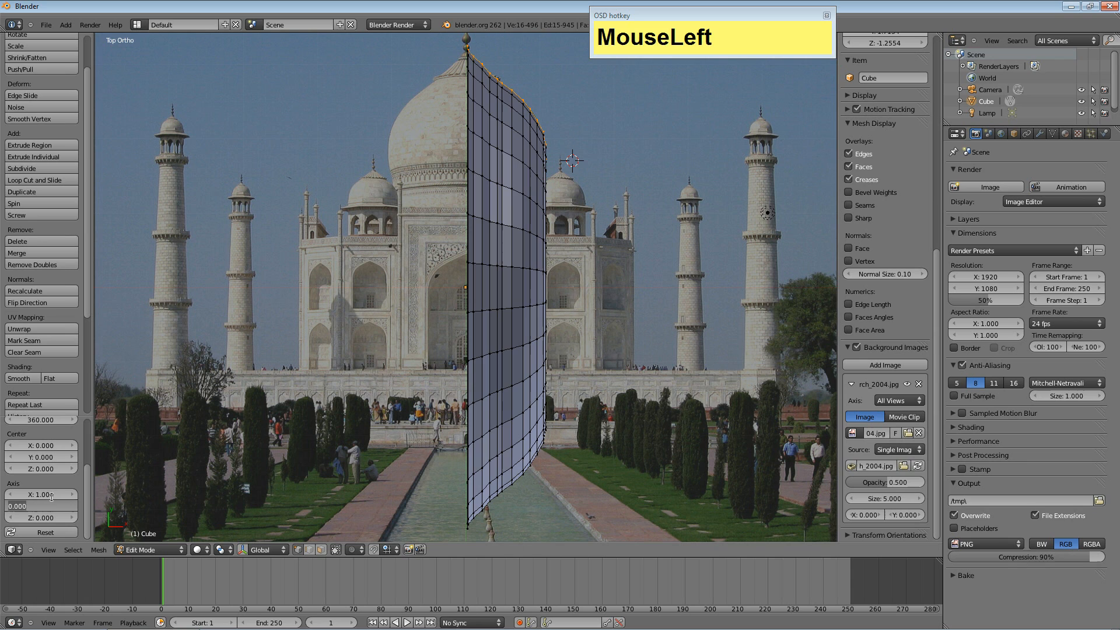
{"action": "key", "text": "Tab"}
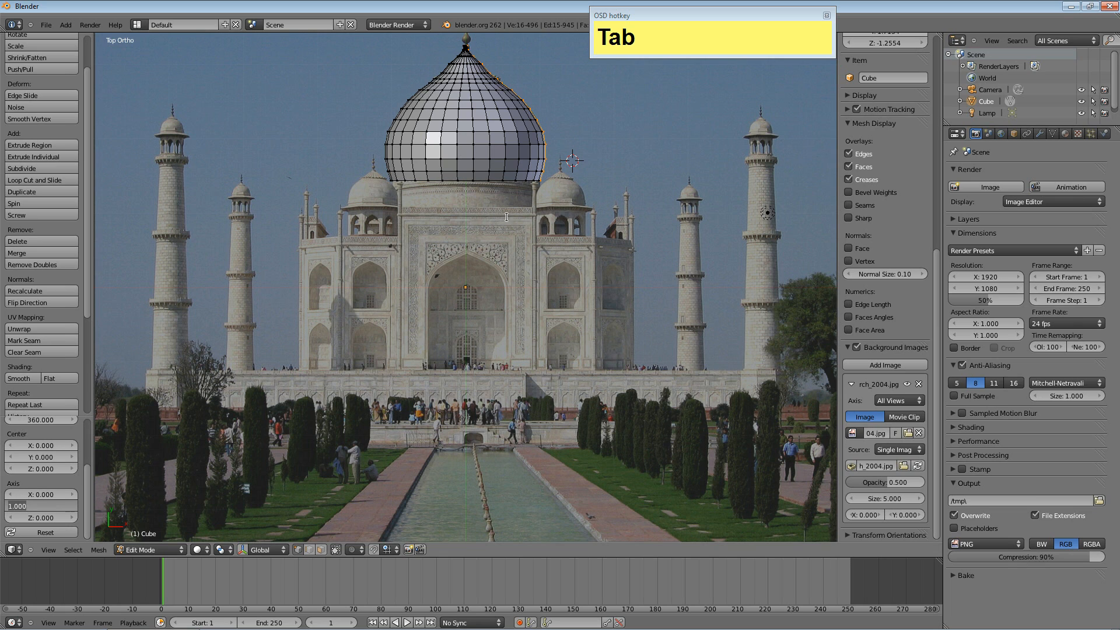
{"action": "mouse_move", "coordinate": [468, 127]}
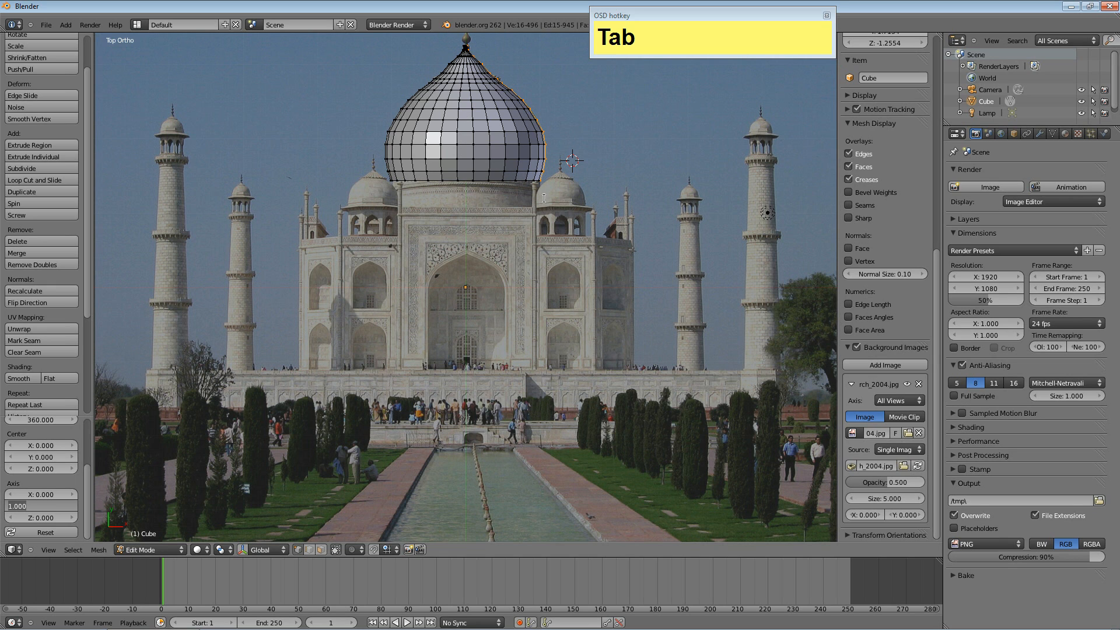
{"action": "mouse_move", "coordinate": [598, 150]}
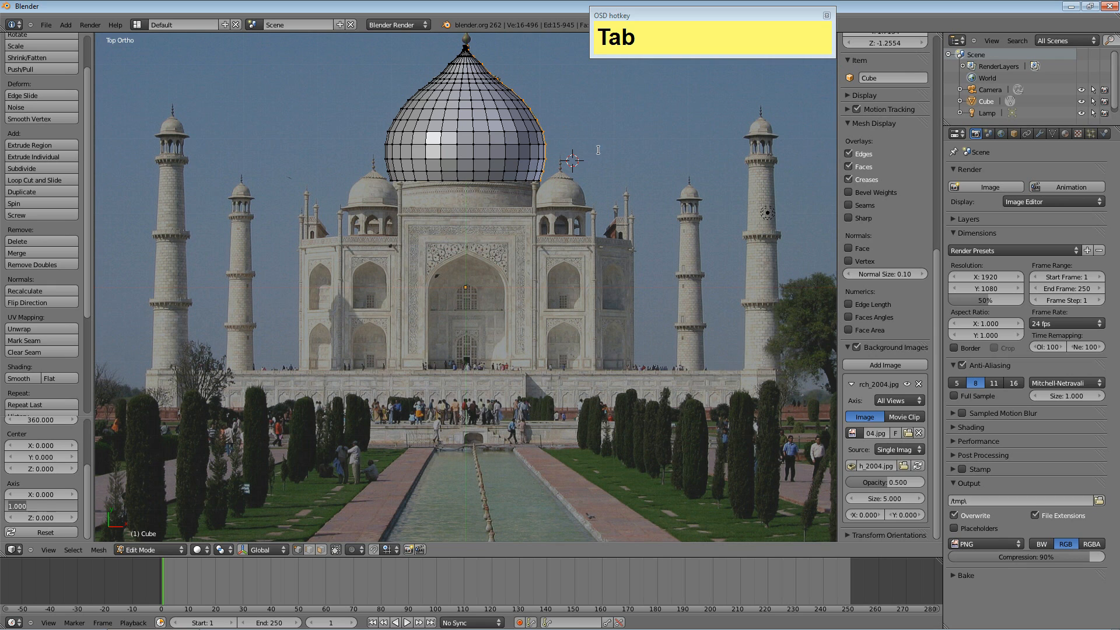
- Orbit around the onion dome, then view it in Right Ortho and Top Ortho
{"action": "middle_click", "coordinate": [572, 155]}
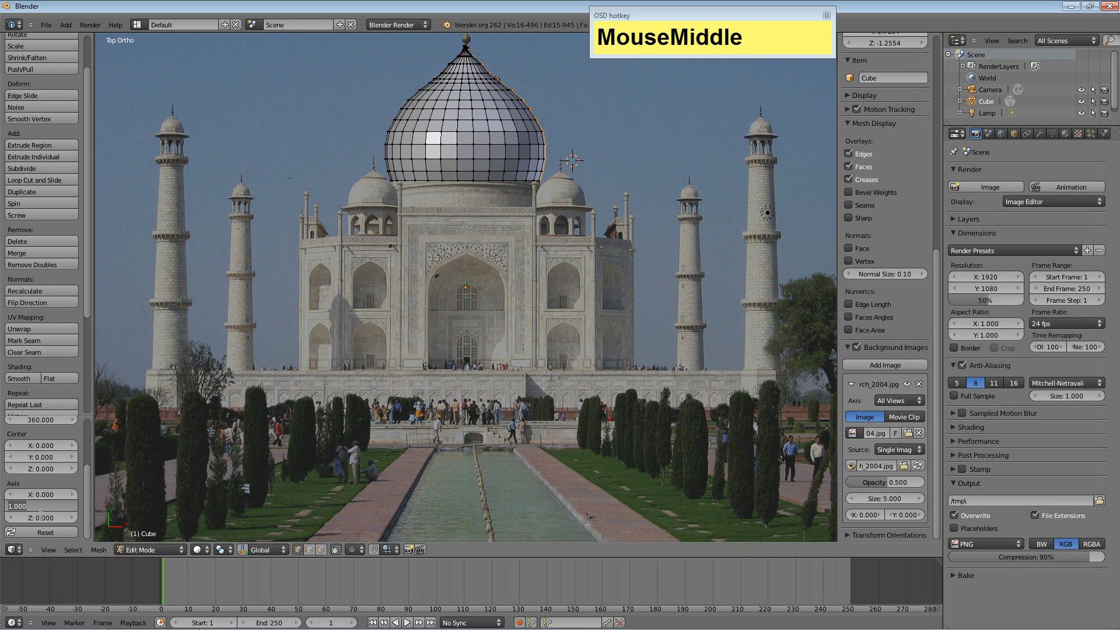
{"action": "left_click_drag", "start_coordinate": [464, 286], "coordinate": [675, 181]}
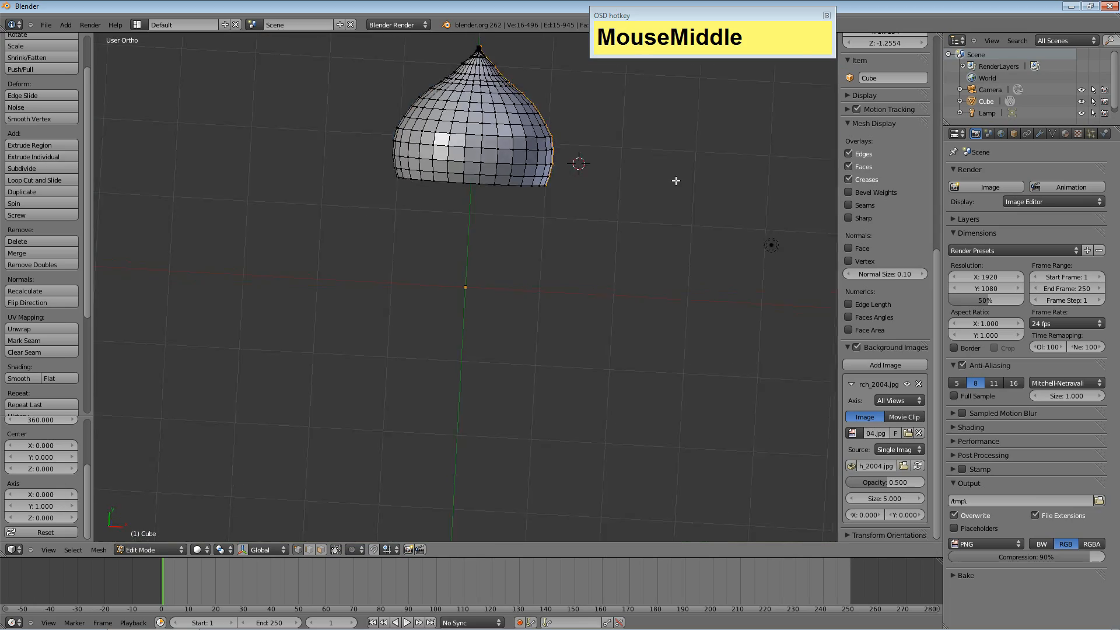
{"action": "left_click_drag", "start_coordinate": [675, 181], "coordinate": [650, 66]}
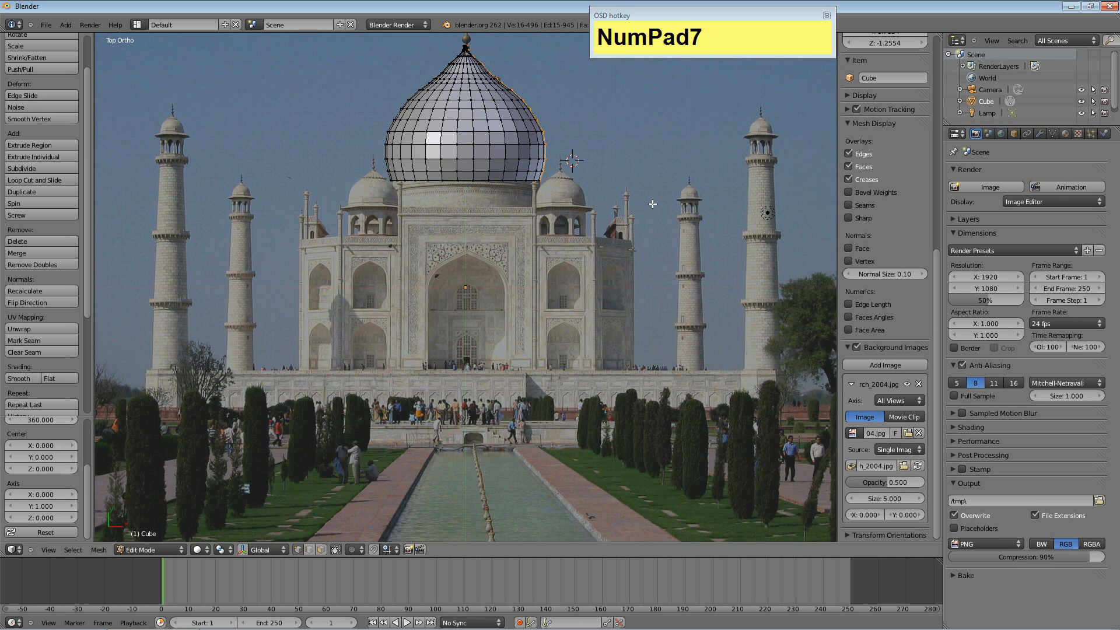
{"action": "key", "text": "KP_3"}
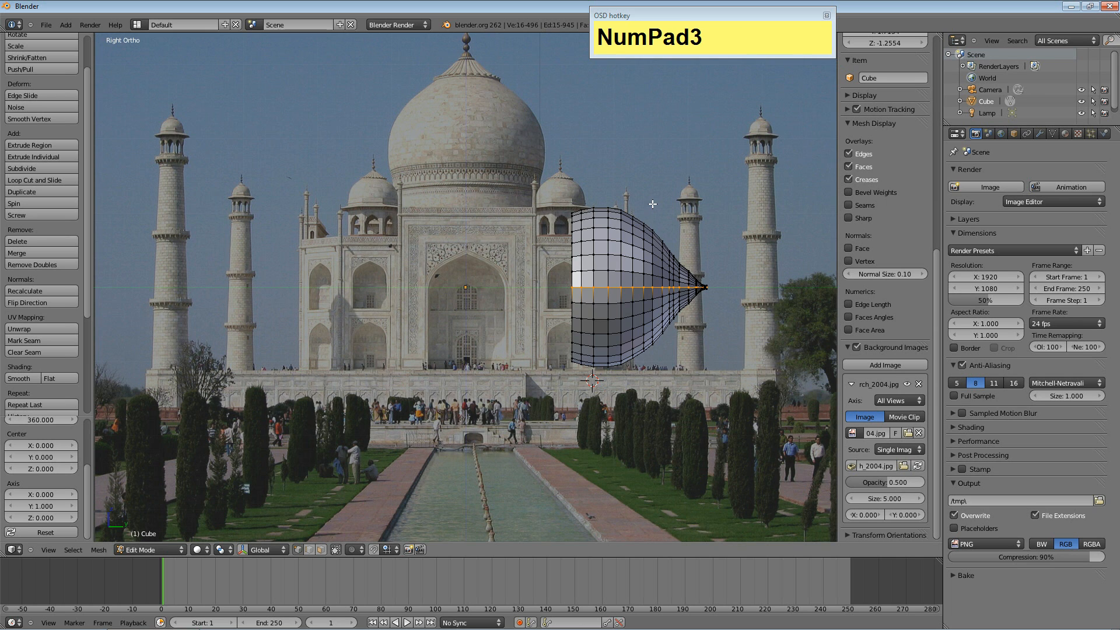
{"action": "key", "text": "KP_7"}
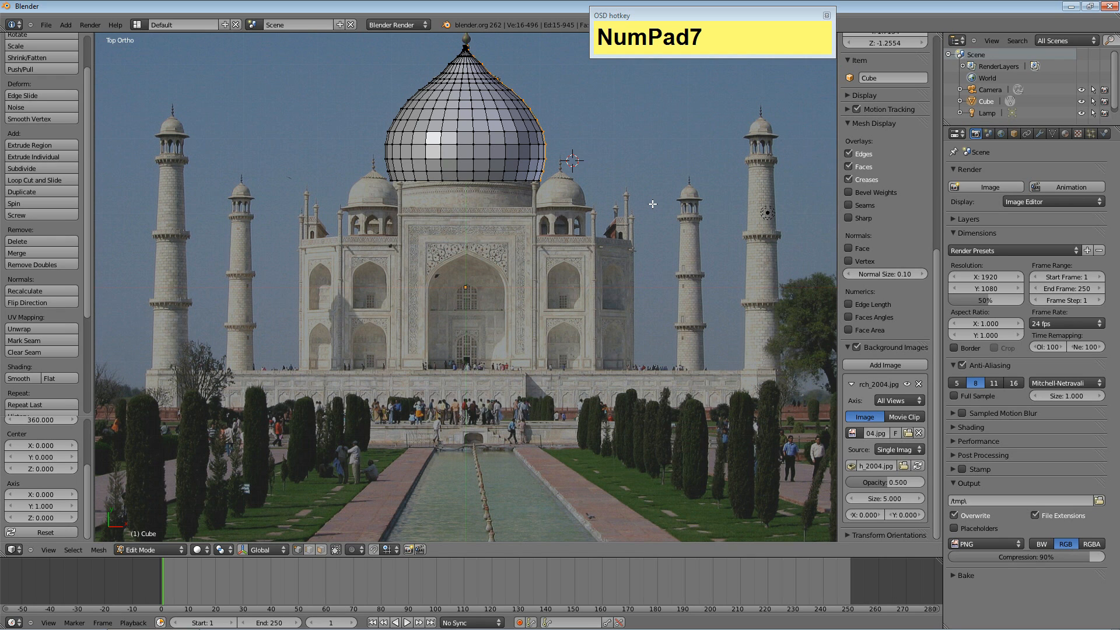
{"action": "mouse_move", "coordinate": [535, 207]}
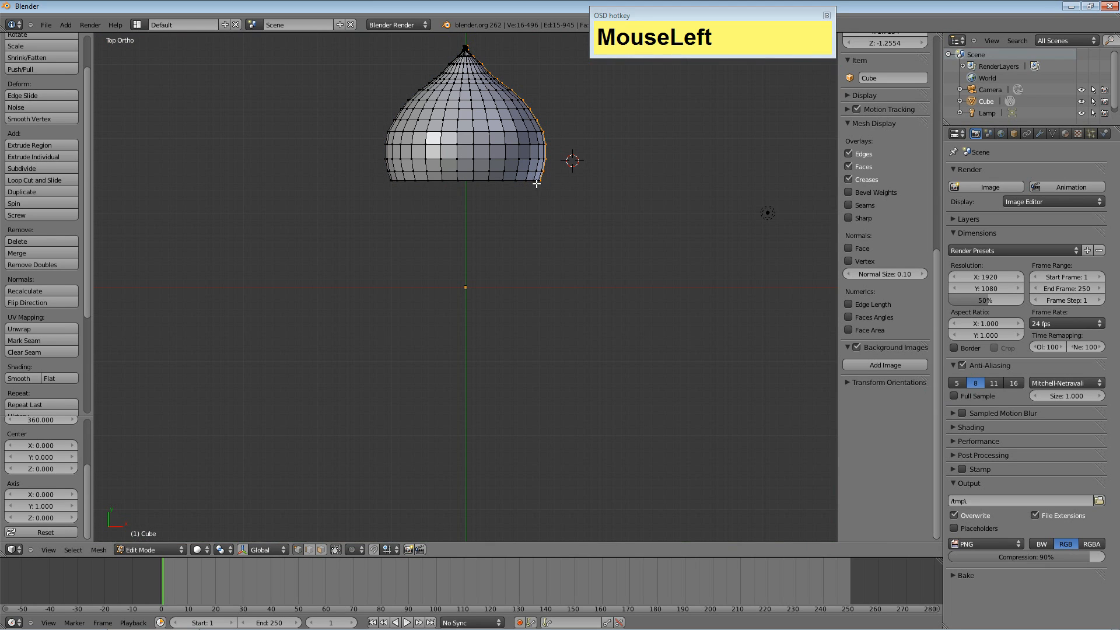
- Select and delete every dome vertex, then hide the properties shelf
{"action": "key", "text": "a"}
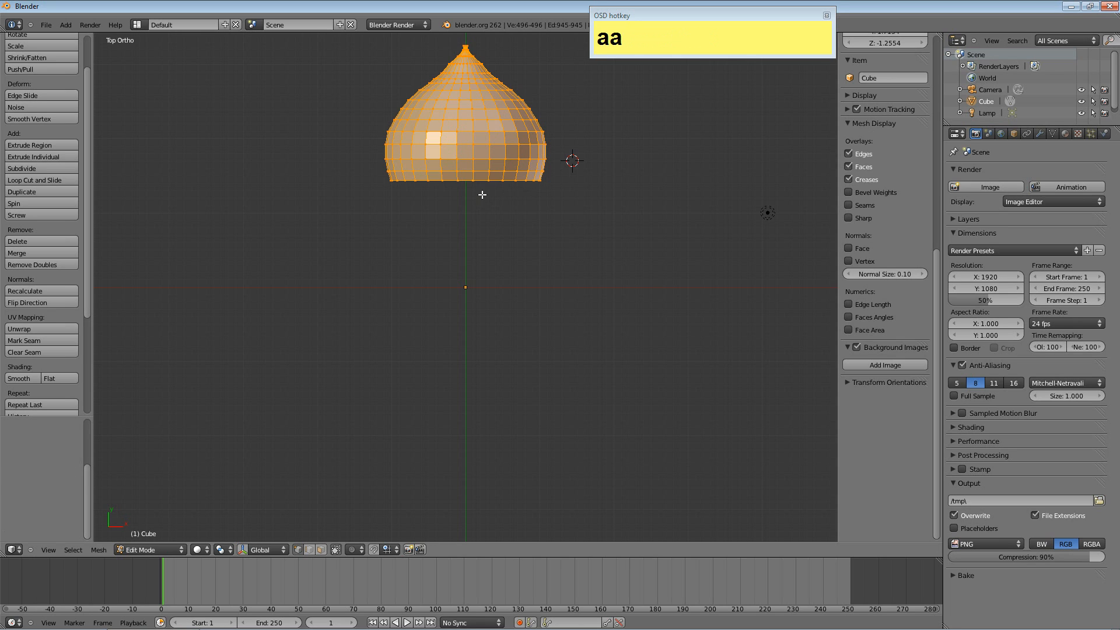
{"action": "left_click", "coordinate": [451, 198]}
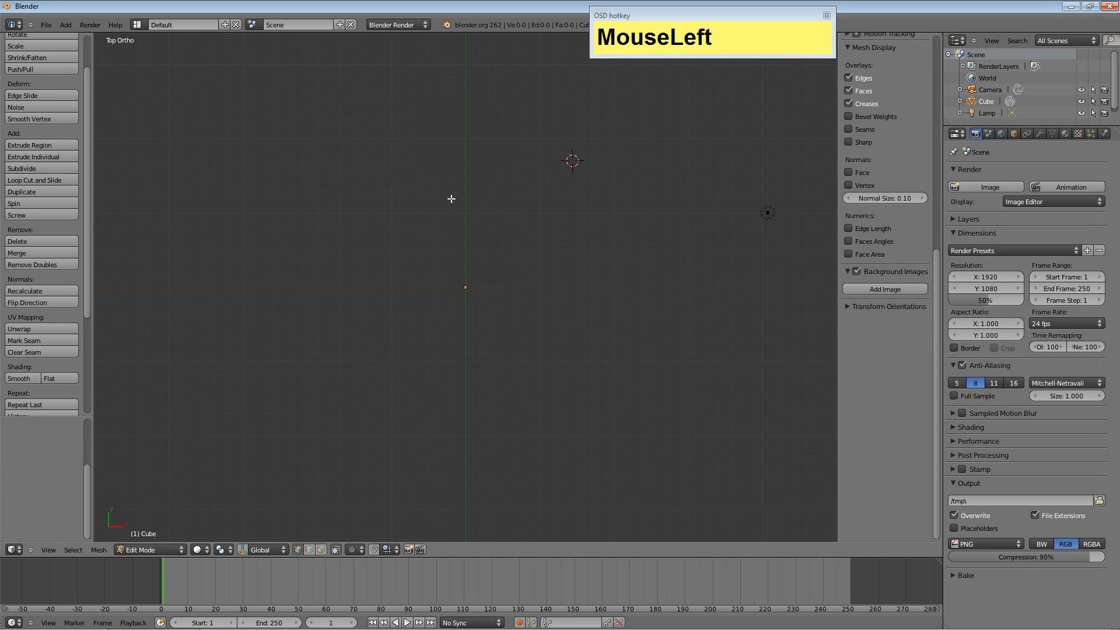
{"action": "scroll", "scroll_direction": "down", "scroll_amount": 3}
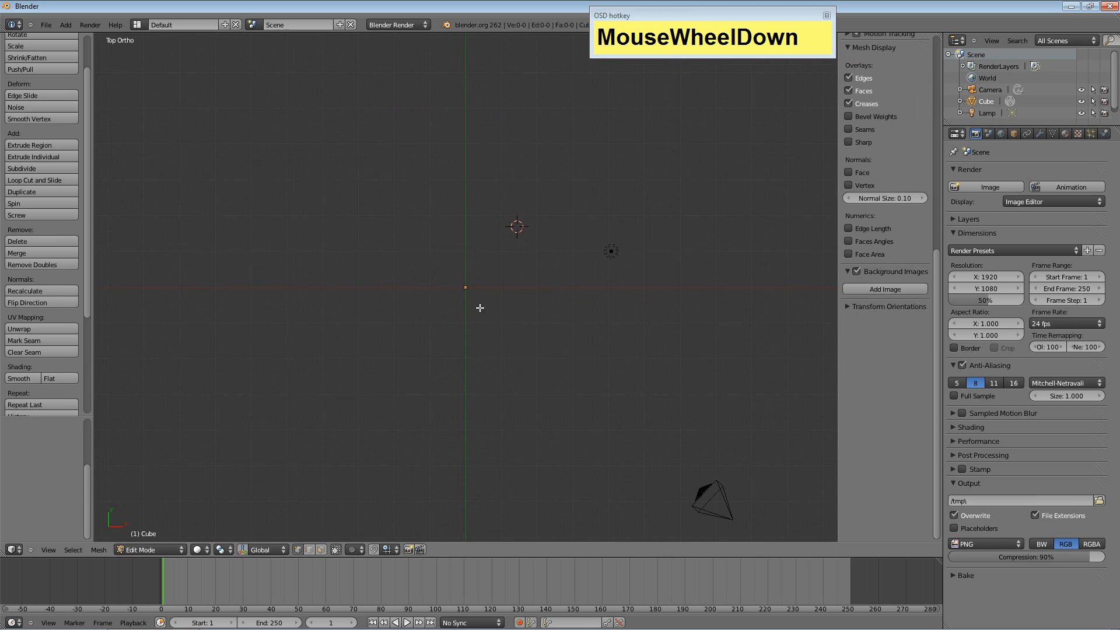
{"action": "scroll", "scroll_direction": "up", "scroll_amount": 3}
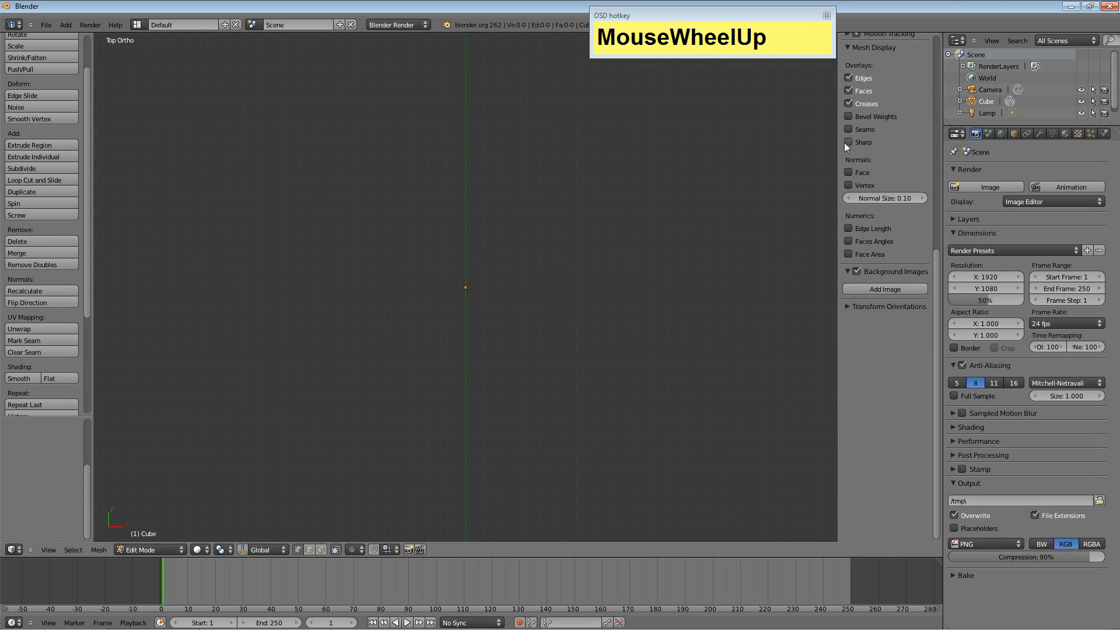
{"action": "key", "text": "n"}
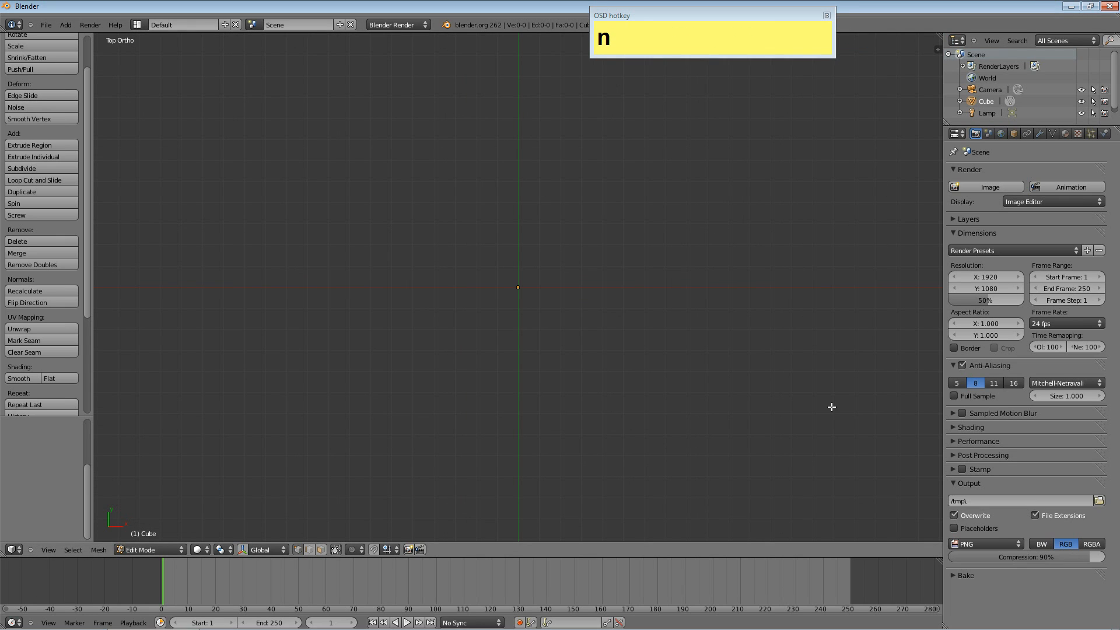
{"action": "mouse_move", "coordinate": [685, 328]}
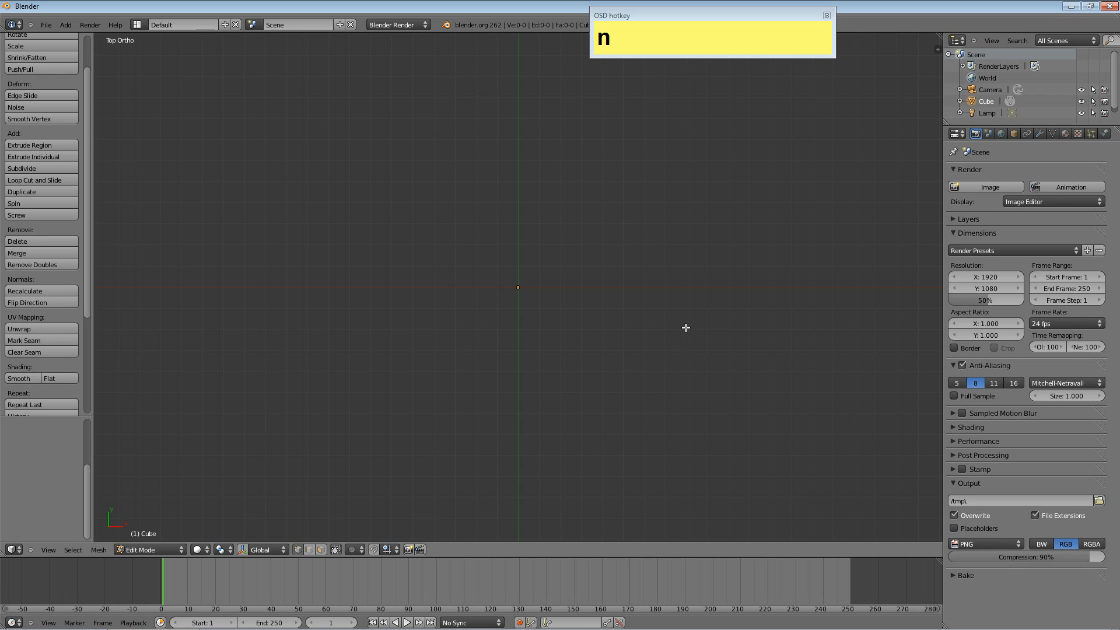
{"action": "mouse_move", "coordinate": [629, 324]}
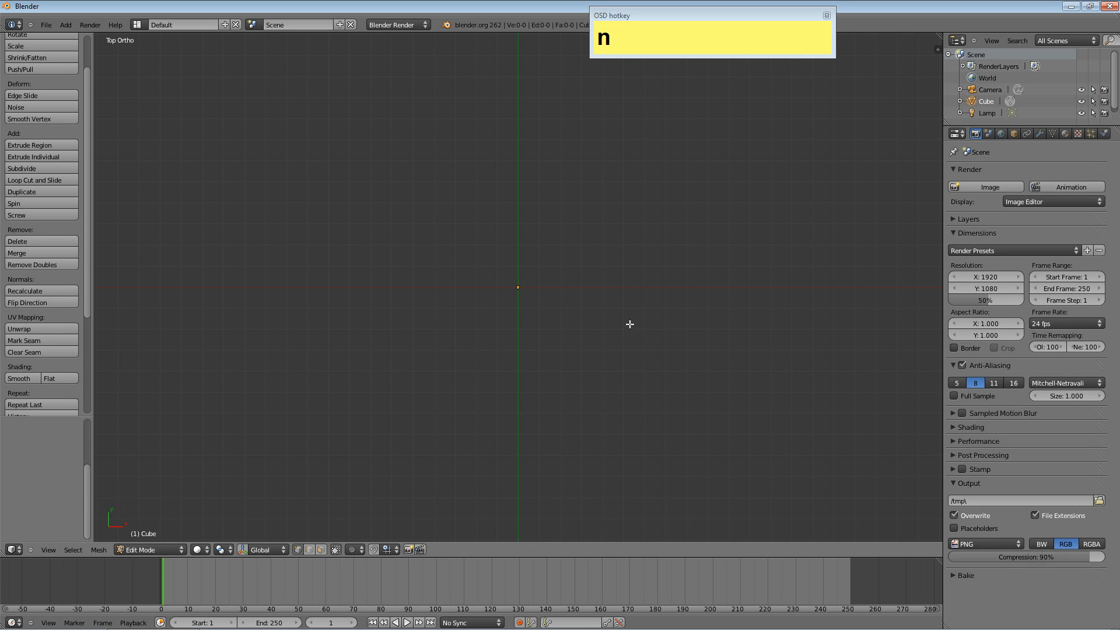
{"action": "mouse_move", "coordinate": [605, 338]}
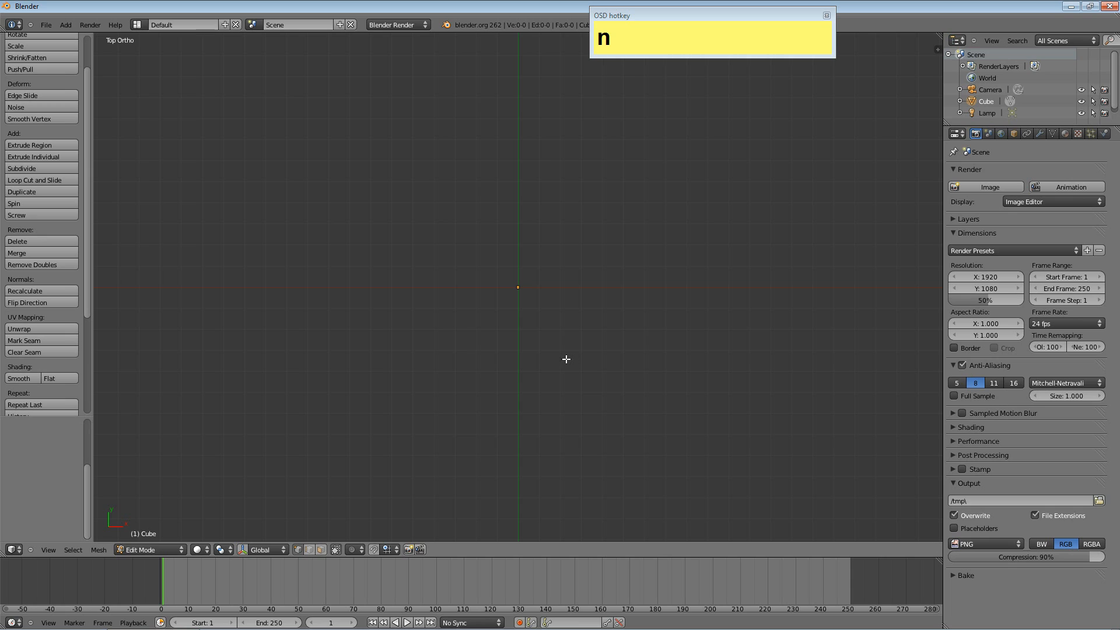
{"action": "mouse_move", "coordinate": [518, 451]}
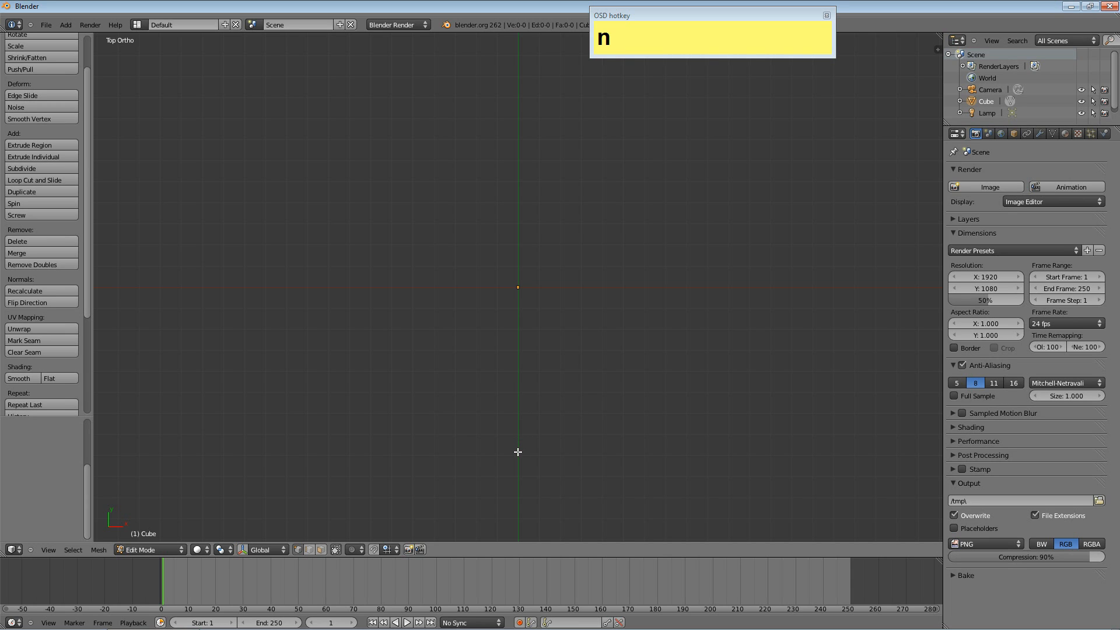
{"action": "mouse_move", "coordinate": [529, 453]}
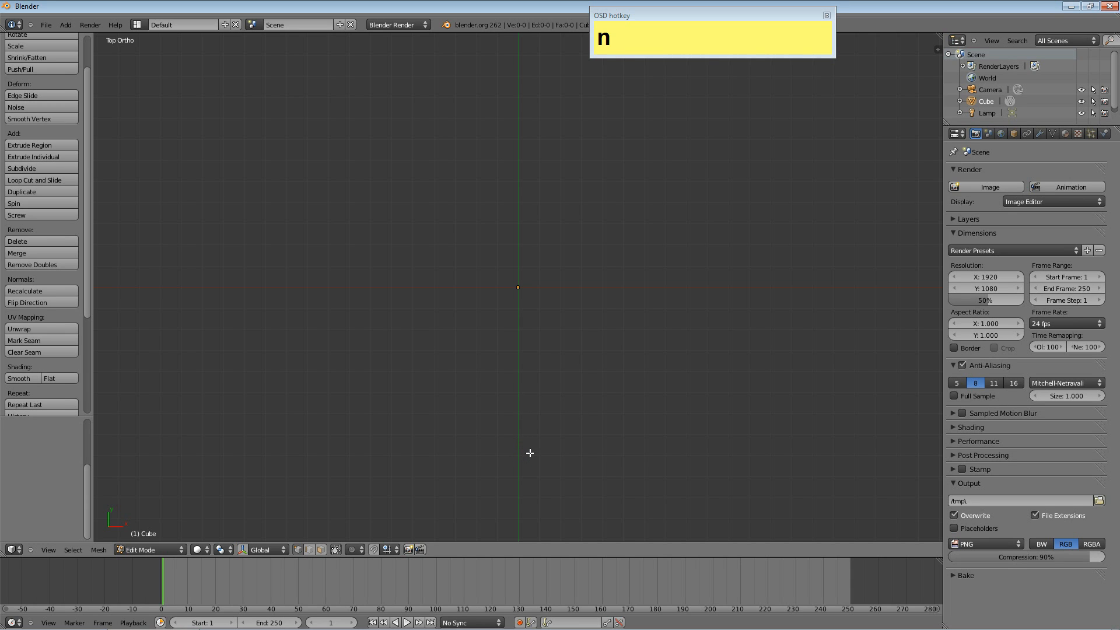
{"action": "mouse_move", "coordinate": [527, 448]}
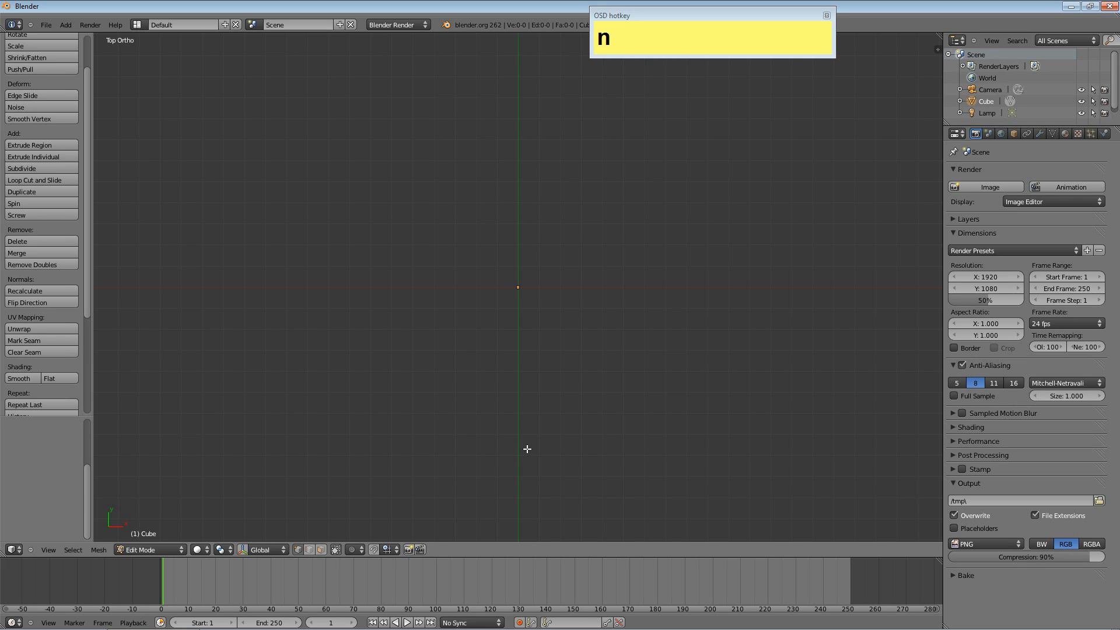
{"action": "mouse_move", "coordinate": [554, 419]}
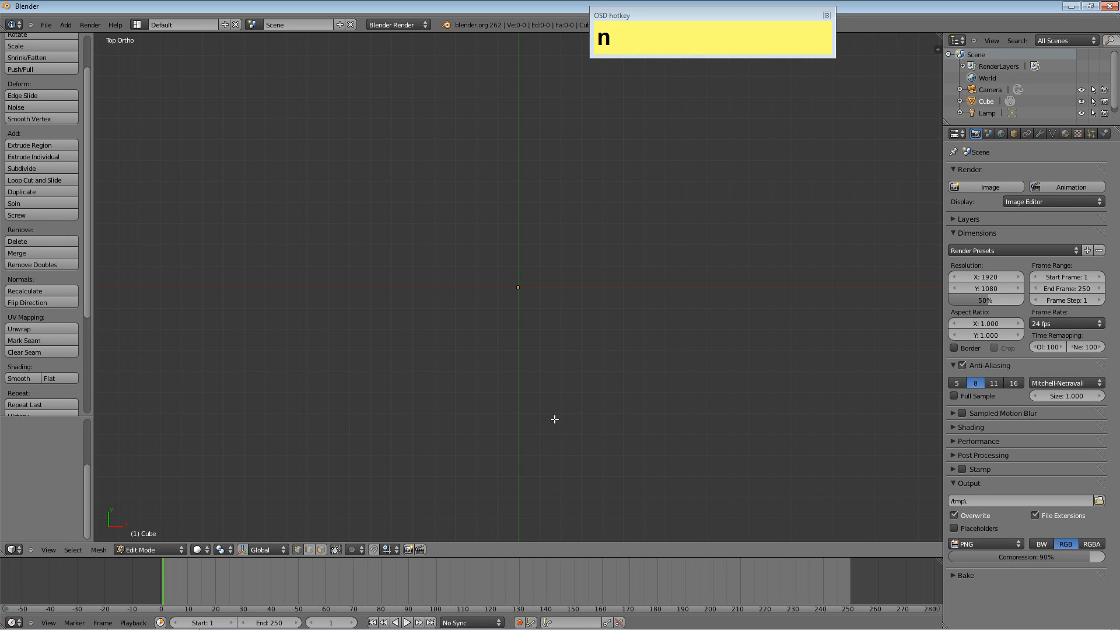
{"action": "mouse_move", "coordinate": [530, 246]}
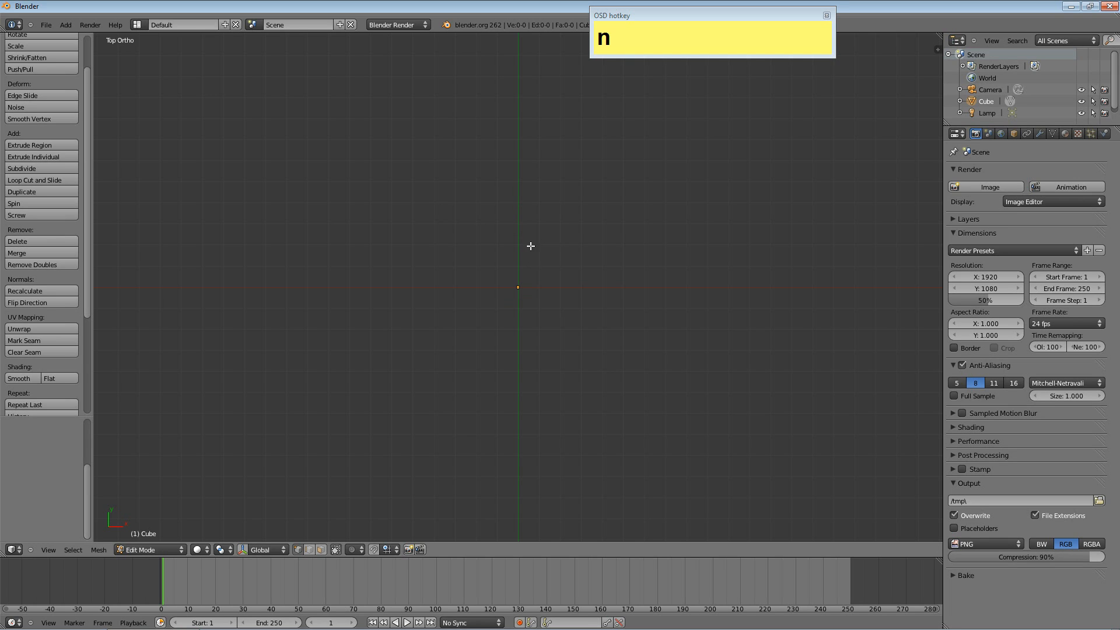
{"action": "mouse_move", "coordinate": [557, 182]}
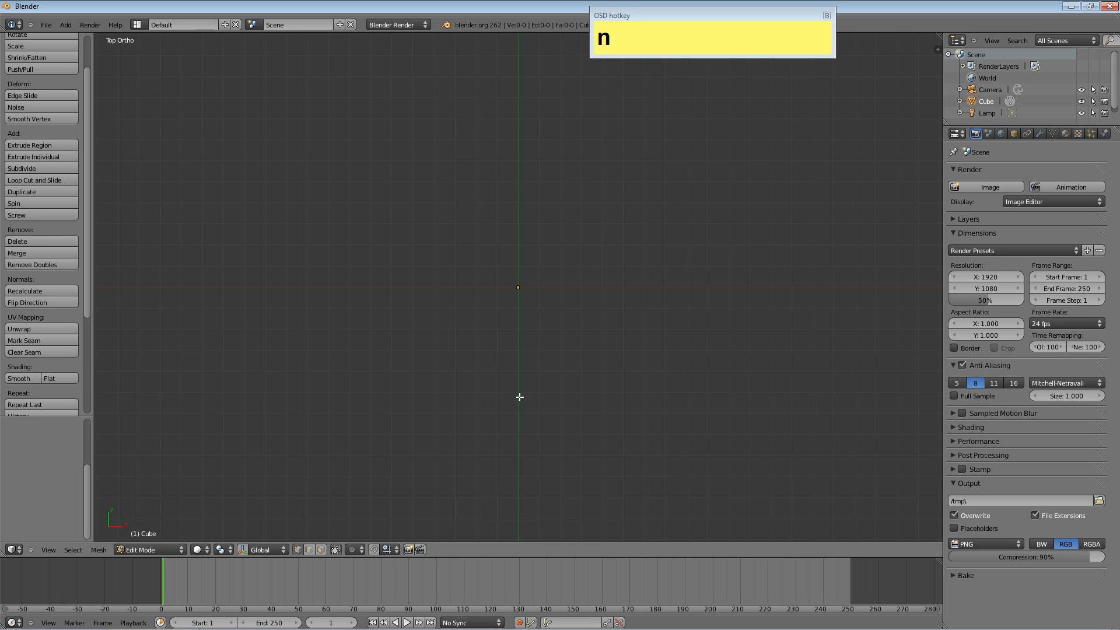
{"action": "mouse_move", "coordinate": [563, 357]}
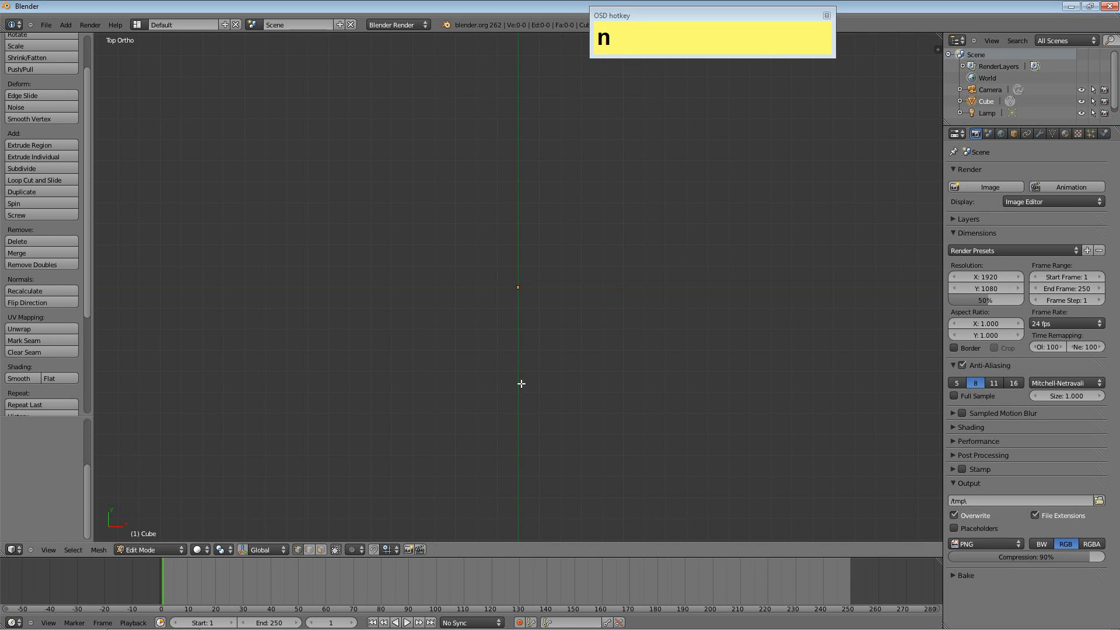
{"action": "mouse_move", "coordinate": [528, 390]}
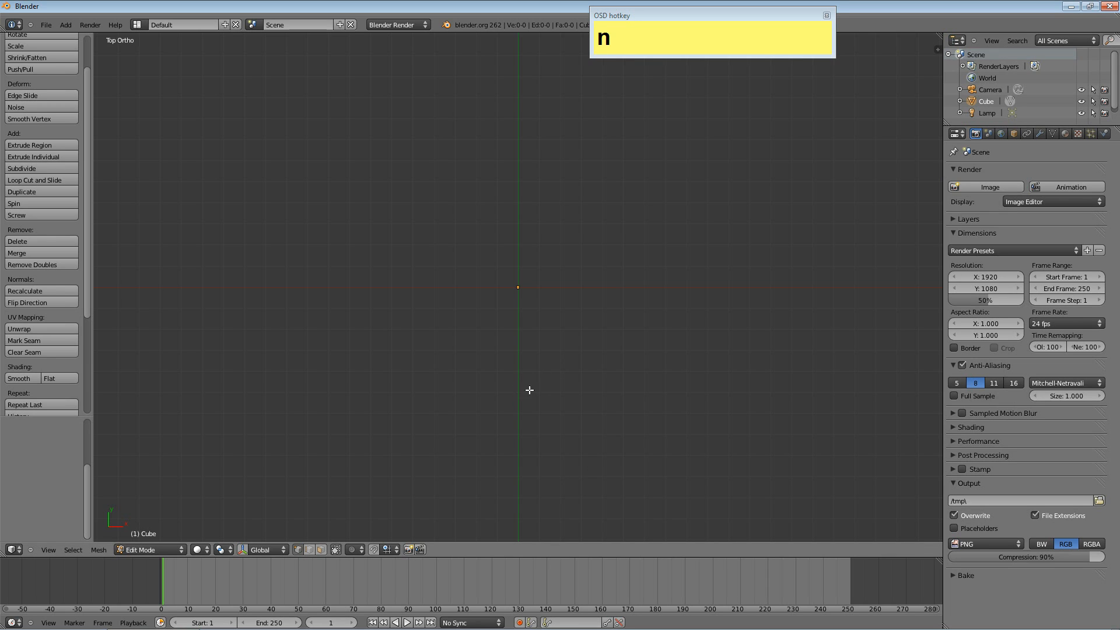
{"action": "mouse_move", "coordinate": [518, 392]}
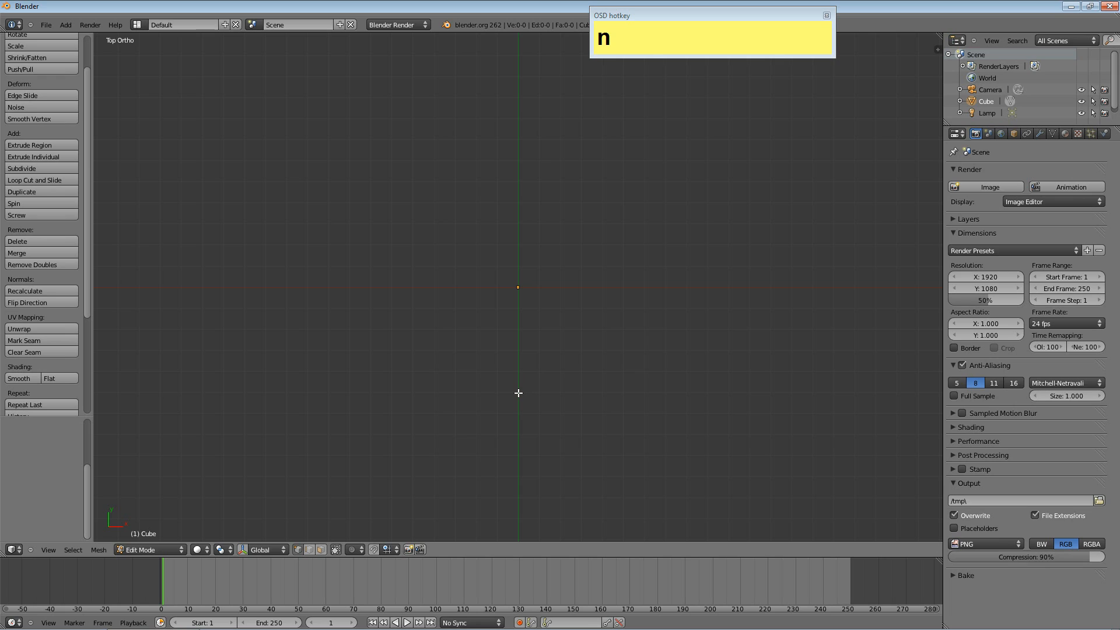
{"action": "mouse_move", "coordinate": [518, 370]}
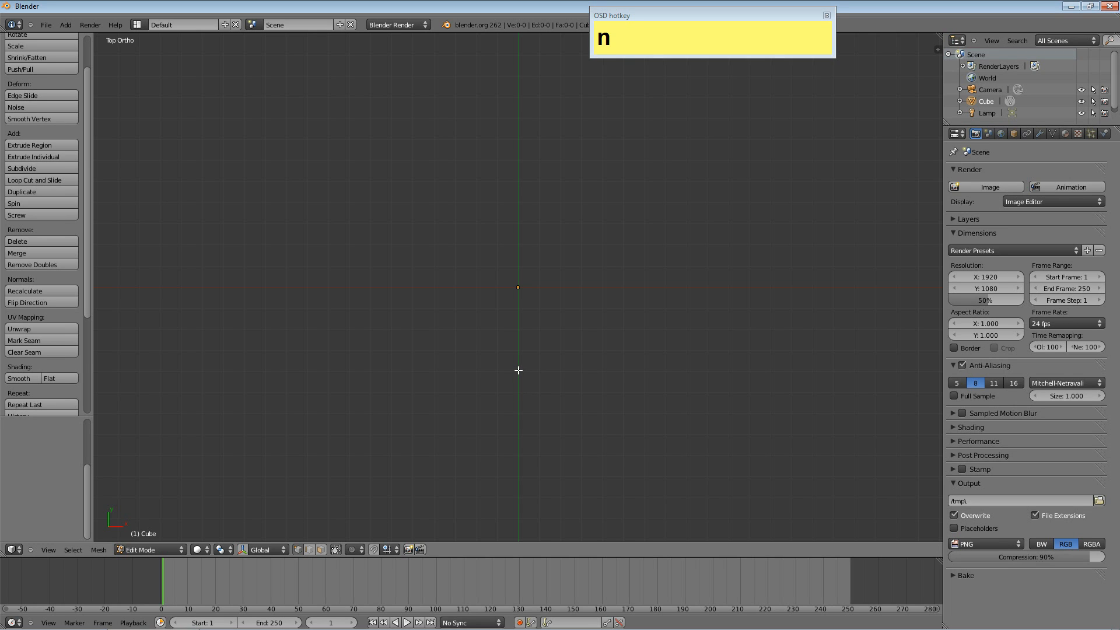
- Place 13 connected vertices from the centre line as a half heart, then select all
{"action": "key", "text": "ctrl"}
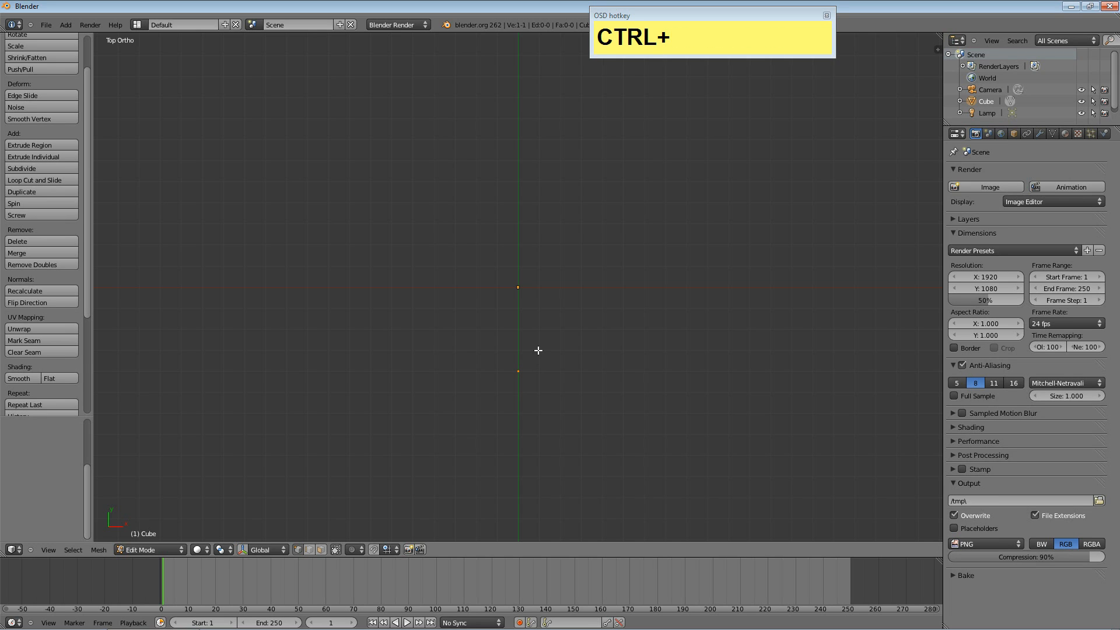
{"action": "left_click_drag", "start_coordinate": [518, 370], "coordinate": [580, 311]}
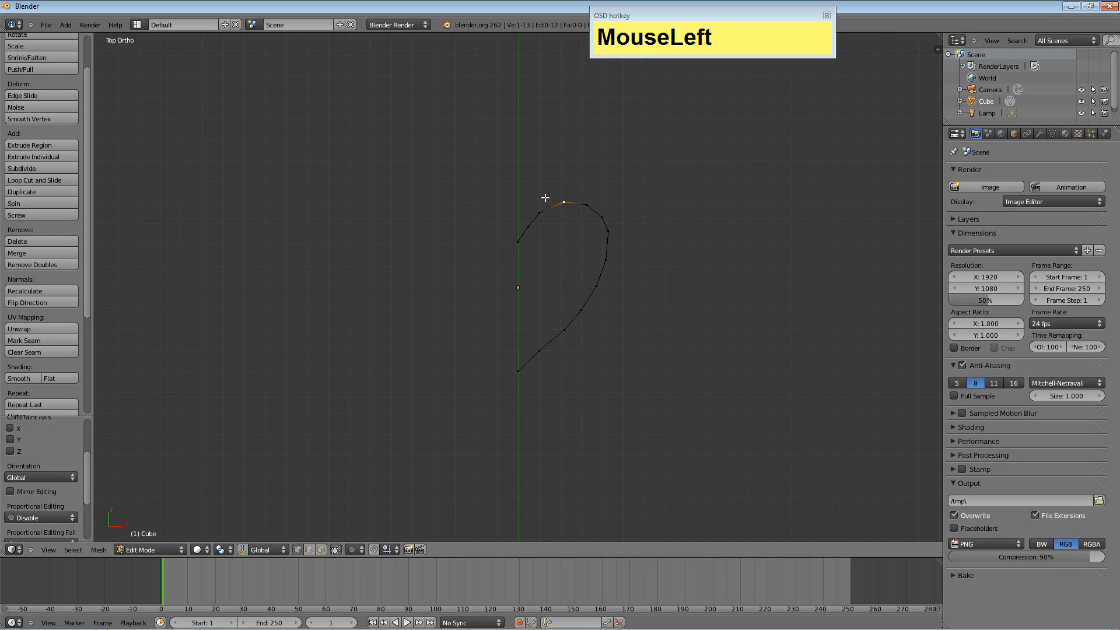
{"action": "key", "text": "a"}
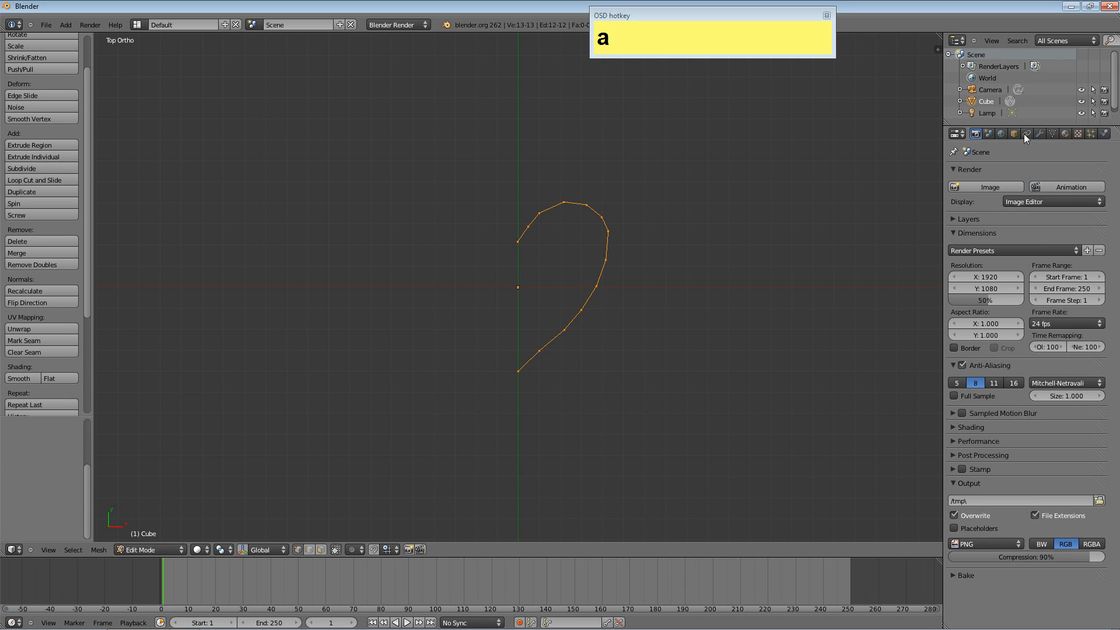
- Add a Mirror modifier along X and return to Object Mode
{"action": "left_click", "coordinate": [1040, 133]}
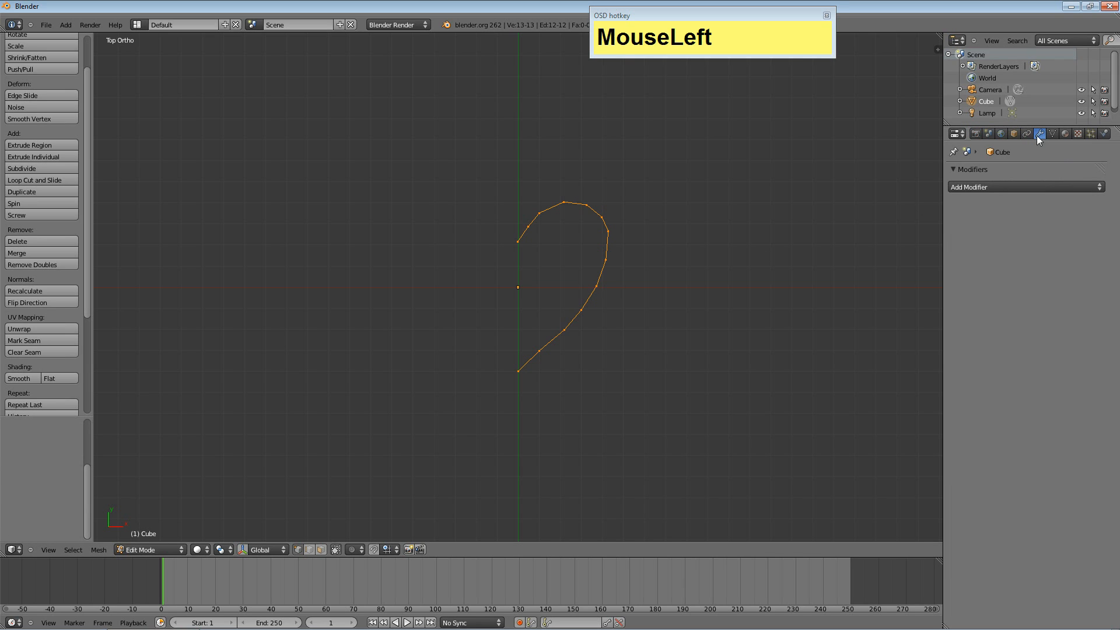
{"action": "left_click", "coordinate": [1025, 187]}
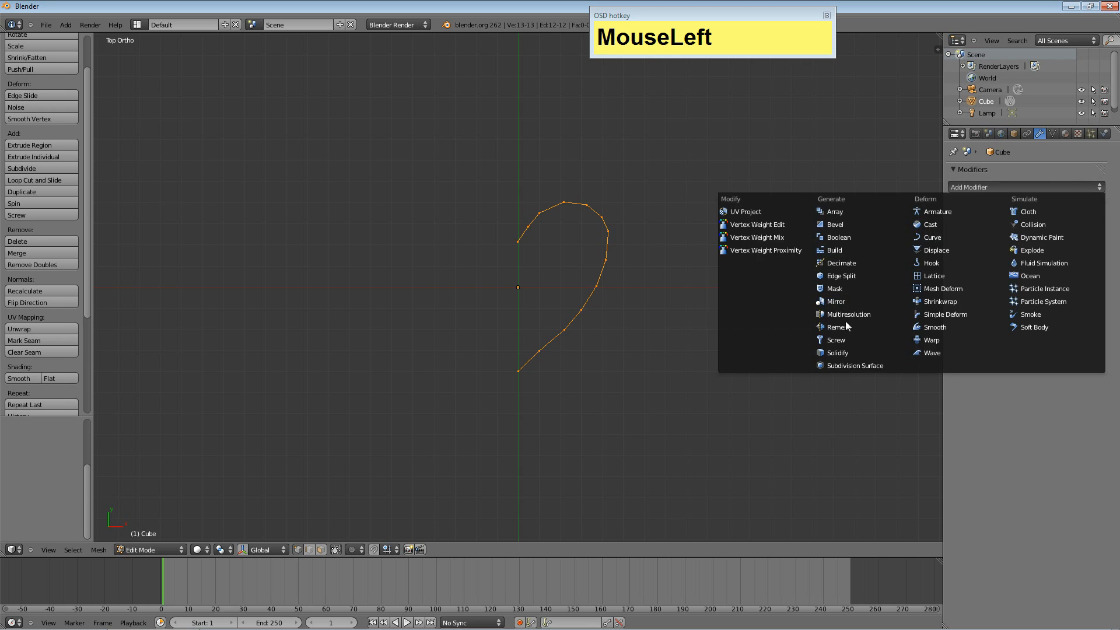
{"action": "left_click", "coordinate": [833, 301]}
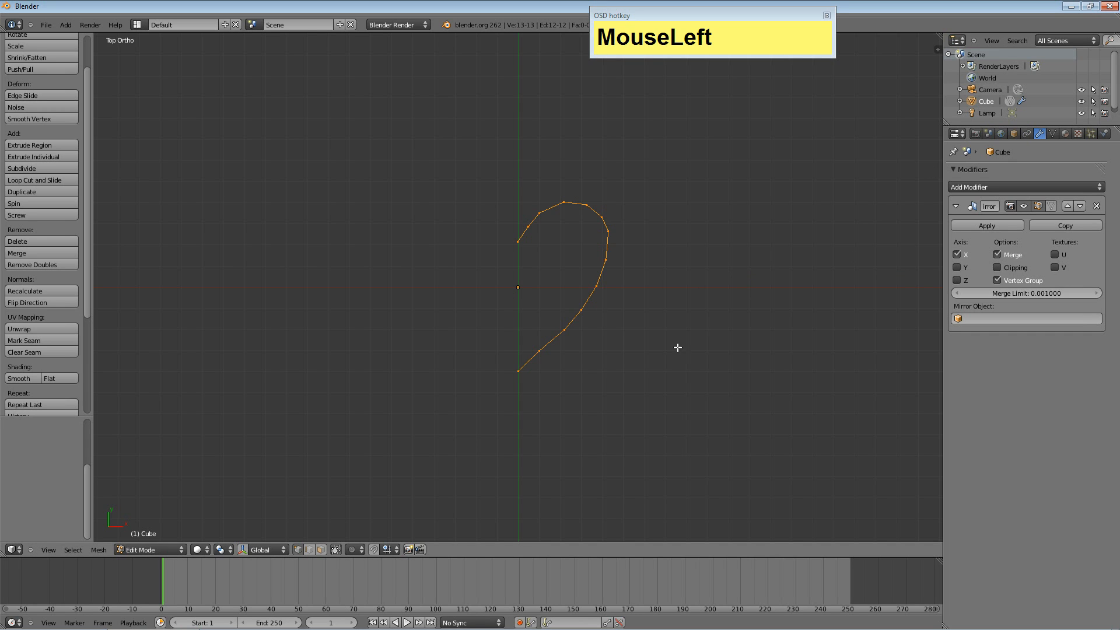
{"action": "key", "text": "Tab"}
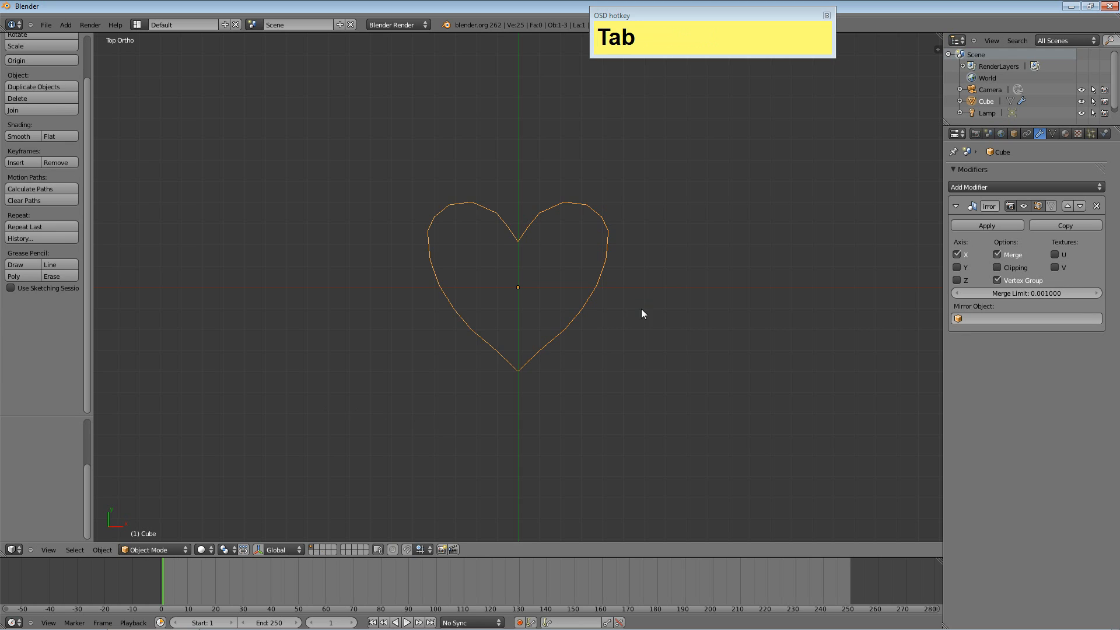
{"action": "mouse_move", "coordinate": [627, 241]}
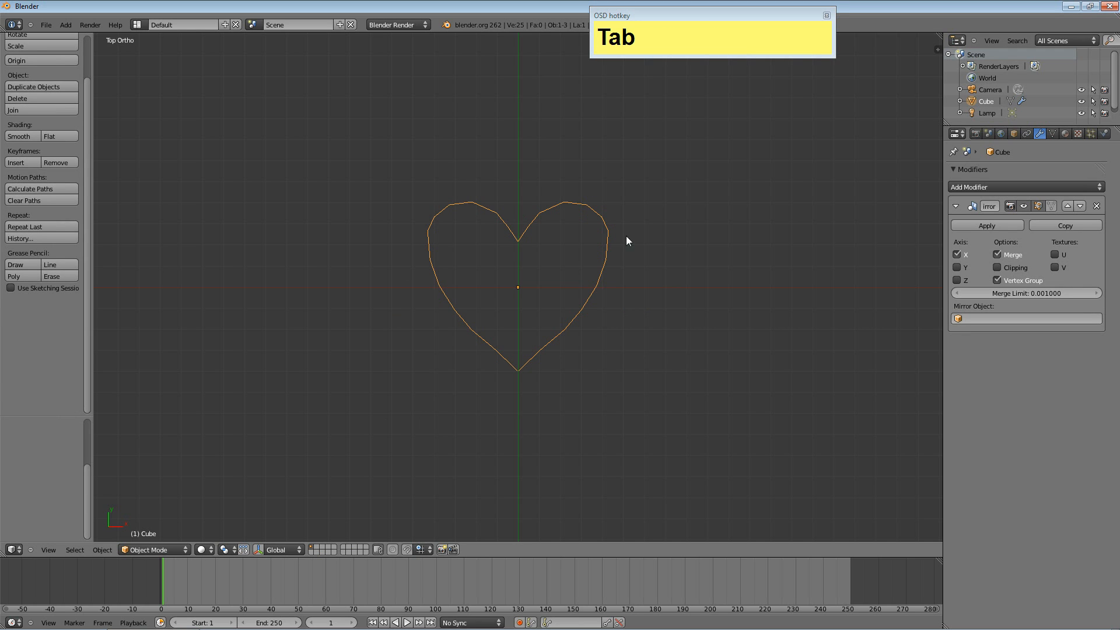
{"action": "key", "text": "Tab"}
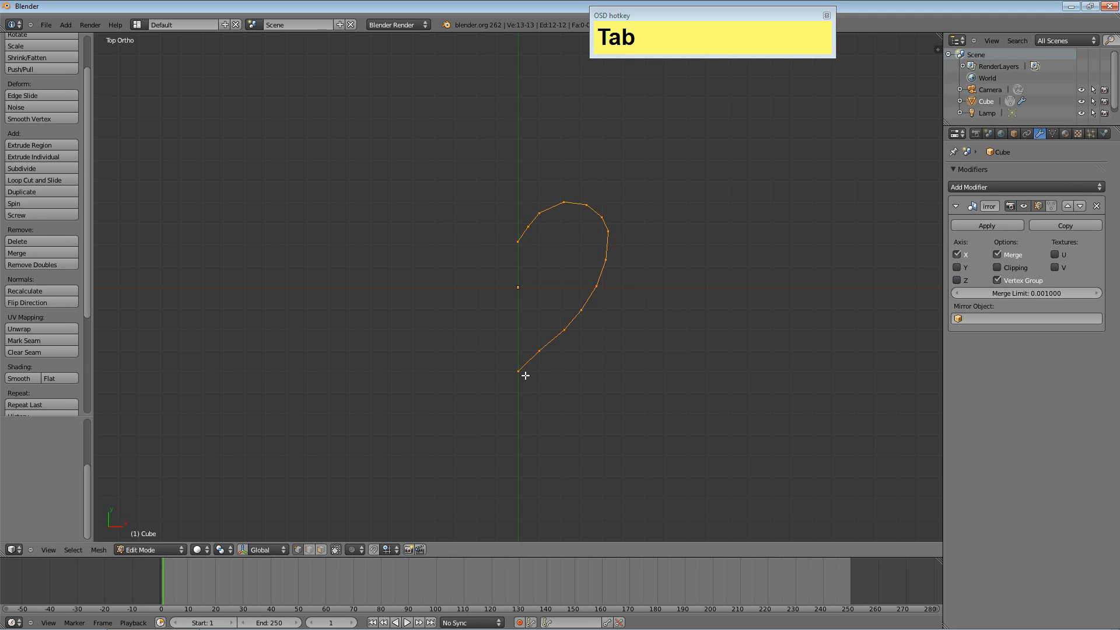
{"action": "key", "text": "Tab"}
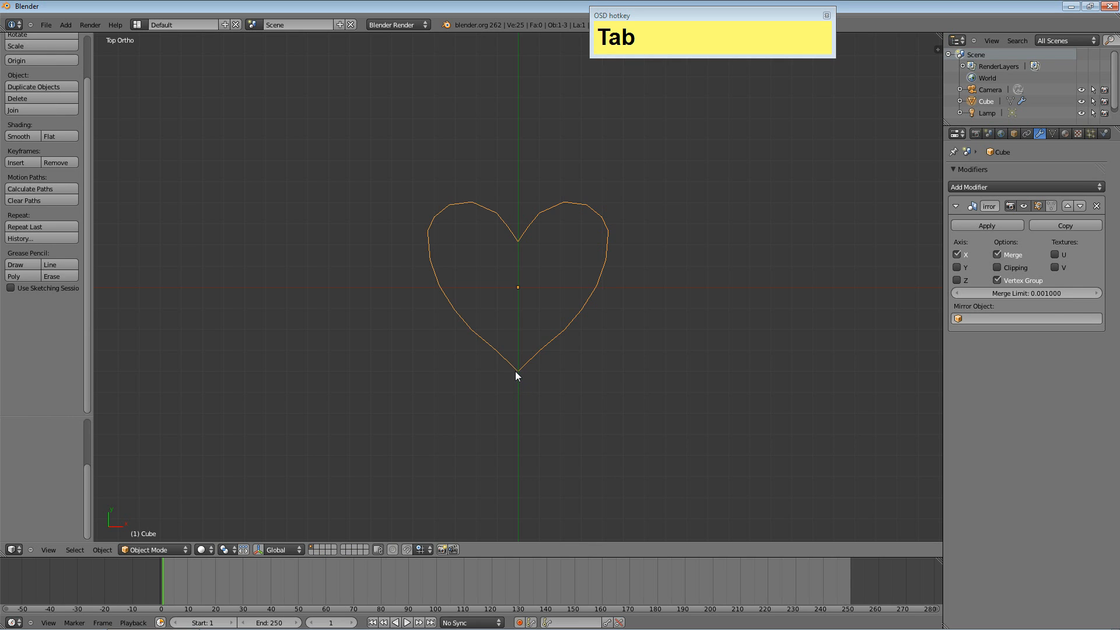
{"action": "scroll", "scroll_direction": "up", "scroll_amount": 3}
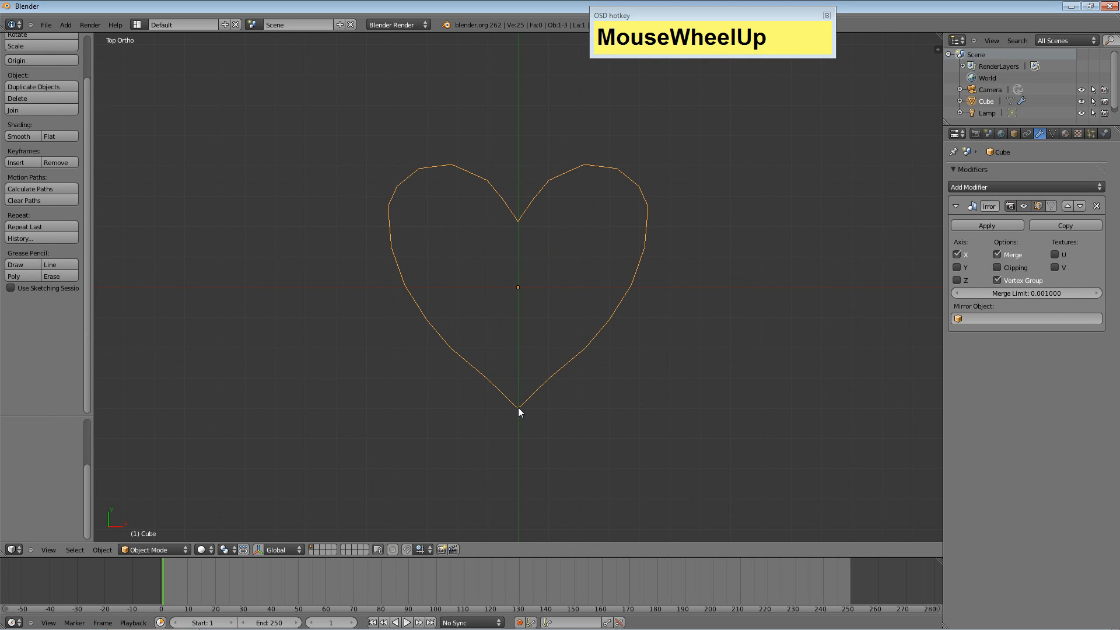
{"action": "scroll", "scroll_direction": "up", "scroll_amount": 3}
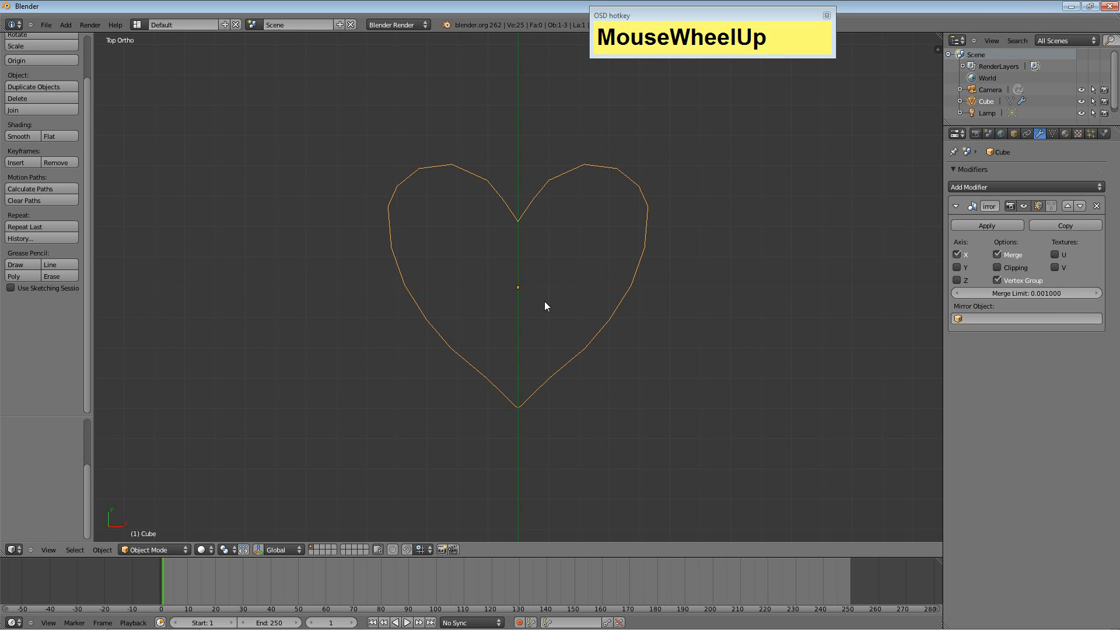
{"action": "key", "text": "Tab"}
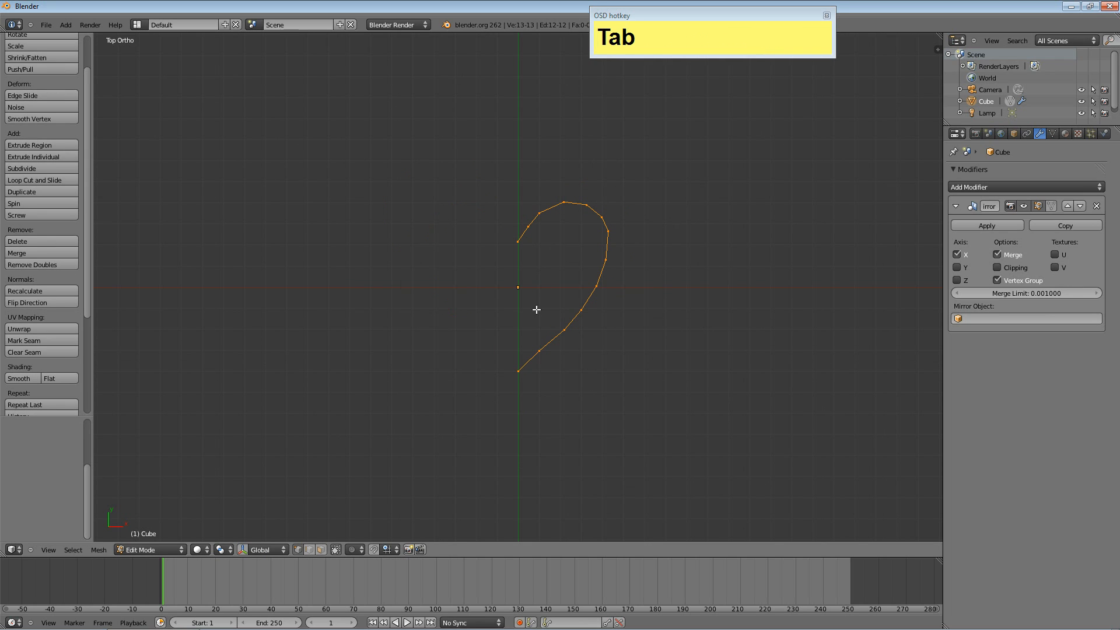
{"action": "mouse_move", "coordinate": [488, 247]}
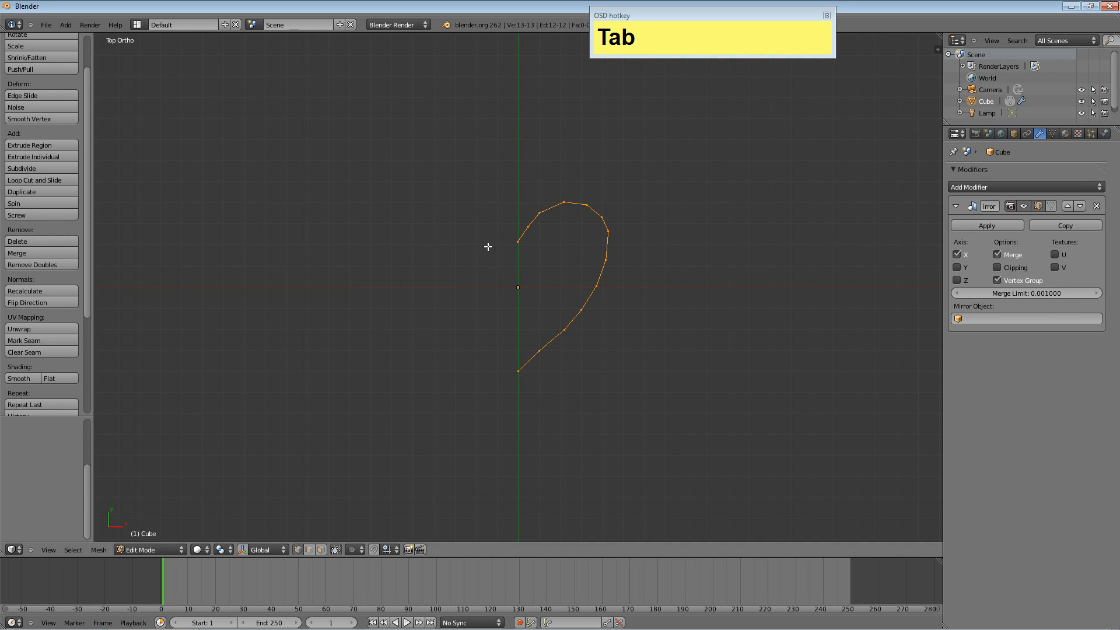
{"action": "mouse_move", "coordinate": [748, 226]}
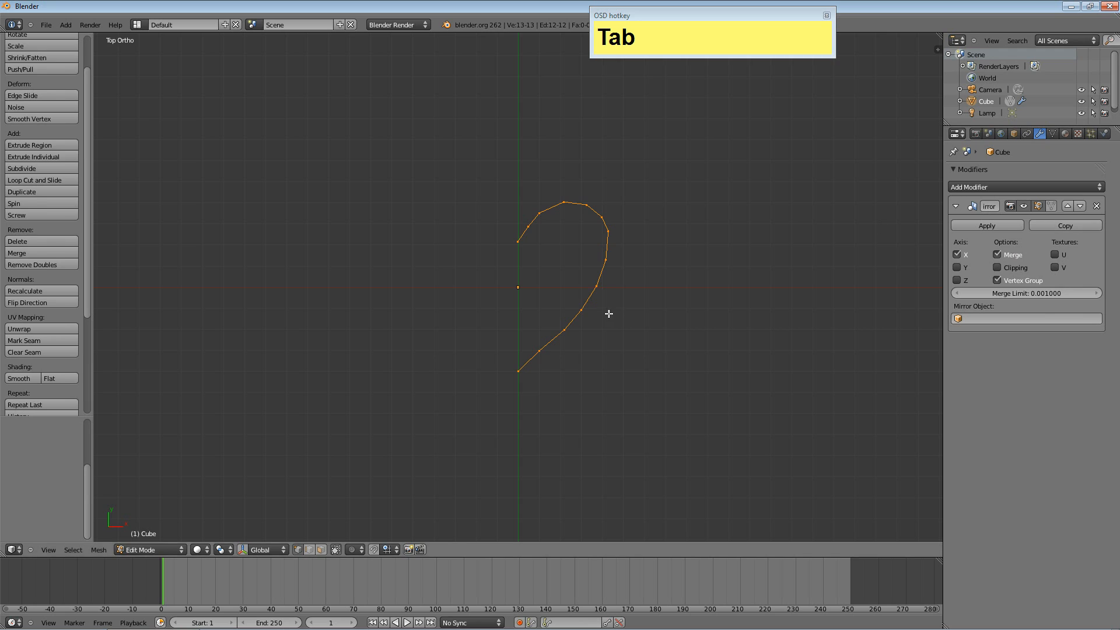
{"action": "key", "text": "Tab"}
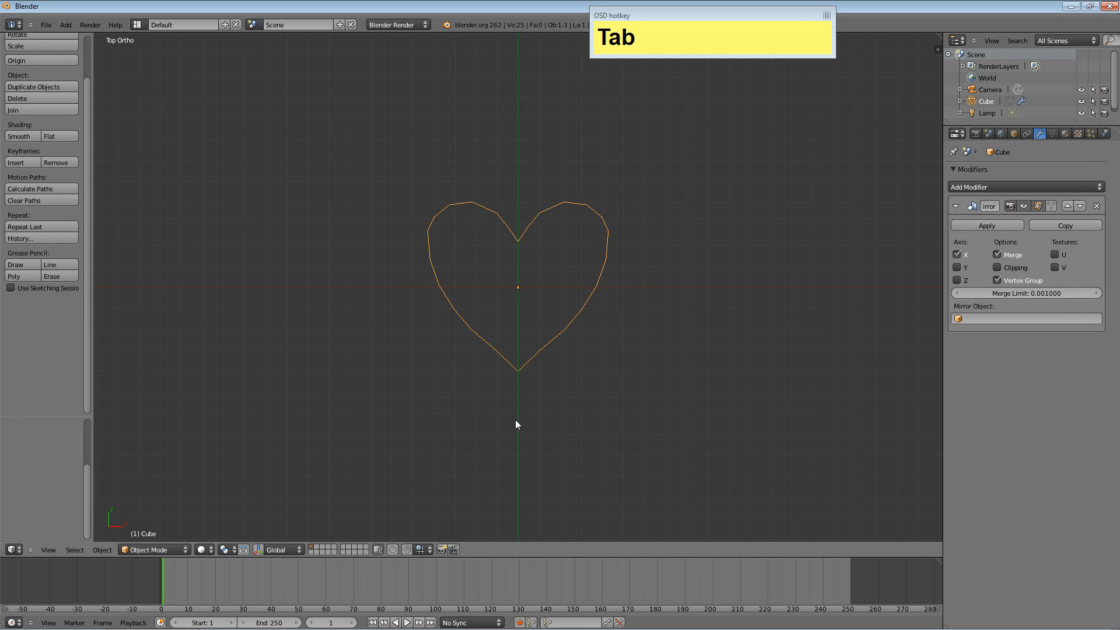
{"action": "mouse_move", "coordinate": [985, 226]}
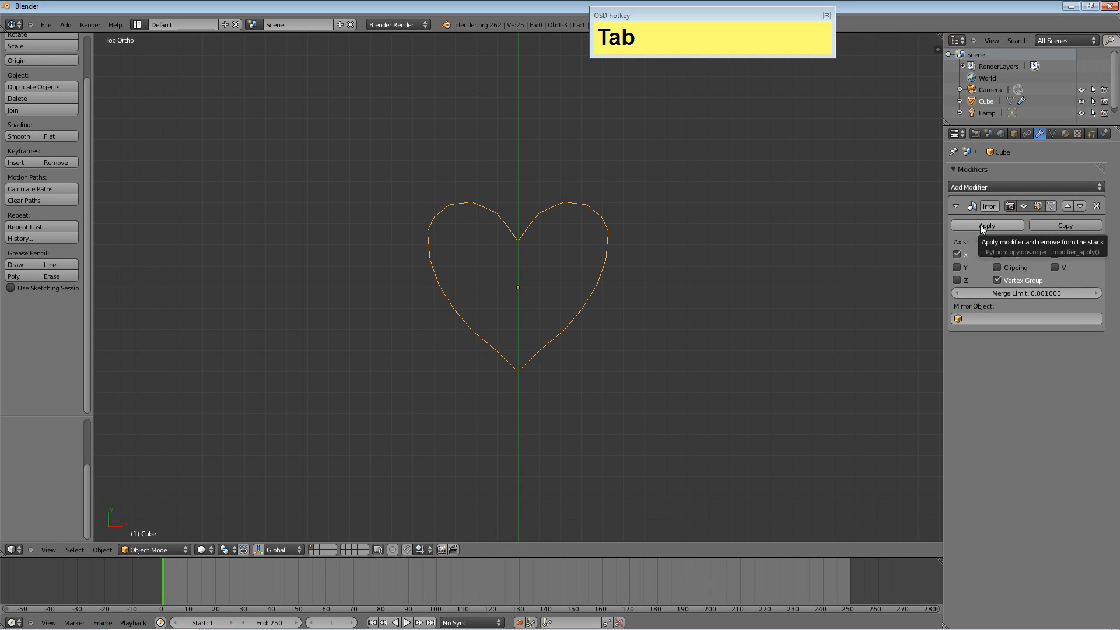
- Apply the Mirror modifier so the full heart becomes real vertices, and enter Edit Mode
{"action": "left_click", "coordinate": [986, 226]}
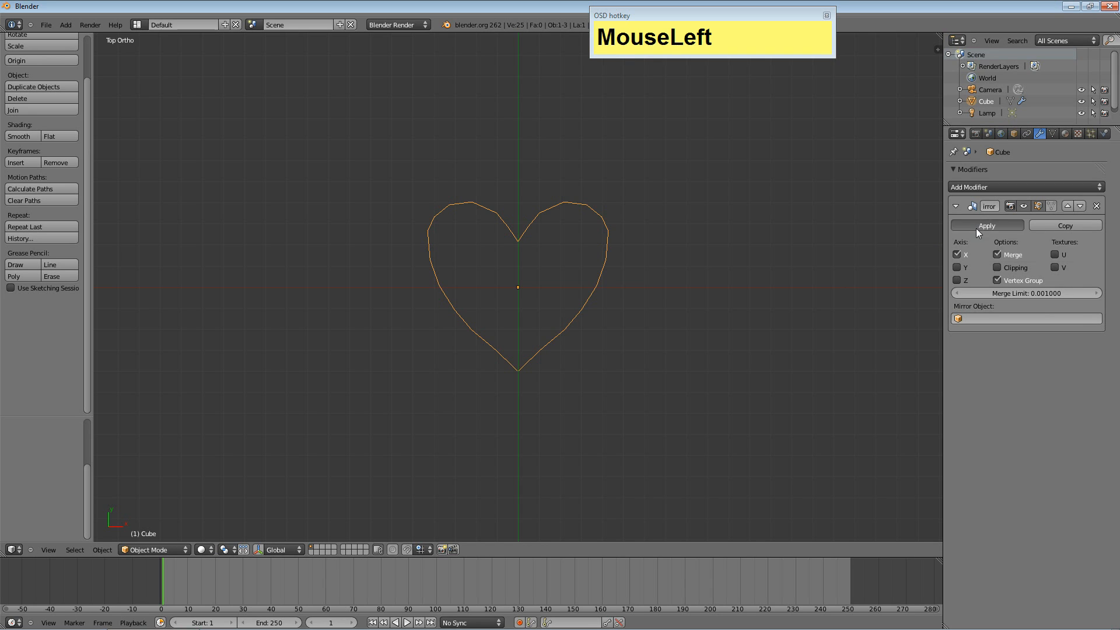
{"action": "left_click", "coordinate": [986, 226]}
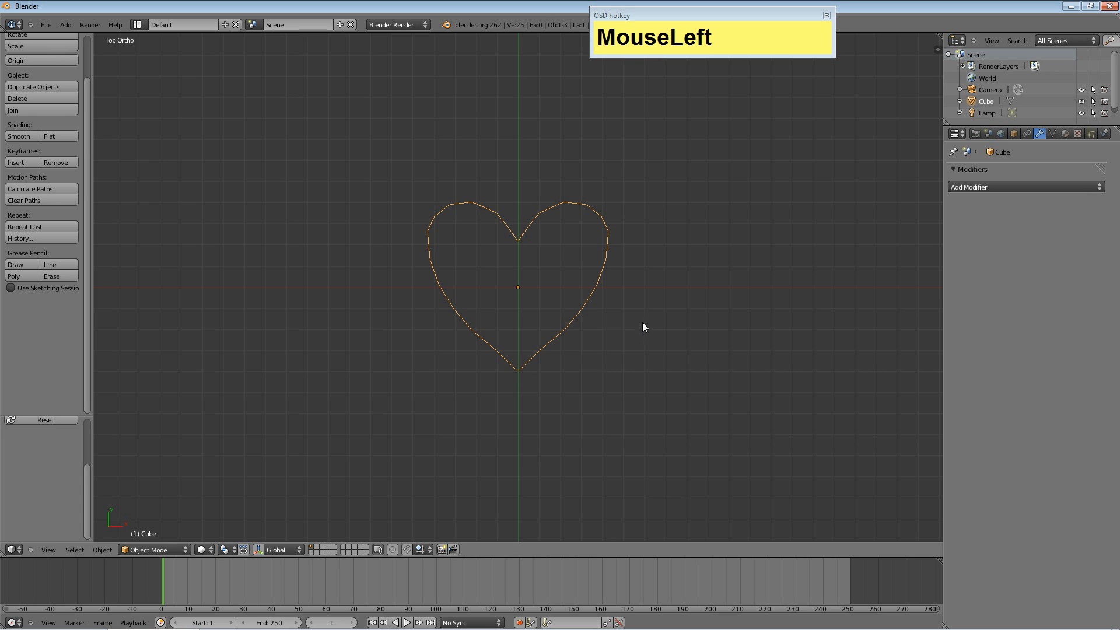
{"action": "key", "text": "Tab"}
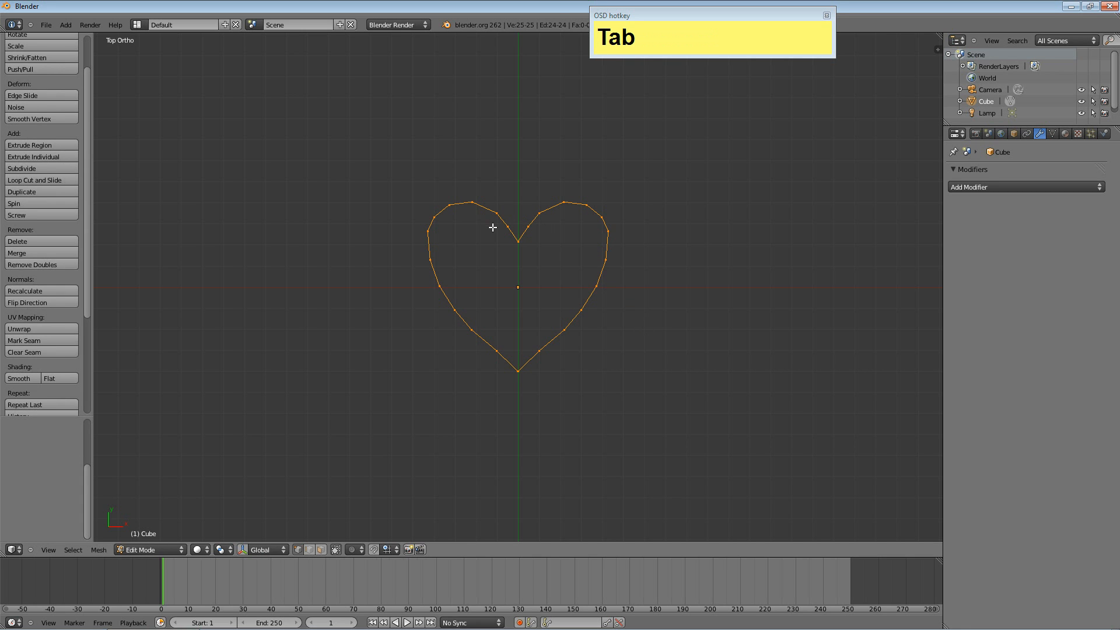
- Zoom on the heart's bottom point and select only its tip vertex
{"action": "scroll", "scroll_direction": "up", "scroll_amount": 3}
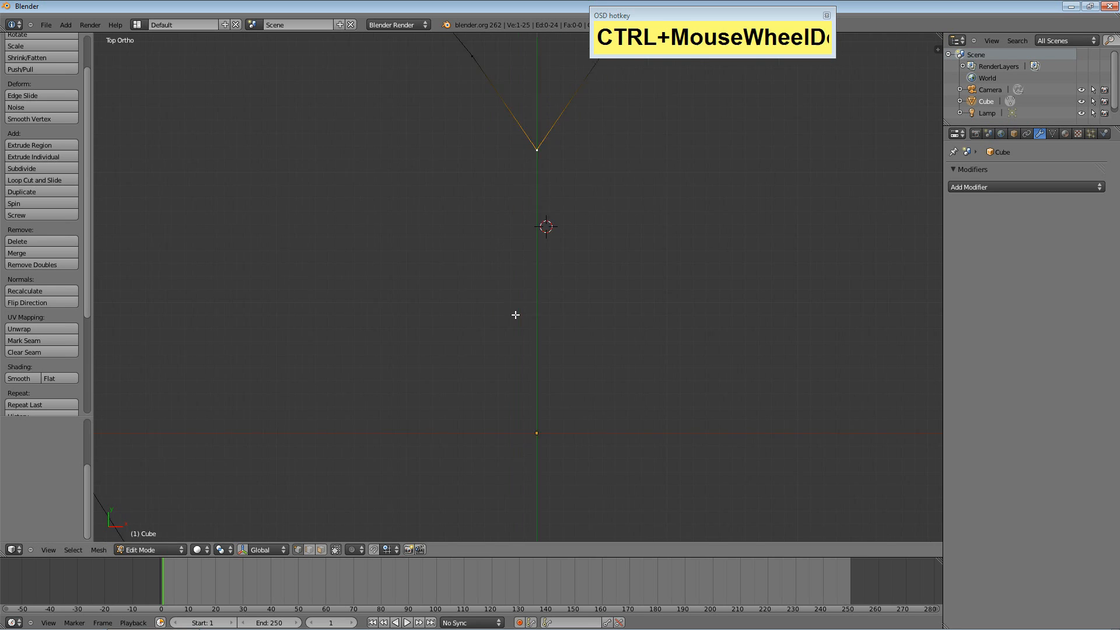
{"action": "scroll", "scroll_direction": "down", "scroll_amount": 3}
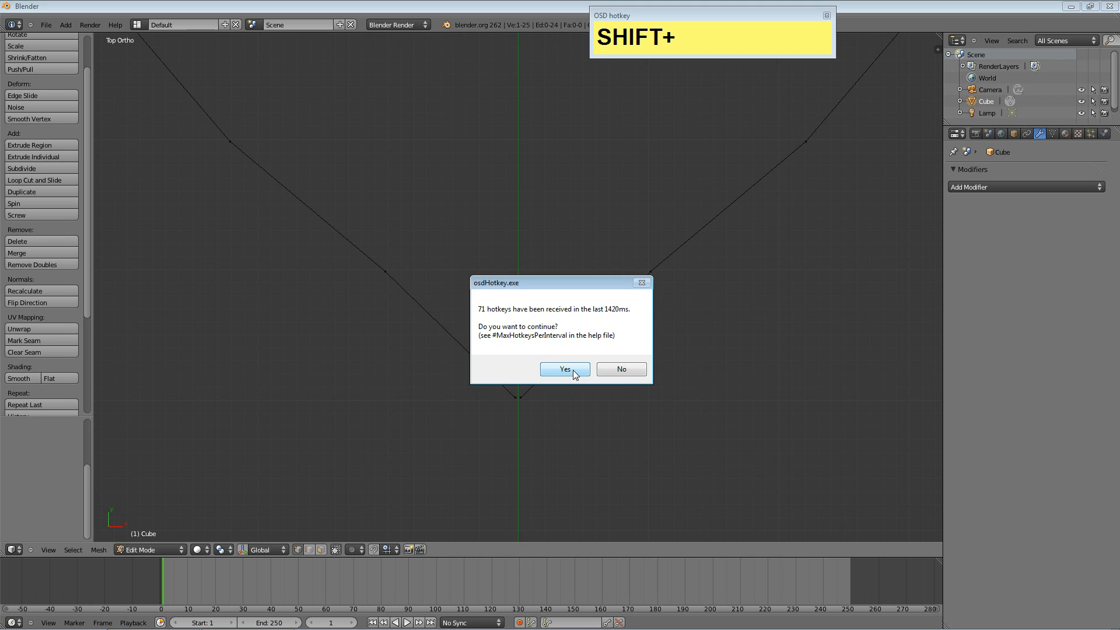
{"action": "left_click", "coordinate": [564, 369]}
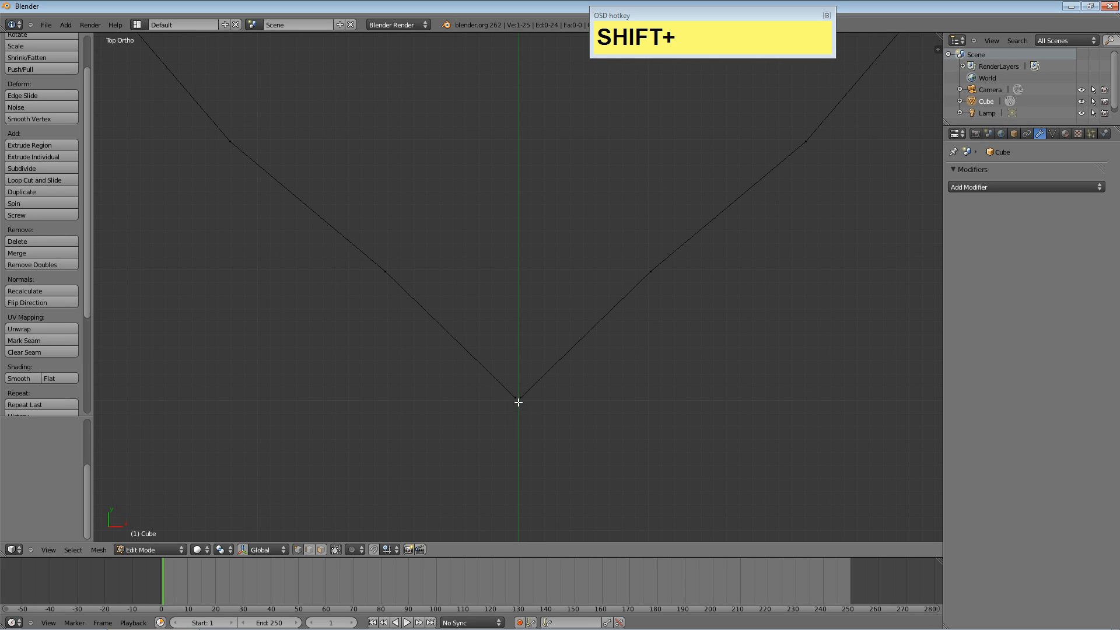
{"action": "mouse_move", "coordinate": [515, 400]}
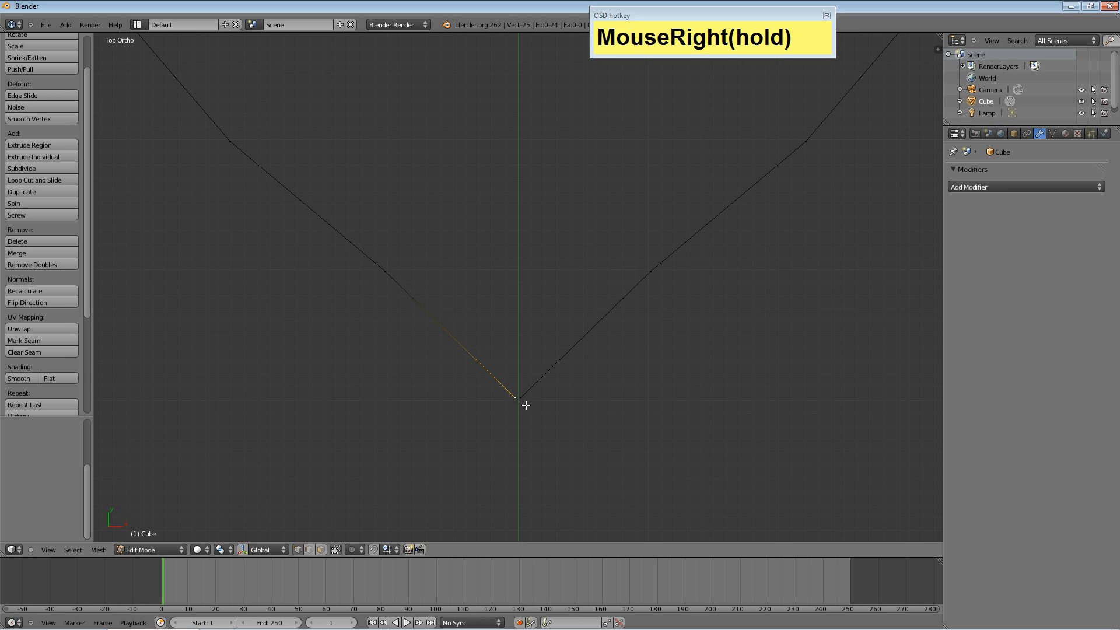
- Undo back to the 13-vertex half heart, then open and dismiss the Specials menu
{"action": "key", "text": "ctrl+z"}
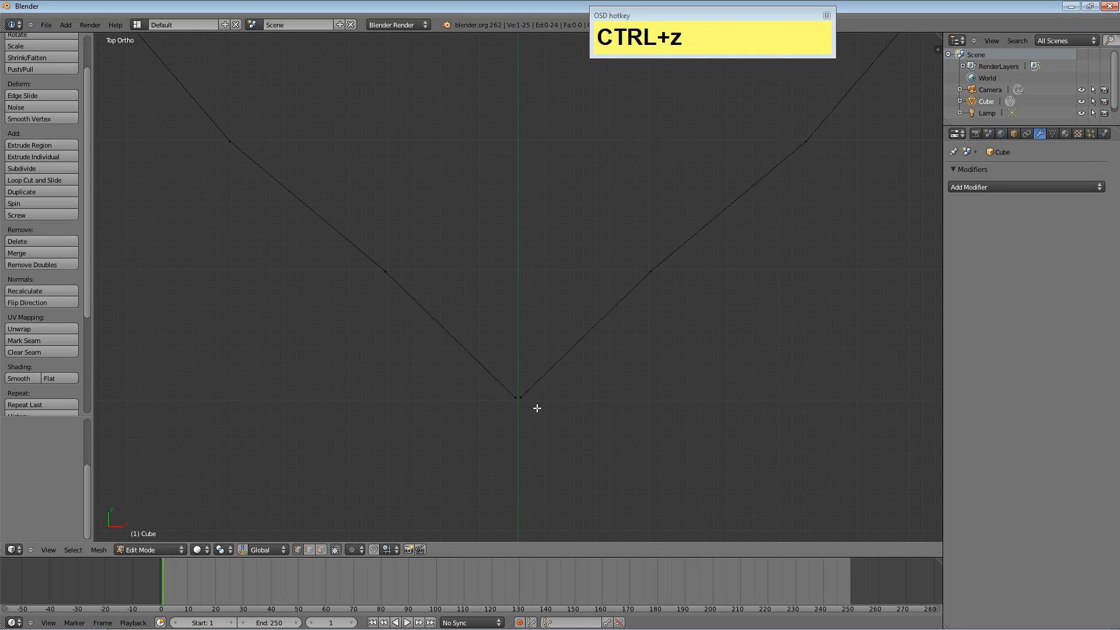
{"action": "key", "text": "ctrl+z"}
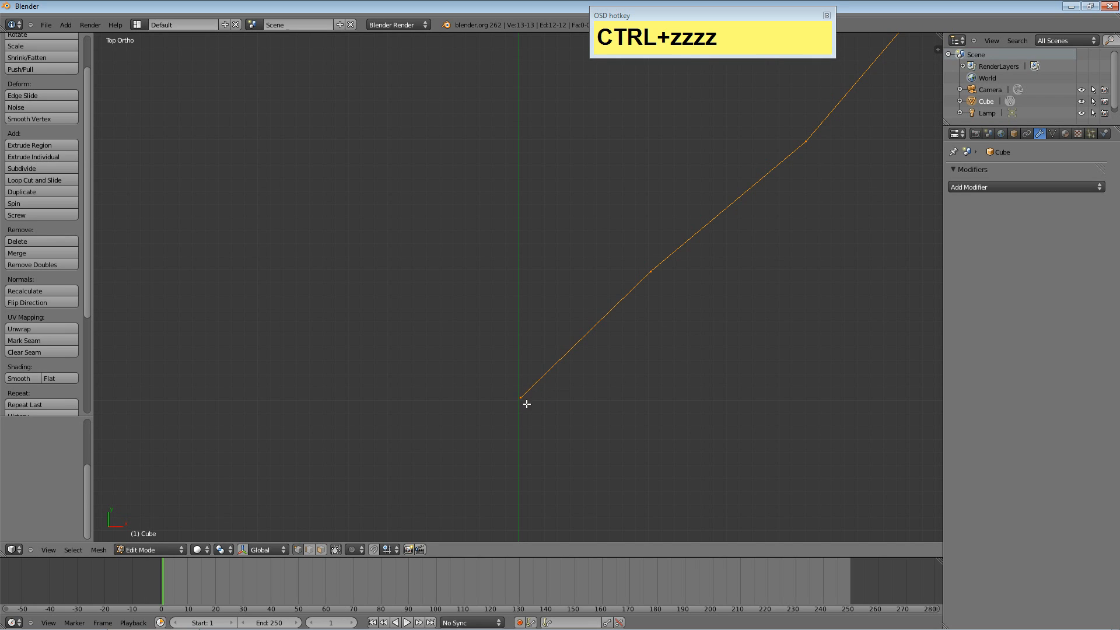
{"action": "mouse_move", "coordinate": [42, 264]}
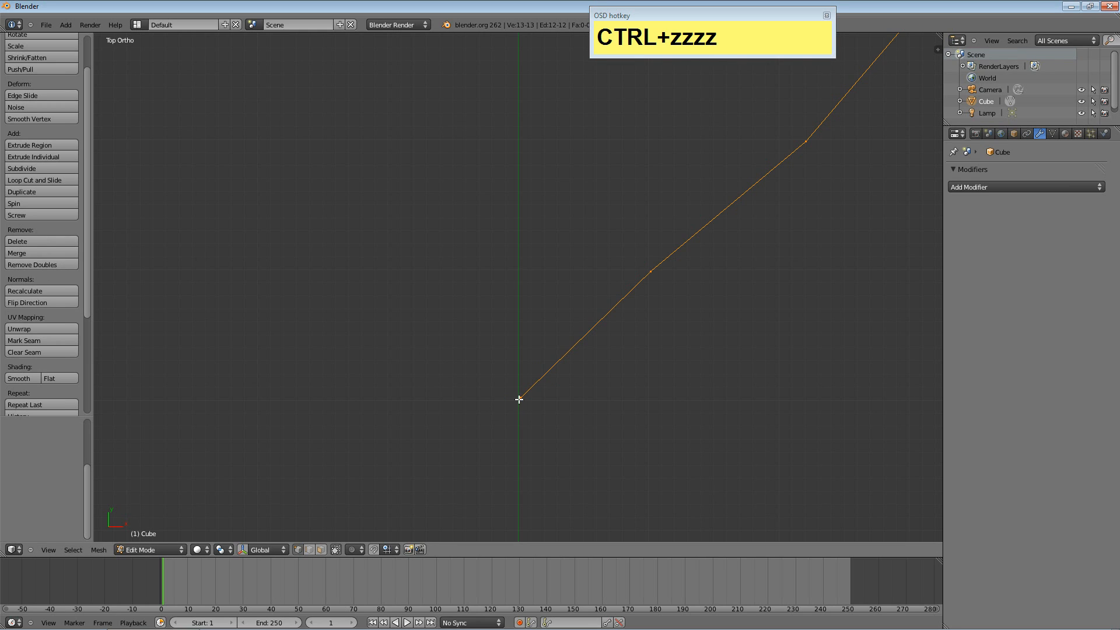
{"action": "key", "text": "w"}
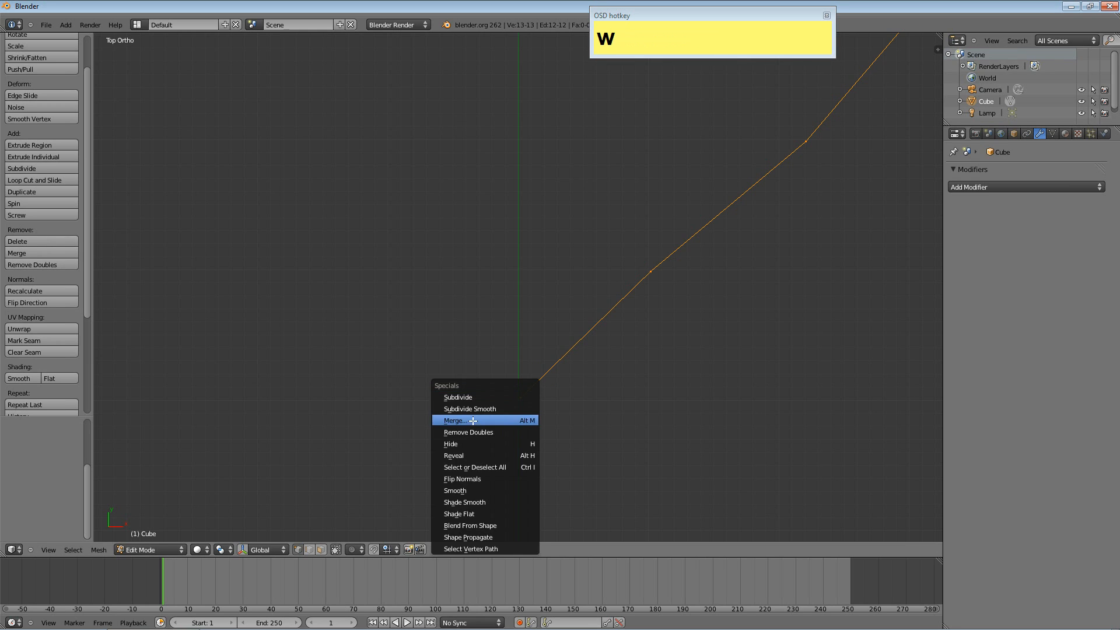
{"action": "scroll", "scroll_direction": "down", "scroll_amount": 3}
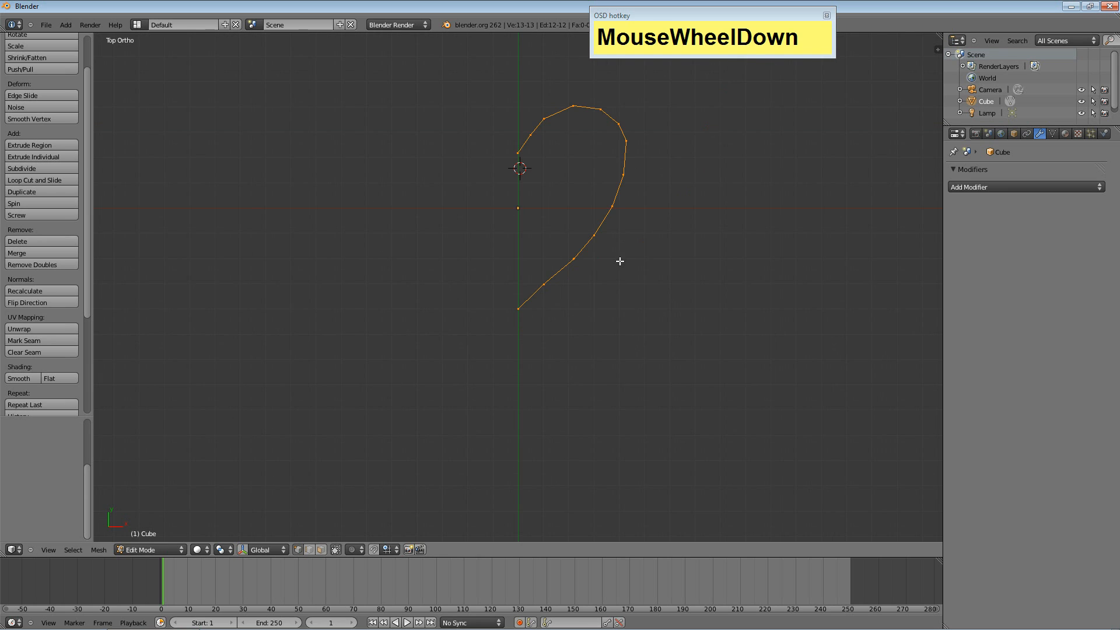
{"action": "scroll", "scroll_direction": "down", "scroll_amount": 3}
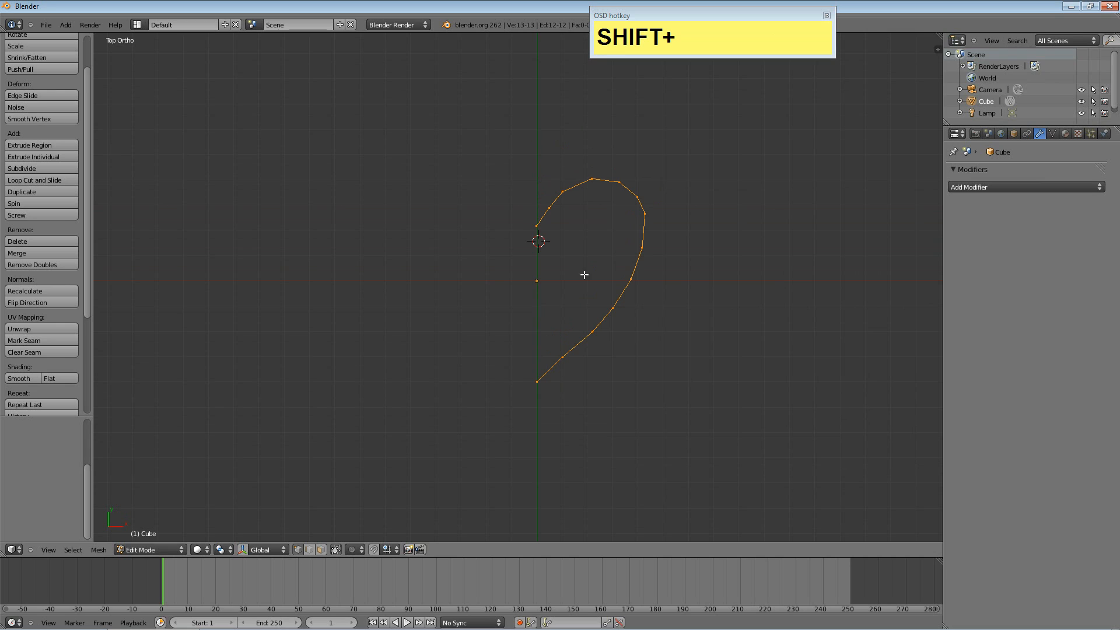
{"action": "mouse_move", "coordinate": [540, 154]}
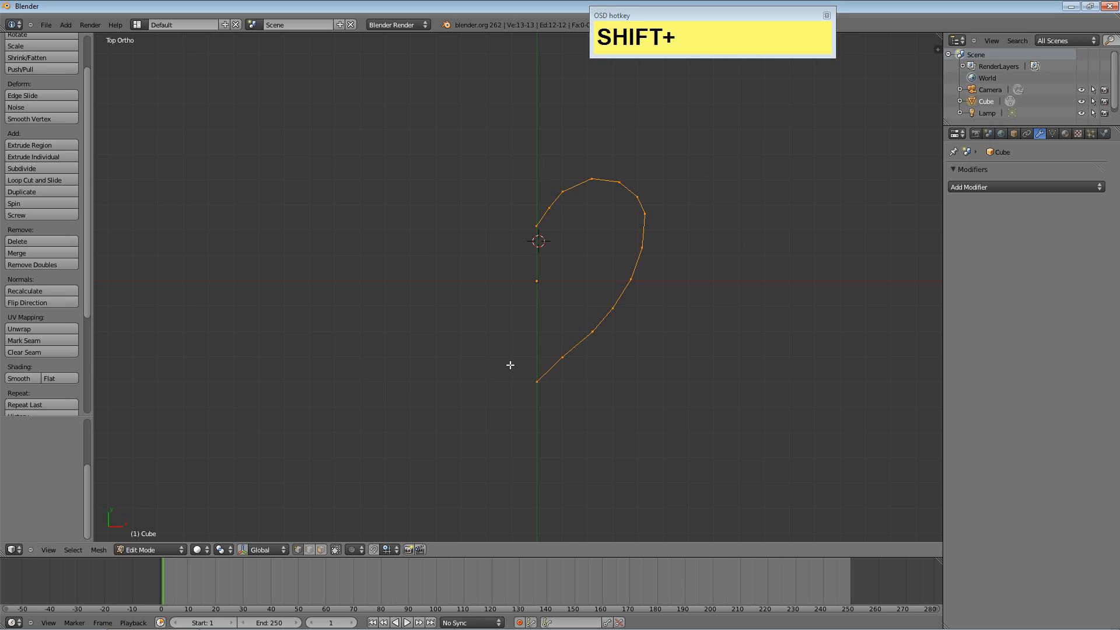
{"action": "mouse_move", "coordinate": [539, 346]}
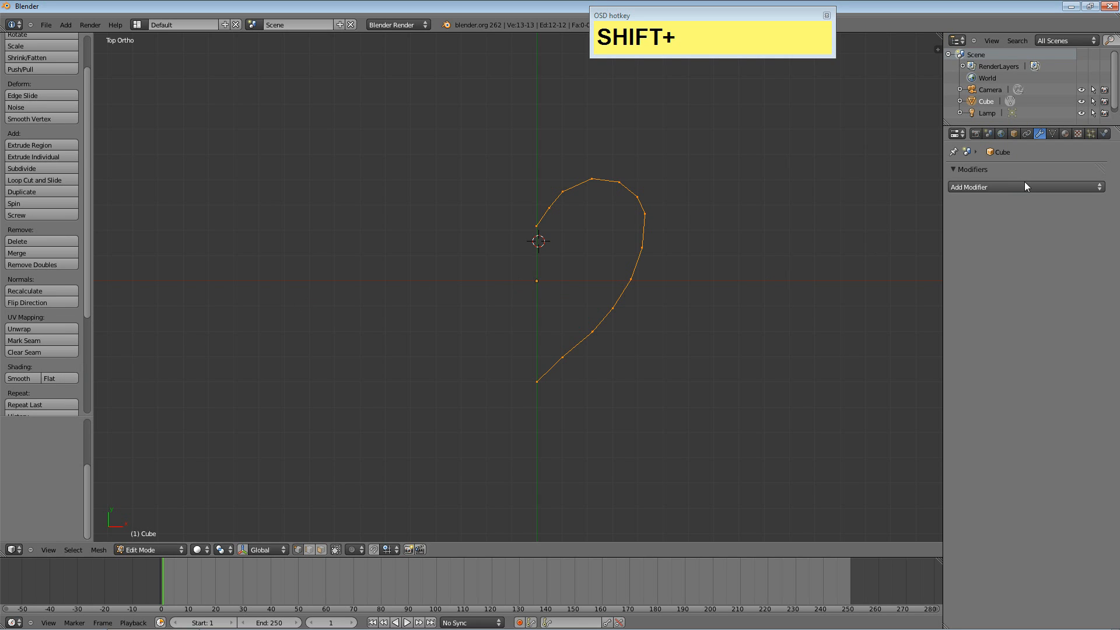
{"action": "mouse_move", "coordinate": [839, 367]}
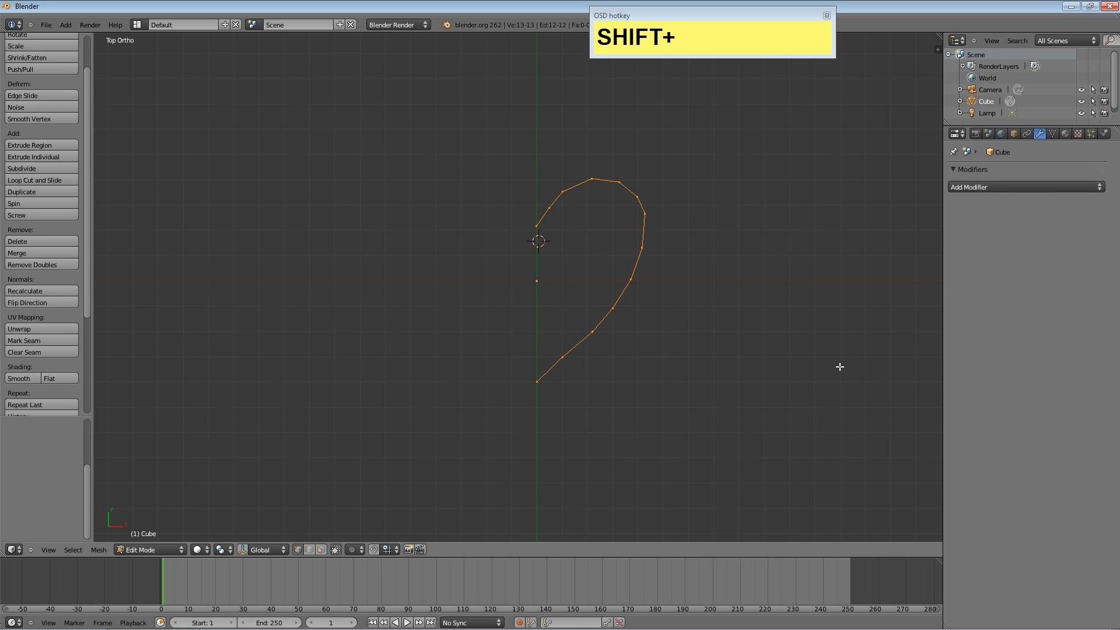
{"action": "mouse_move", "coordinate": [862, 285]}
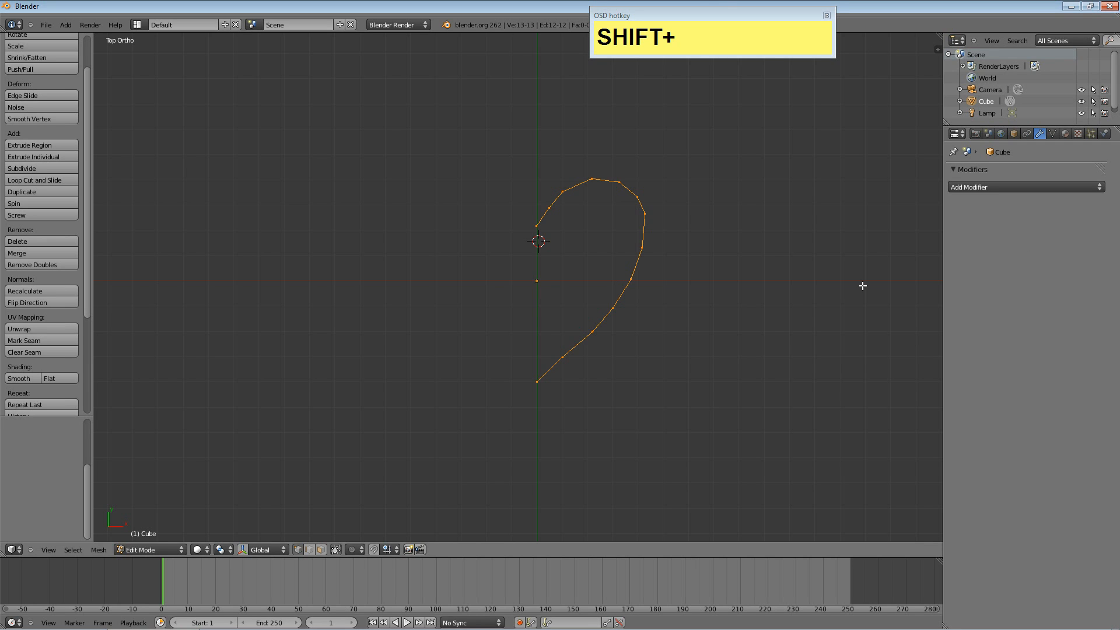
{"action": "mouse_move", "coordinate": [649, 268]}
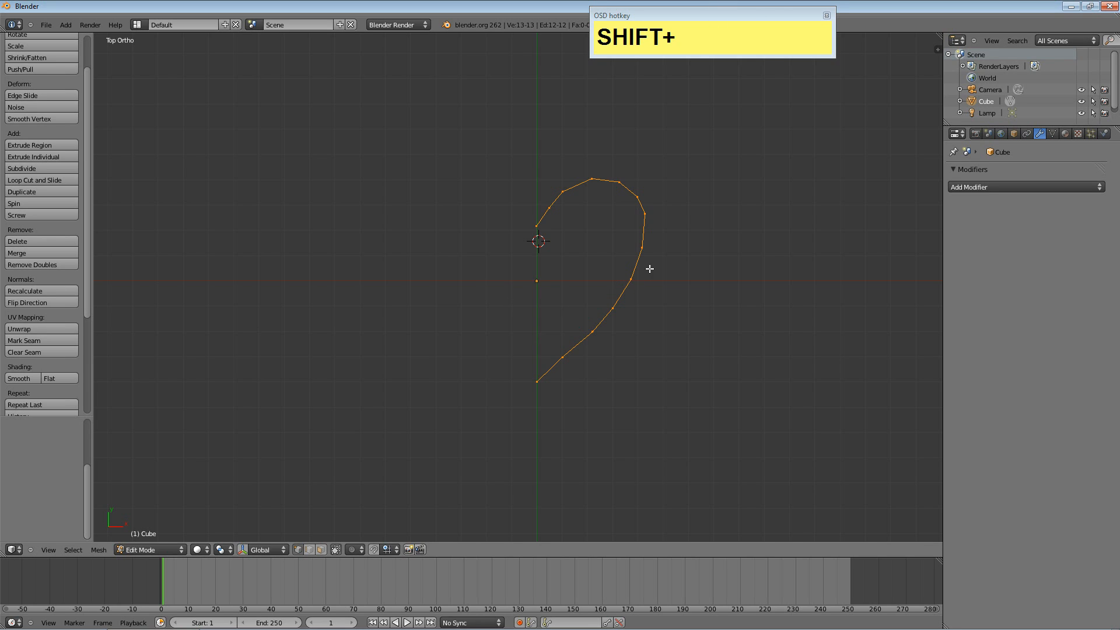
{"action": "mouse_move", "coordinate": [563, 226]}
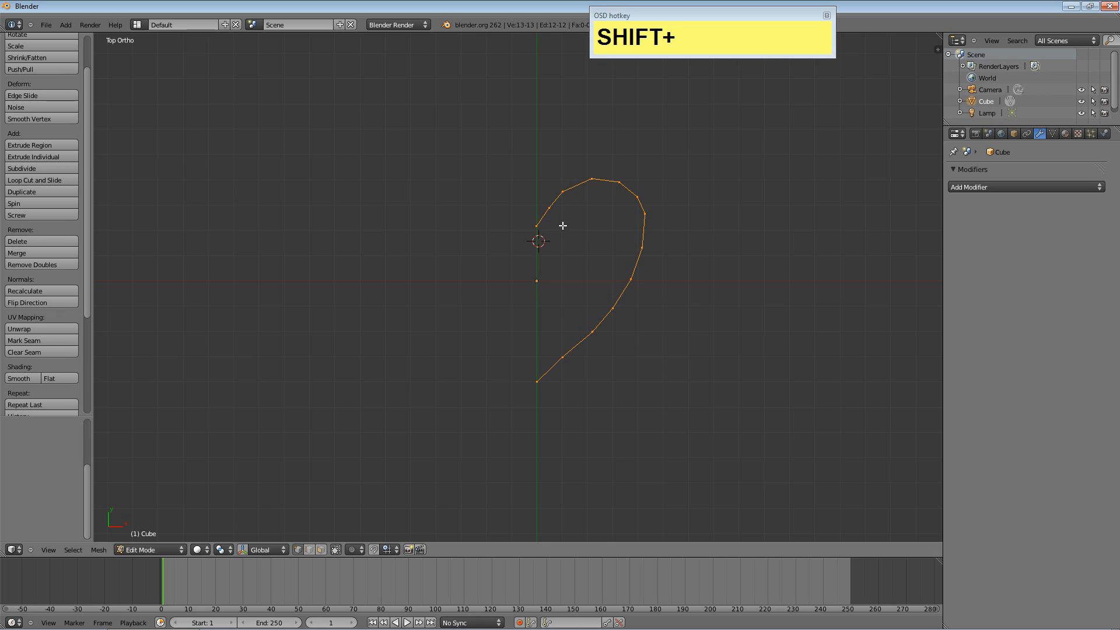